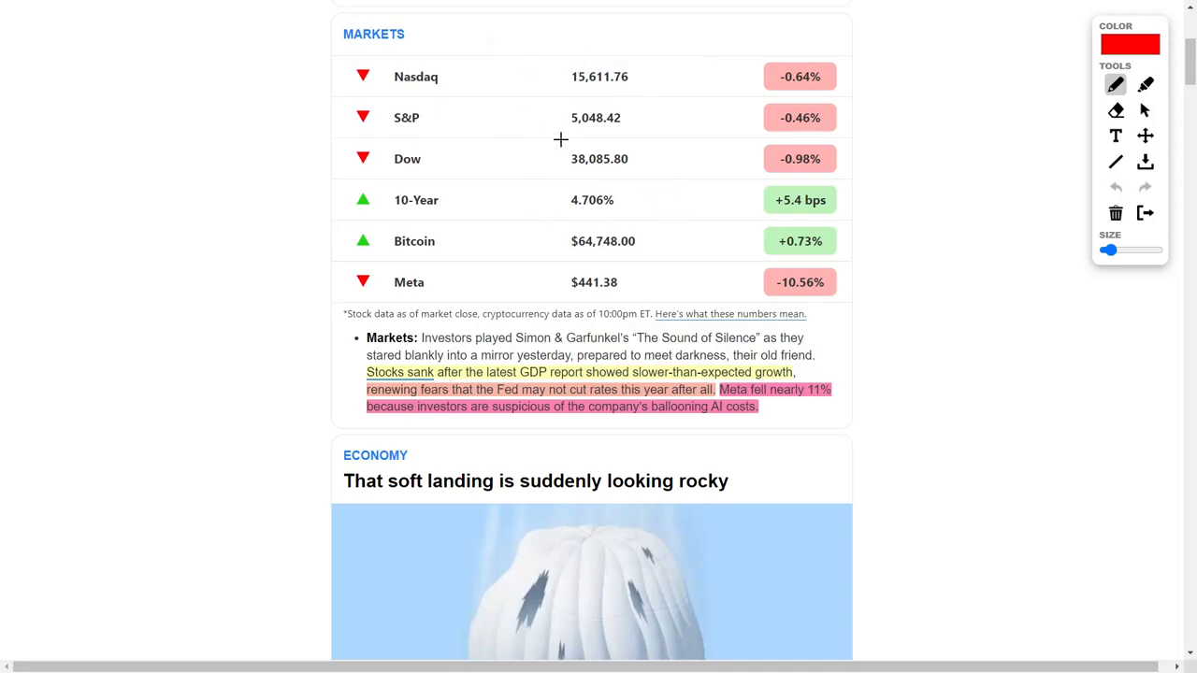
{"action": "mouse_move", "coordinate": [564, 172]}
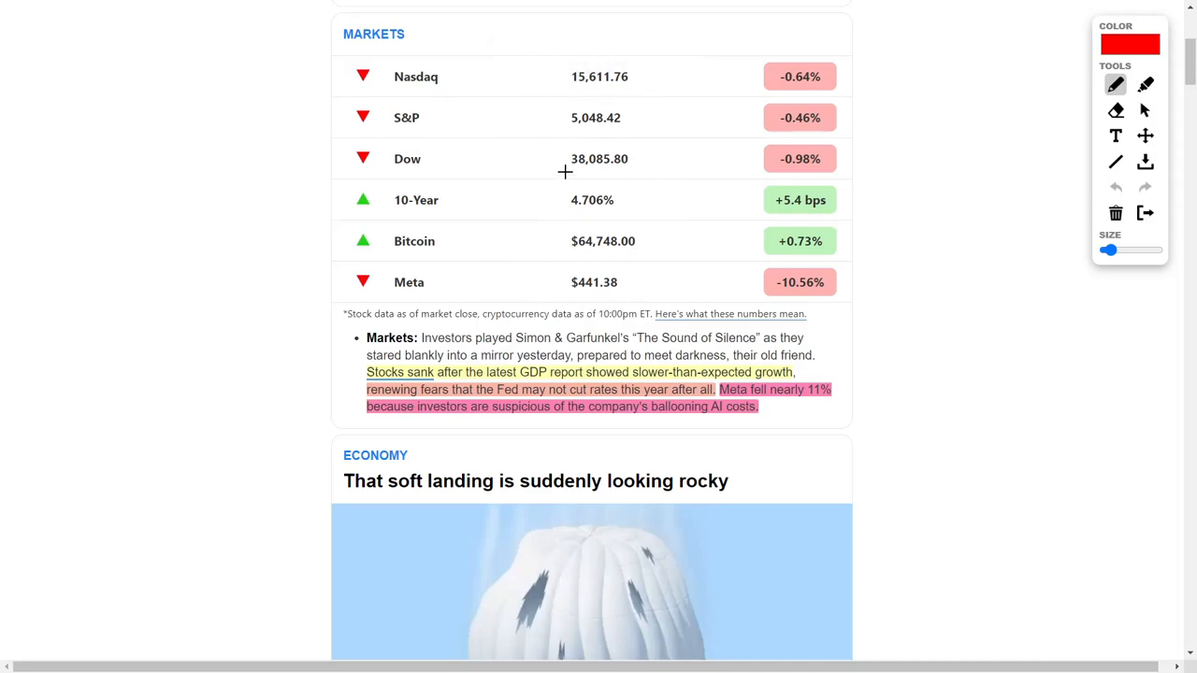
{"action": "mouse_move", "coordinate": [617, 262]}
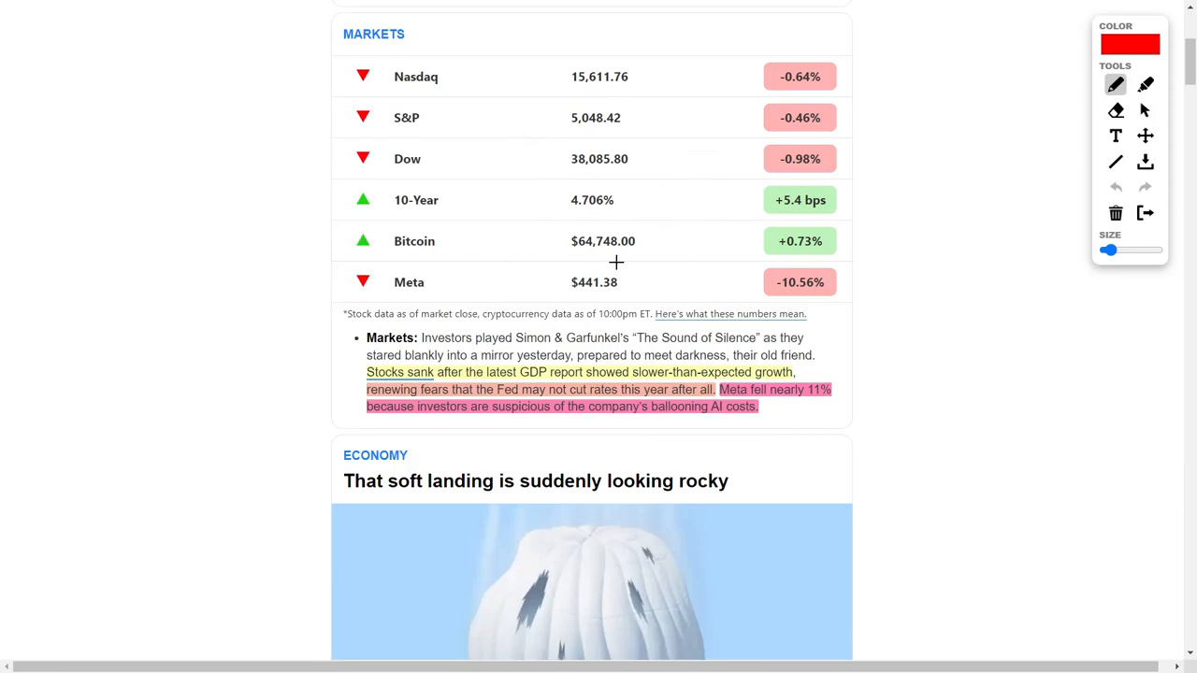
{"action": "mouse_move", "coordinate": [650, 116]}
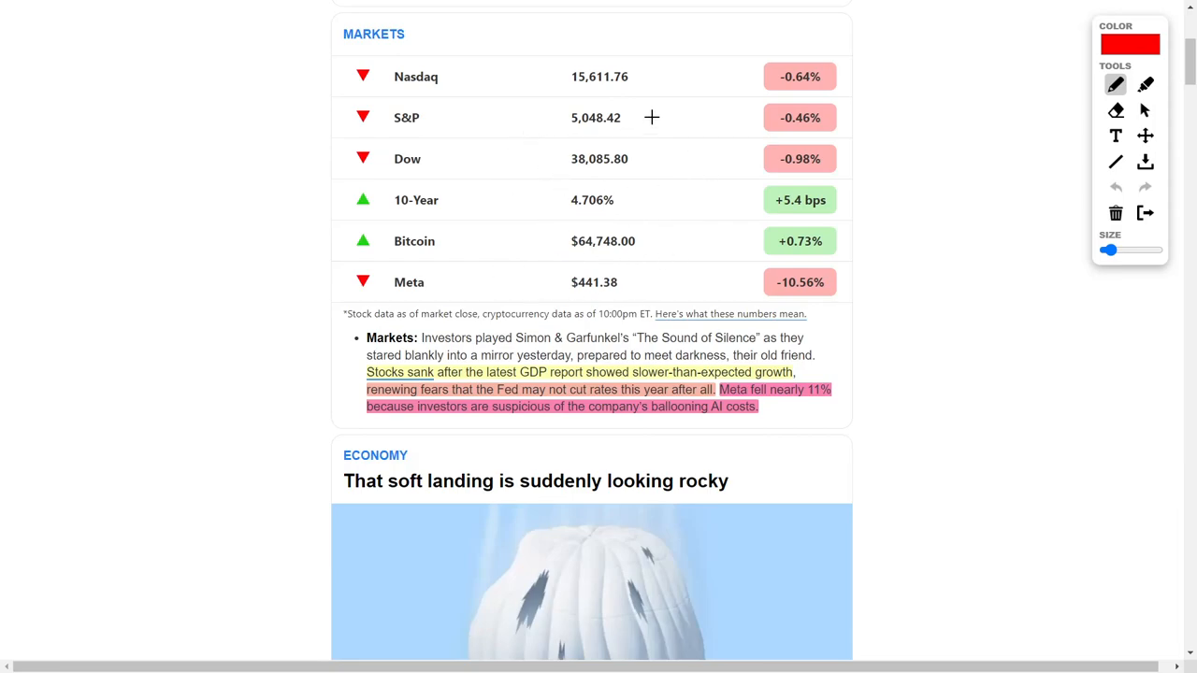
{"action": "mouse_move", "coordinate": [628, 262]}
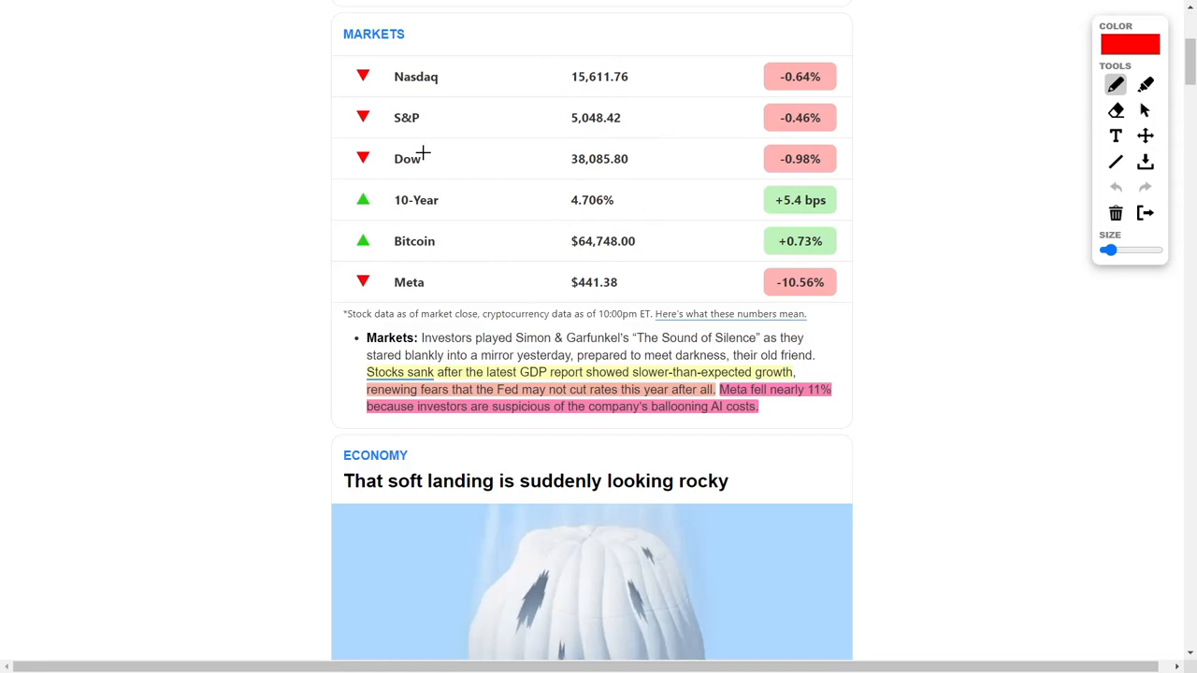
{"action": "mouse_move", "coordinate": [475, 168]}
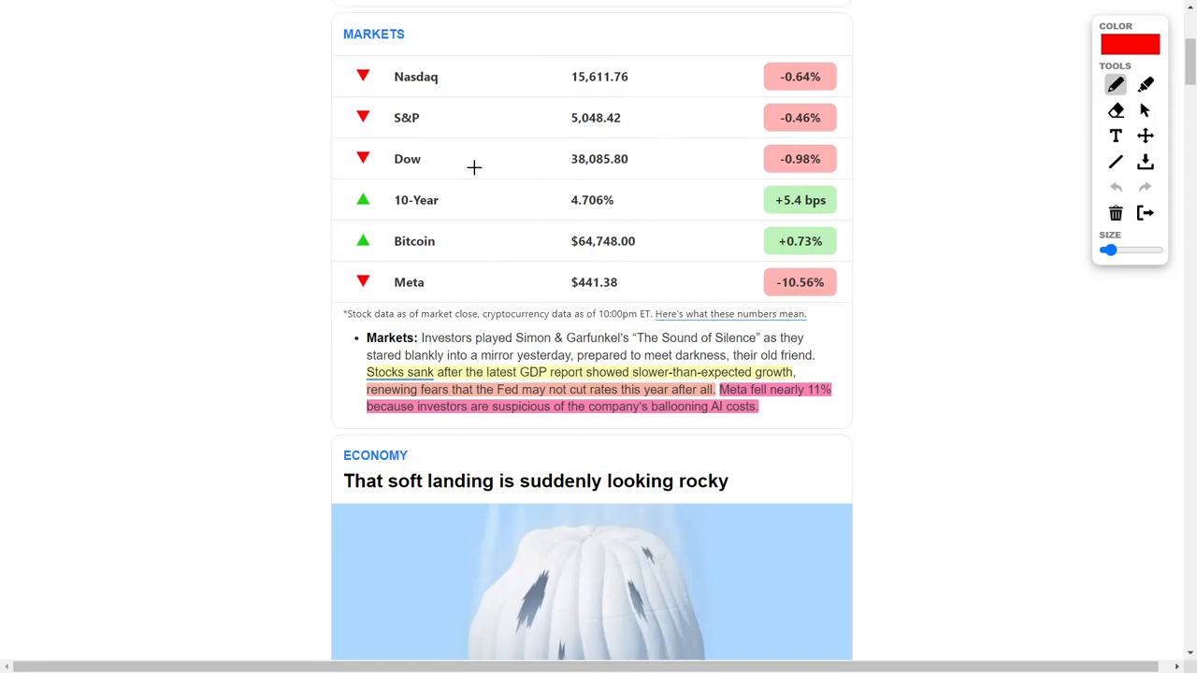
{"action": "mouse_move", "coordinate": [481, 166]}
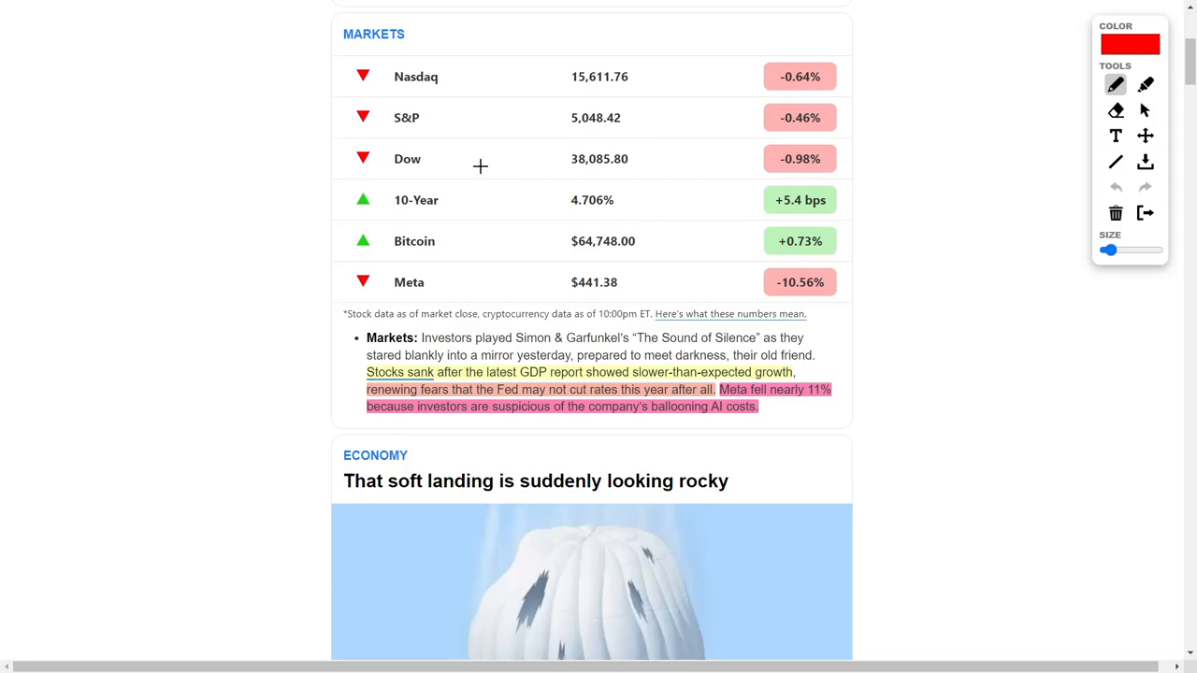
{"action": "mouse_move", "coordinate": [486, 180]}
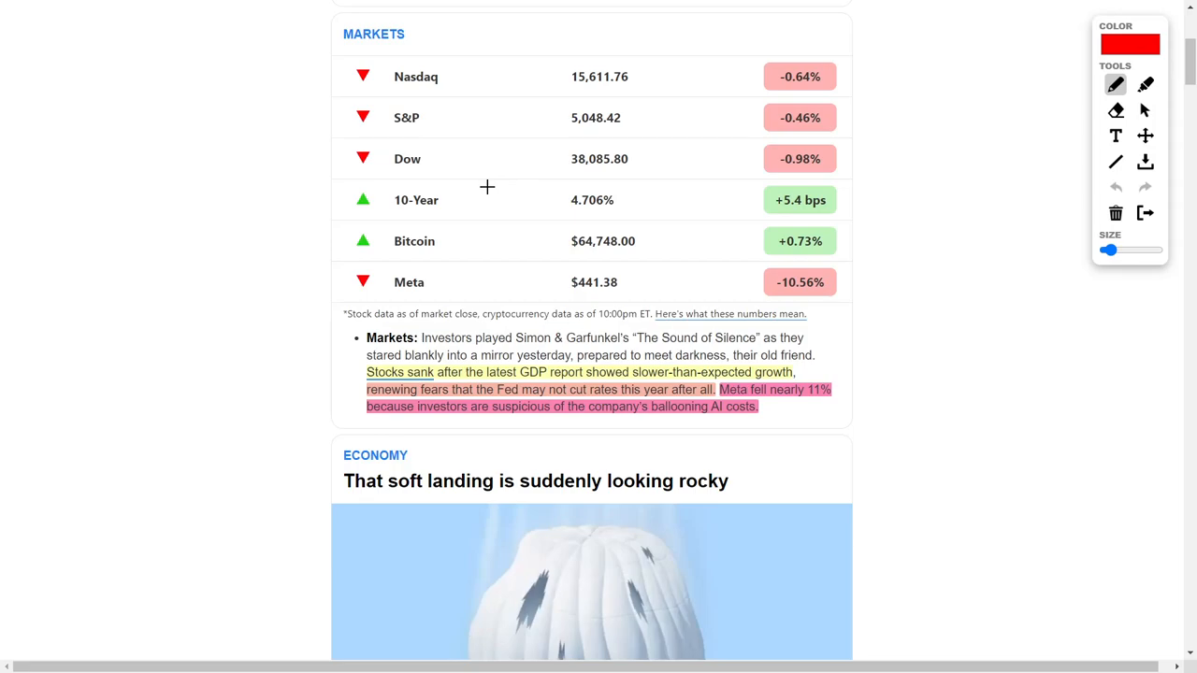
{"action": "mouse_move", "coordinate": [505, 258]}
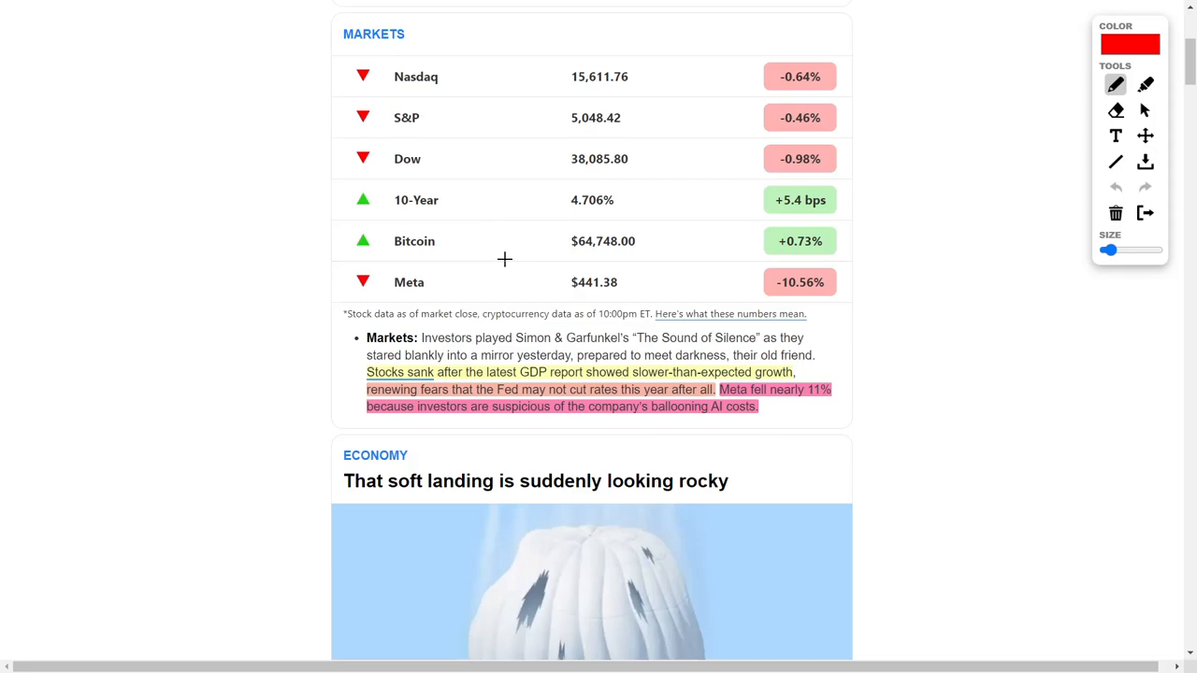
{"action": "mouse_move", "coordinate": [504, 362]}
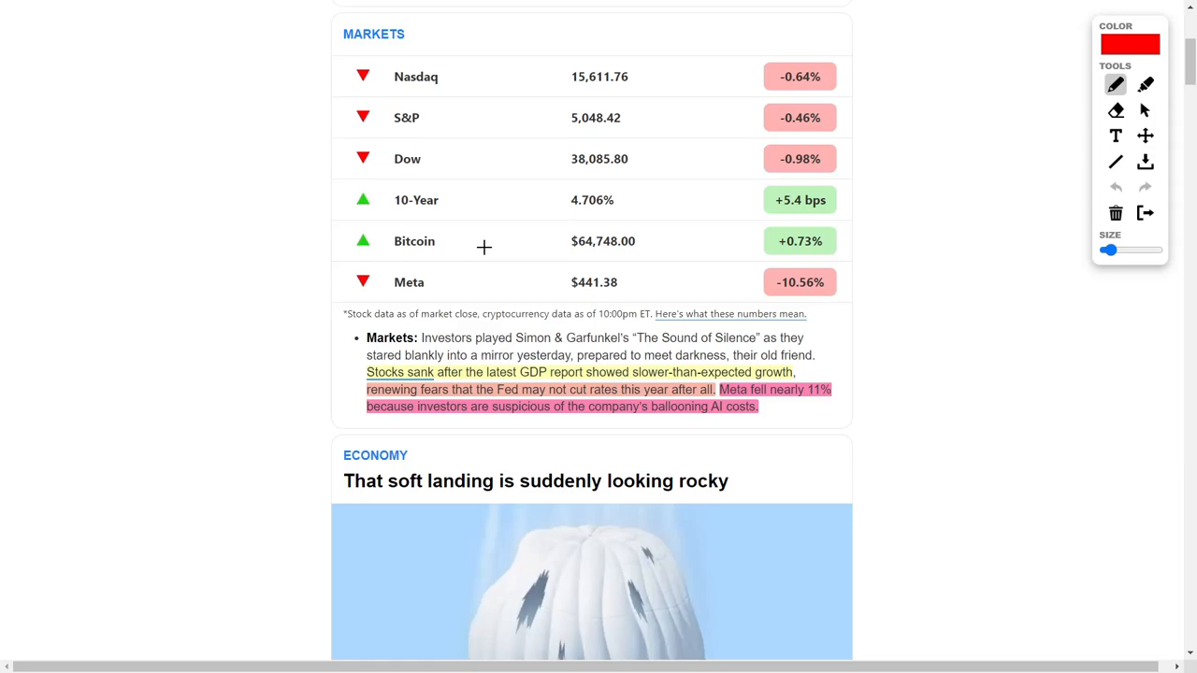
{"action": "mouse_move", "coordinate": [789, 413]}
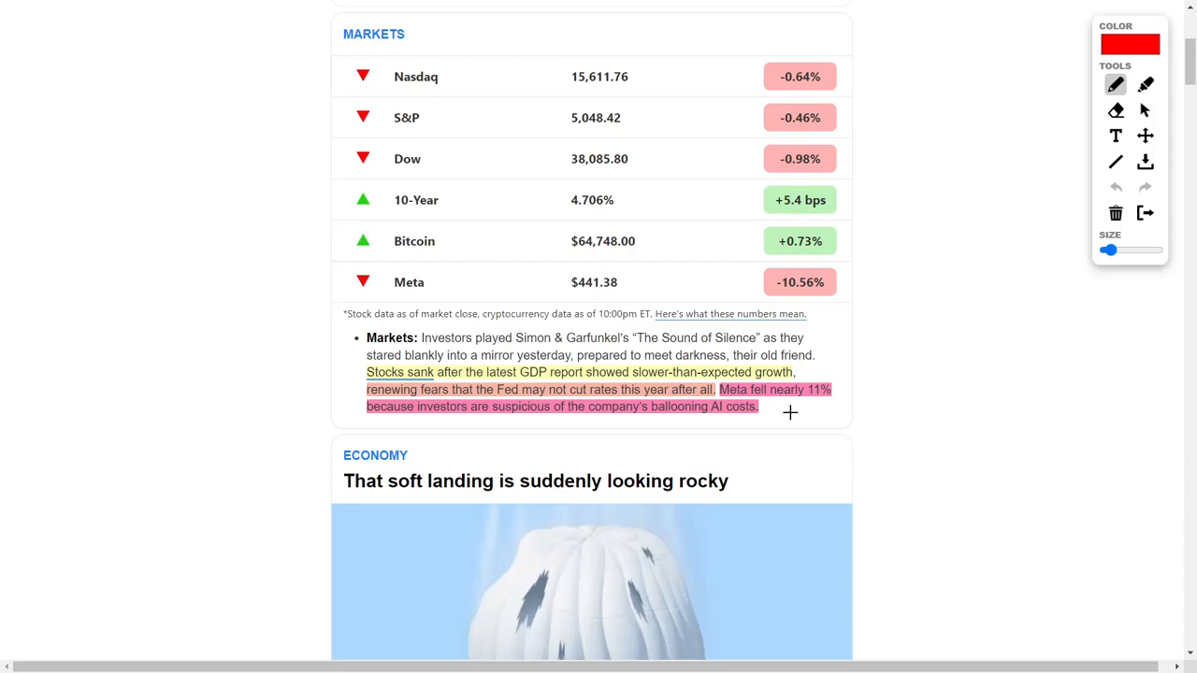
Add a curved red arrow after the Meta sentence and underline the Nasdaq, S&P and Dow names.
{"action": "left_click_drag", "start_coordinate": [774, 427], "coordinate": [914, 344]}
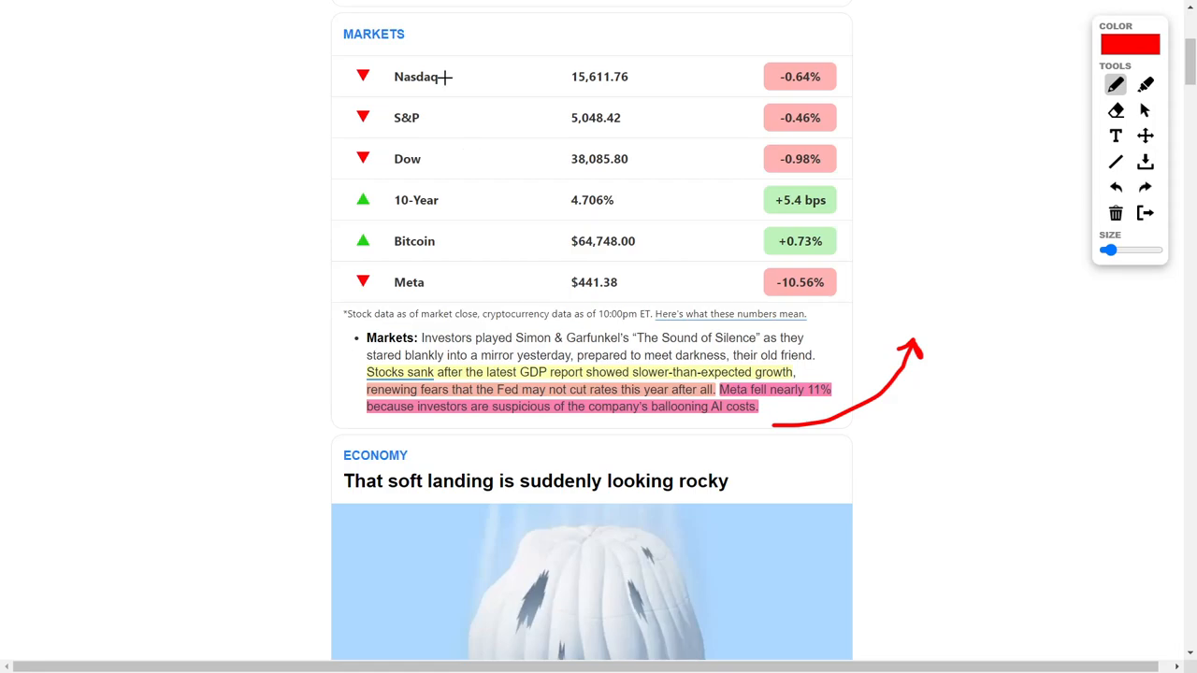
{"action": "left_click_drag", "start_coordinate": [445, 77], "coordinate": [495, 75]}
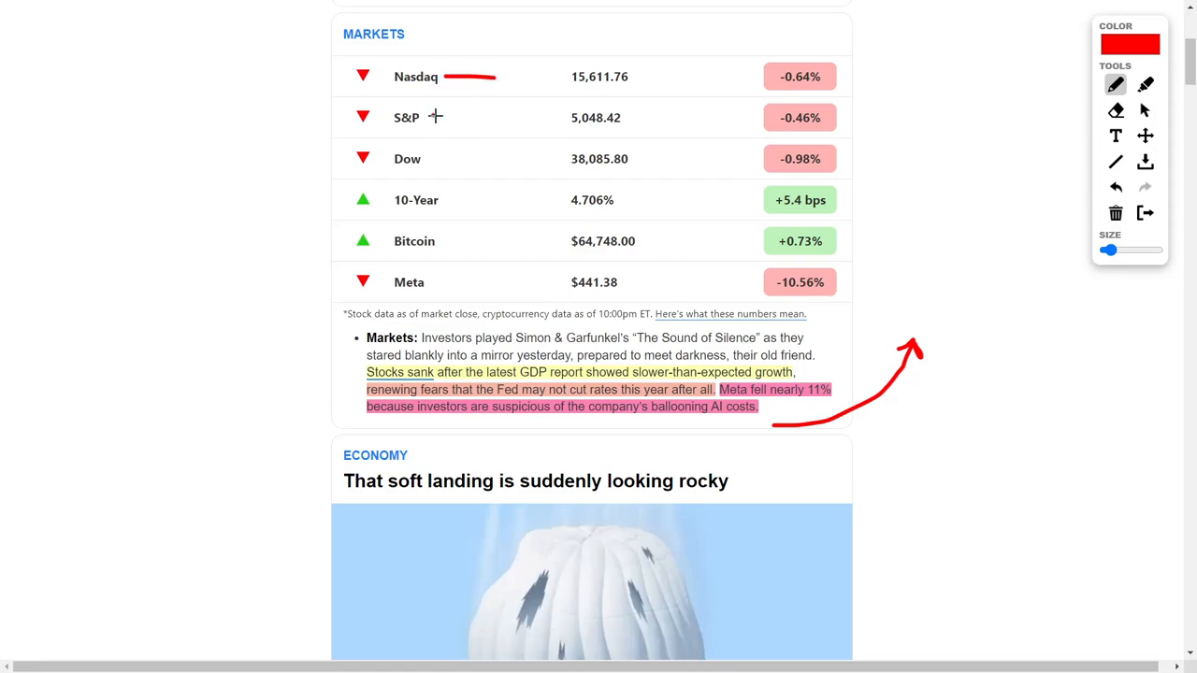
{"action": "left_click_drag", "start_coordinate": [426, 116], "coordinate": [471, 116]}
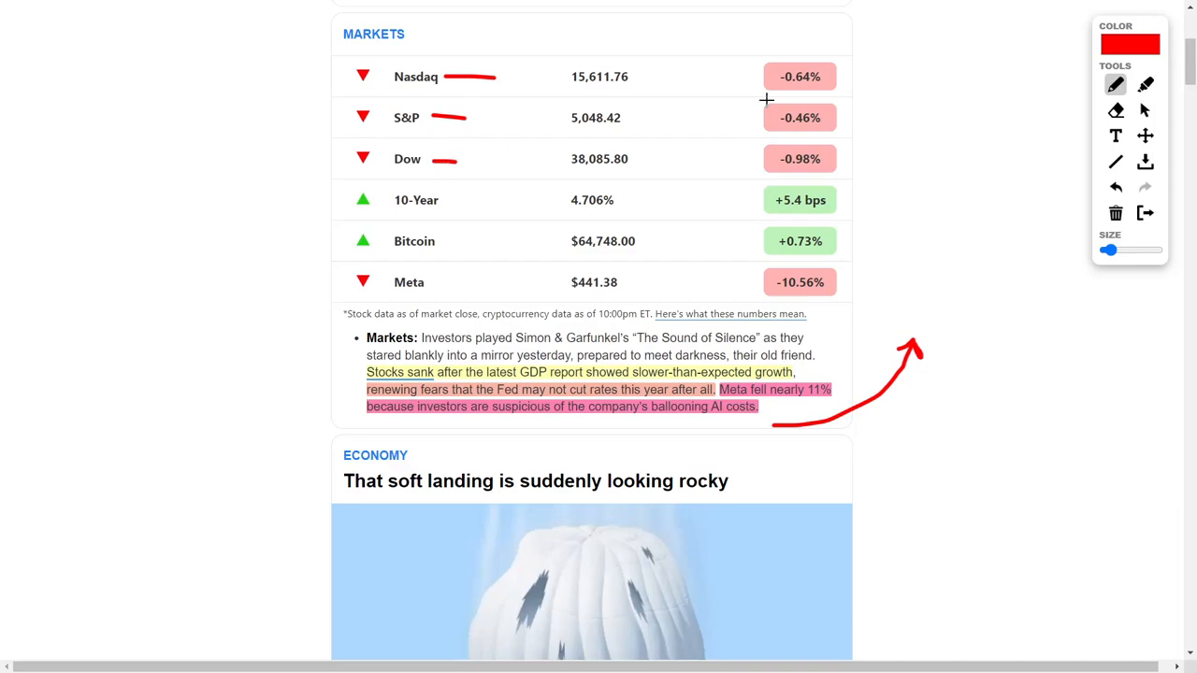
Underline the Nasdaq -0.64% and S&P/Dow drops in red and circle Meta's $441.38.
{"action": "left_click_drag", "start_coordinate": [770, 90], "coordinate": [823, 88]}
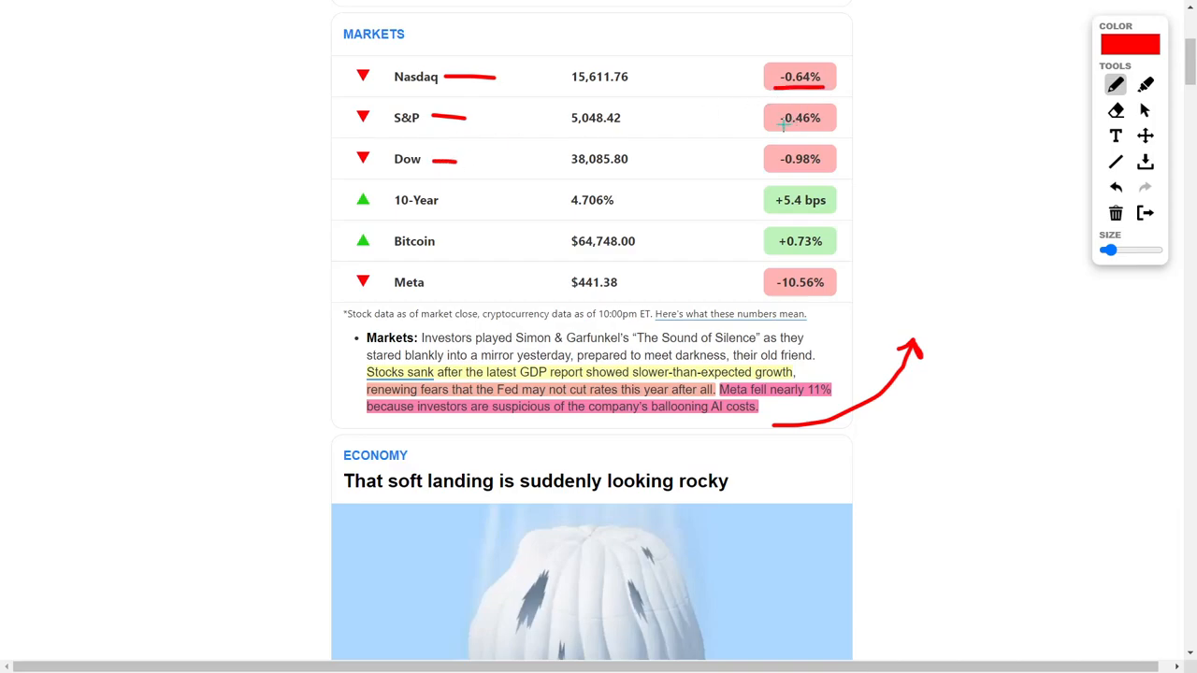
{"action": "left_click_drag", "start_coordinate": [770, 131], "coordinate": [841, 131]}
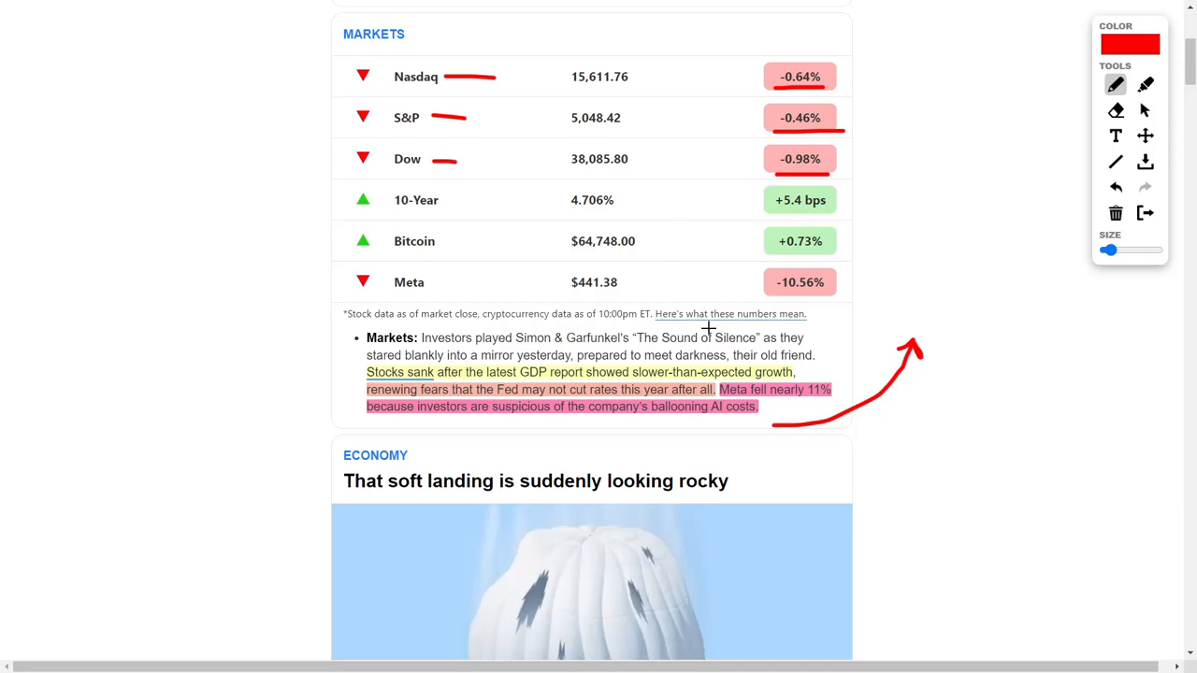
{"action": "mouse_move", "coordinate": [608, 422]}
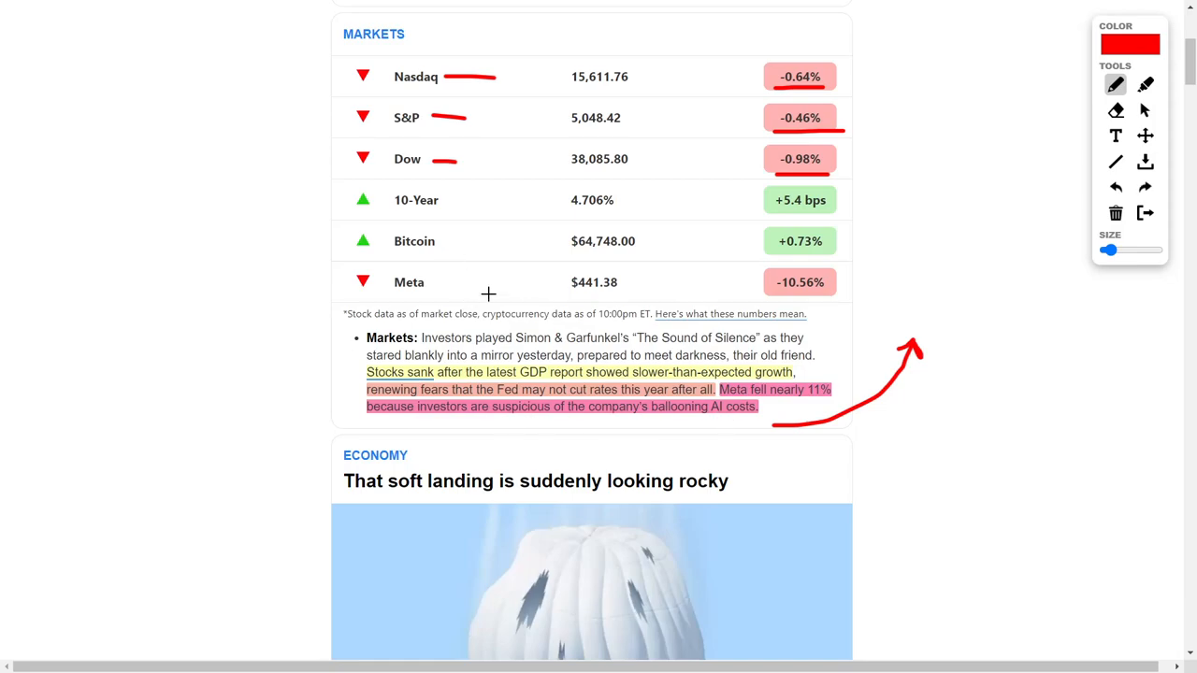
{"action": "left_click_drag", "start_coordinate": [561, 280], "coordinate": [636, 277]}
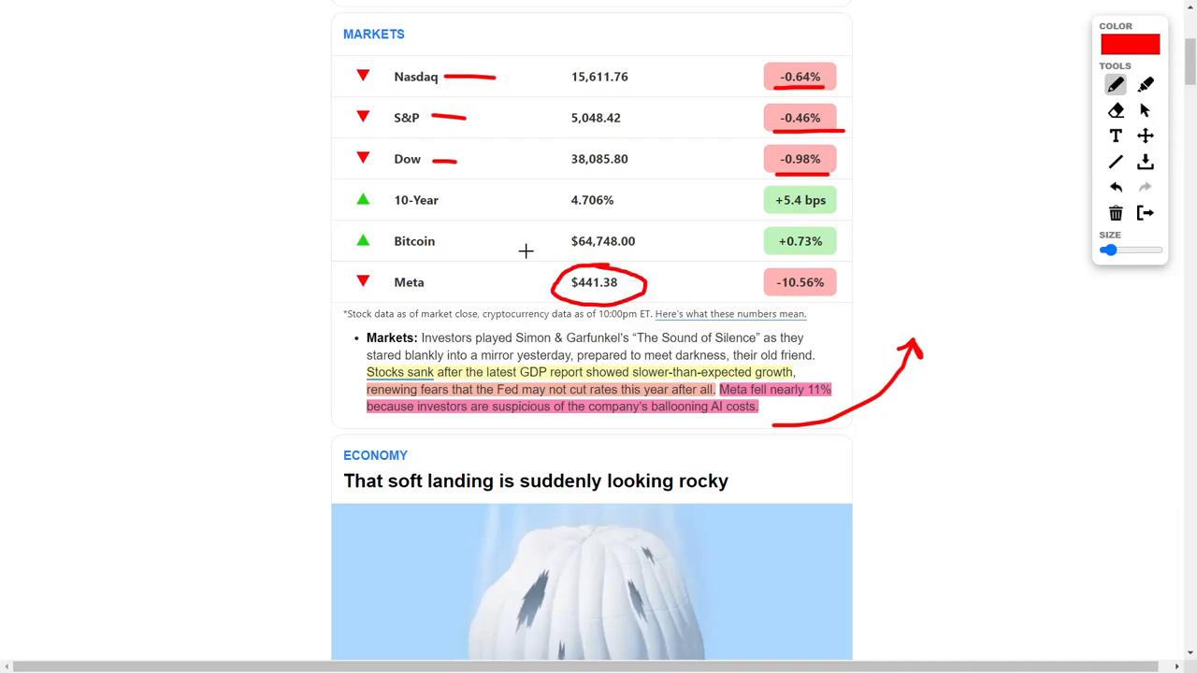
{"action": "mouse_move", "coordinate": [497, 273]}
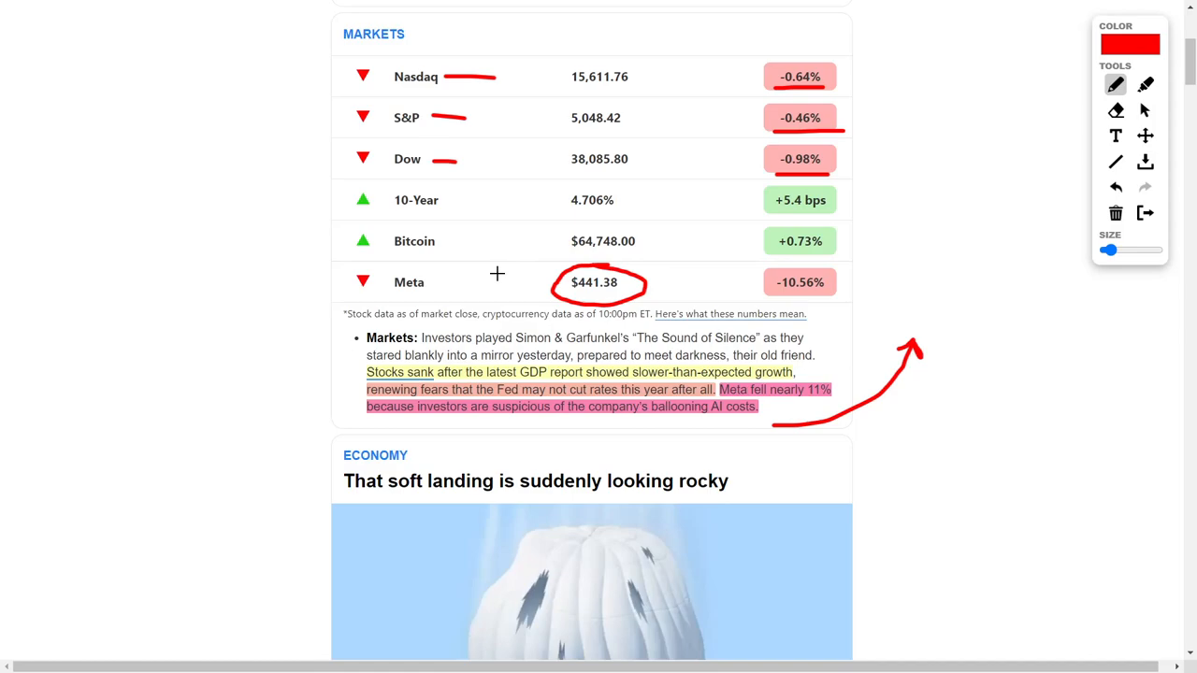
{"action": "scroll", "scroll_direction": "down", "scroll_amount": 3}
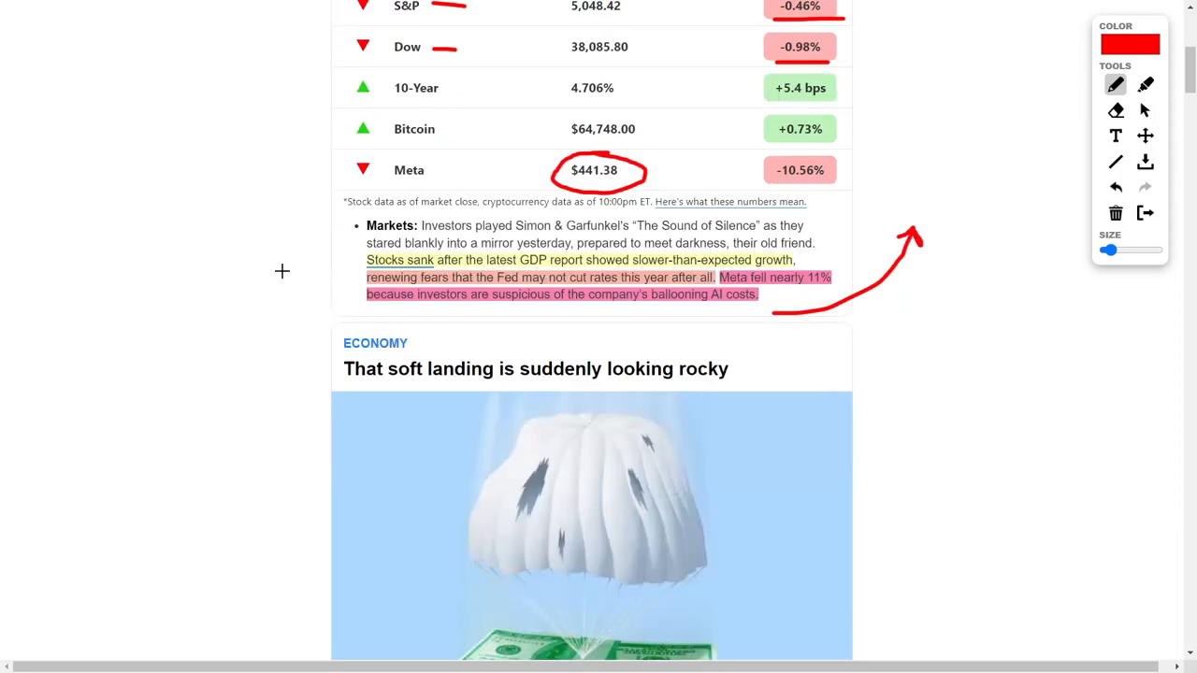
{"action": "scroll", "scroll_direction": "down", "scroll_amount": 3}
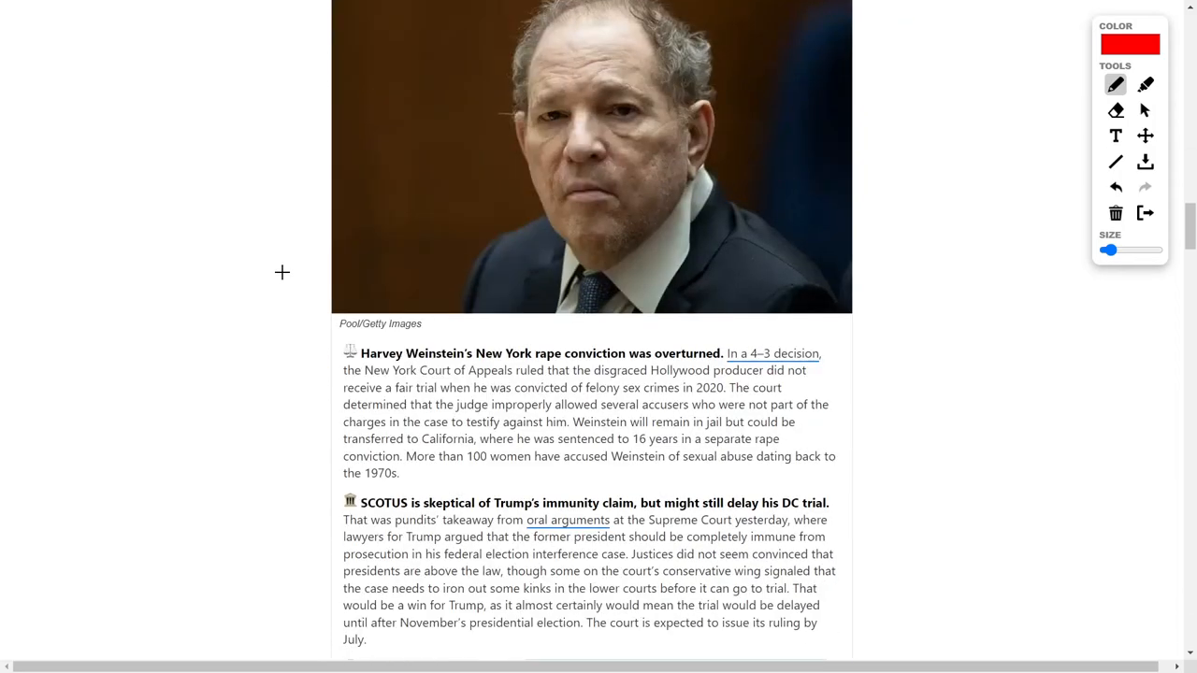
{"action": "scroll", "scroll_direction": "down", "scroll_amount": 3}
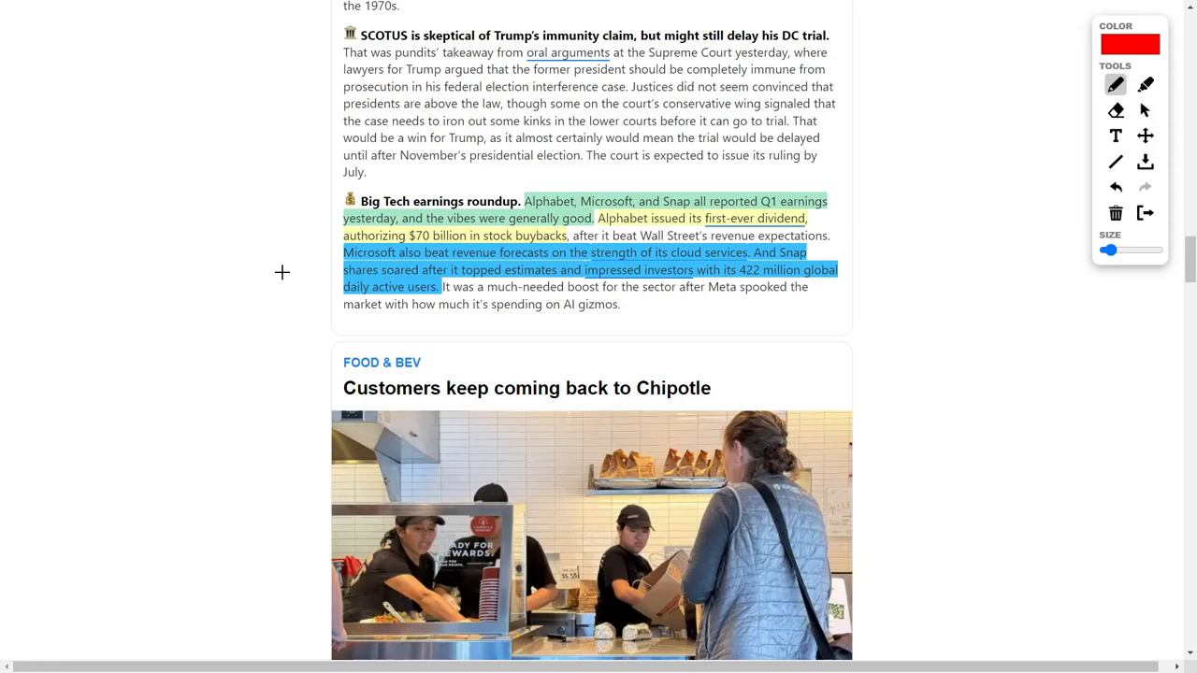
{"action": "mouse_move", "coordinate": [242, 238]}
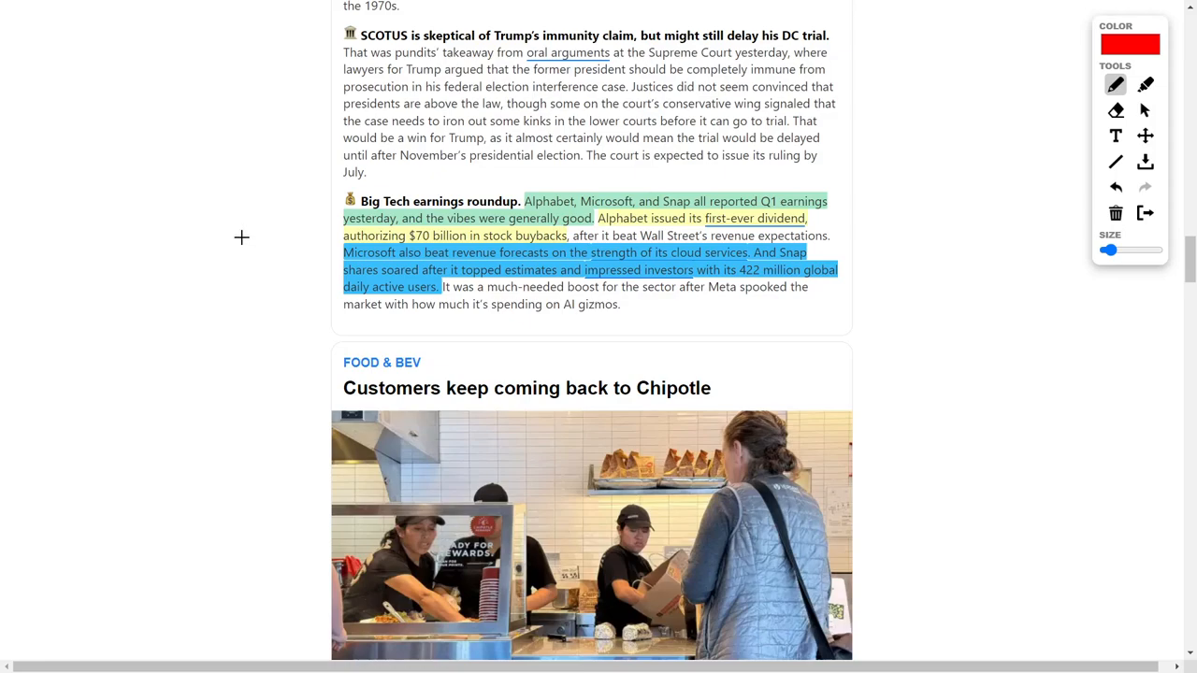
{"action": "mouse_move", "coordinate": [388, 228]}
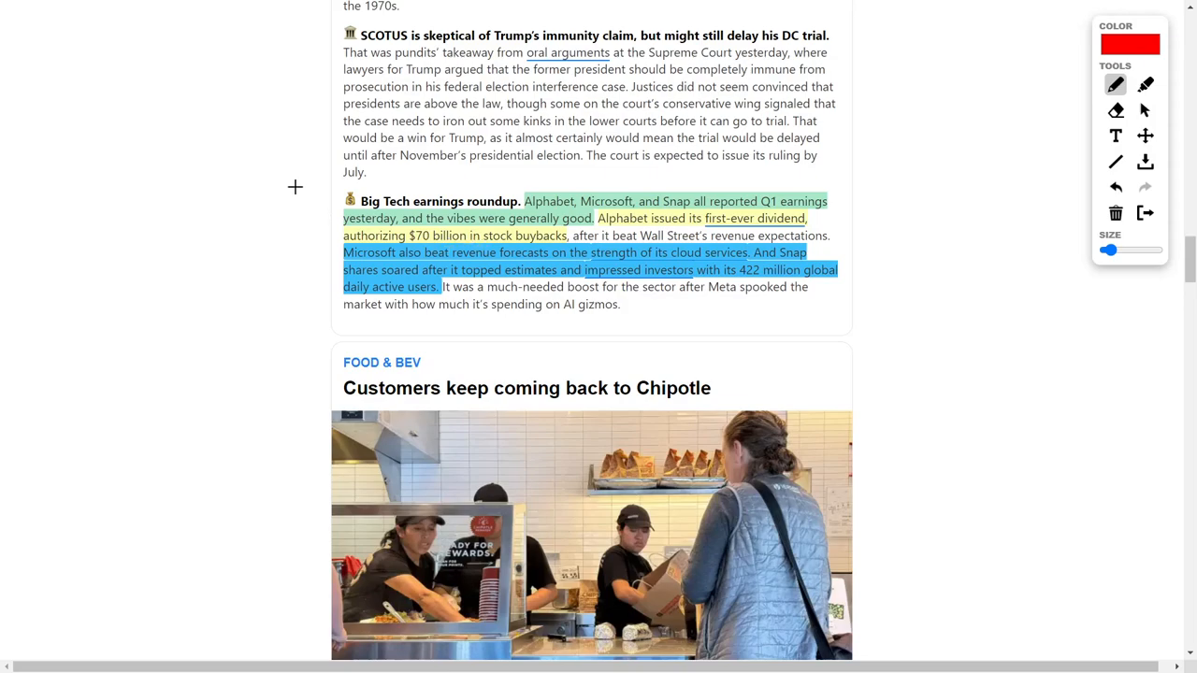
{"action": "mouse_move", "coordinate": [288, 221]}
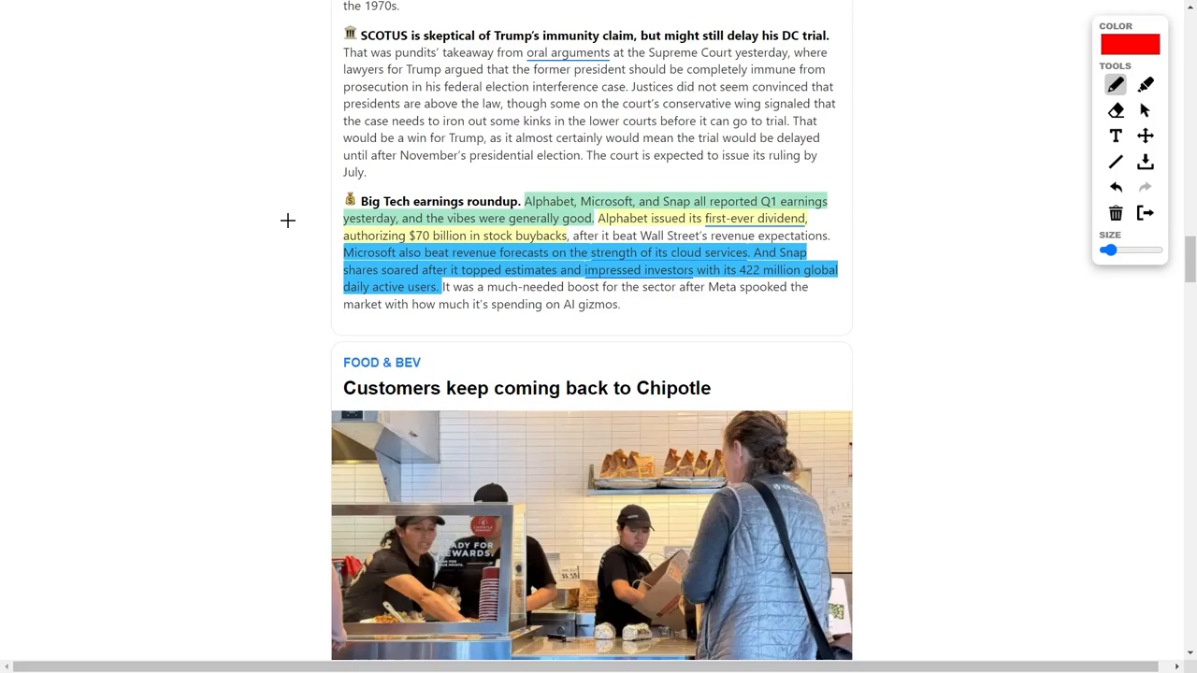
{"action": "mouse_move", "coordinate": [307, 220]}
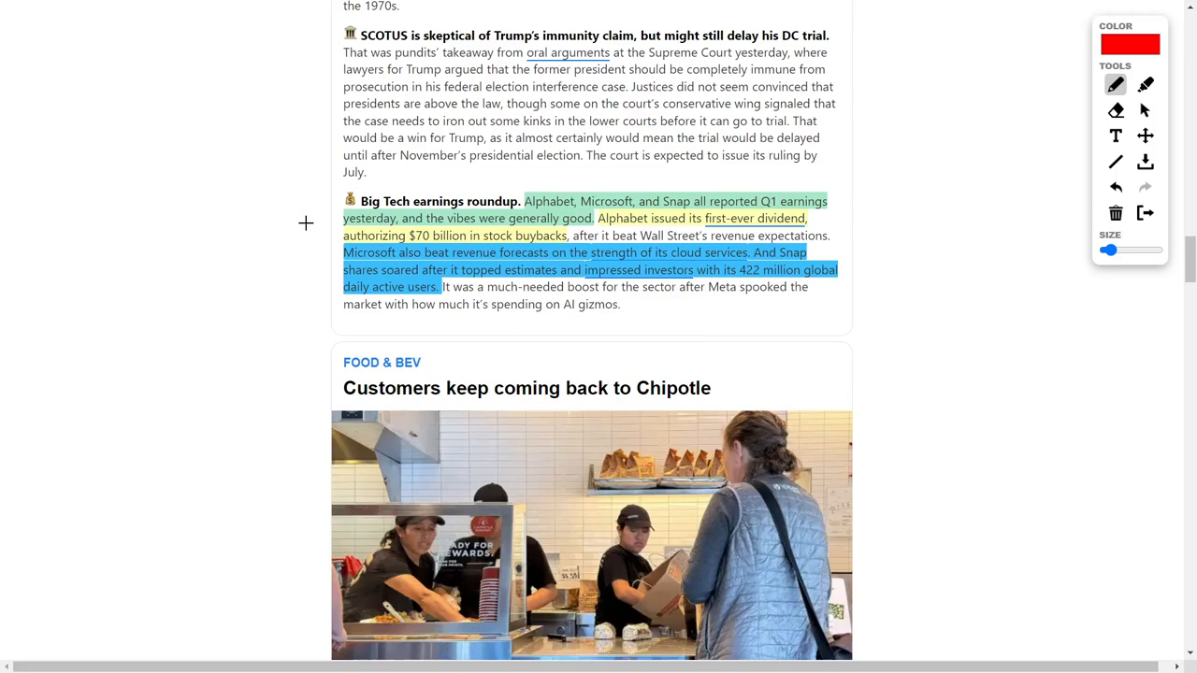
{"action": "mouse_move", "coordinate": [871, 243]}
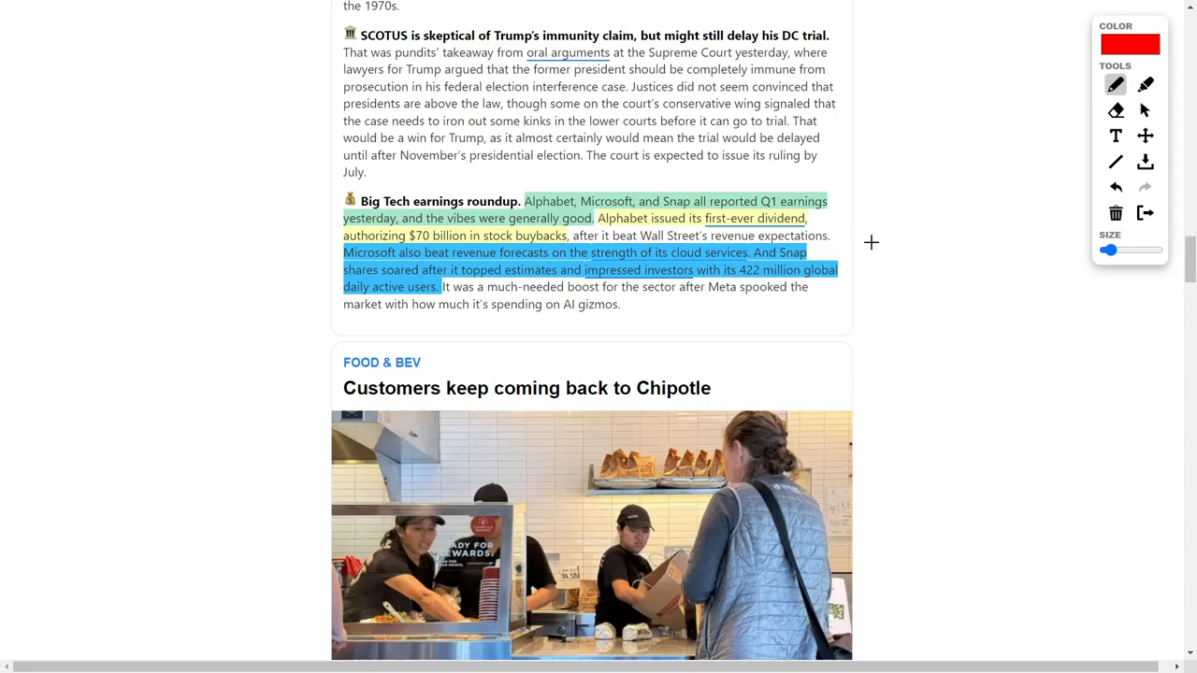
{"action": "mouse_move", "coordinate": [391, 282]}
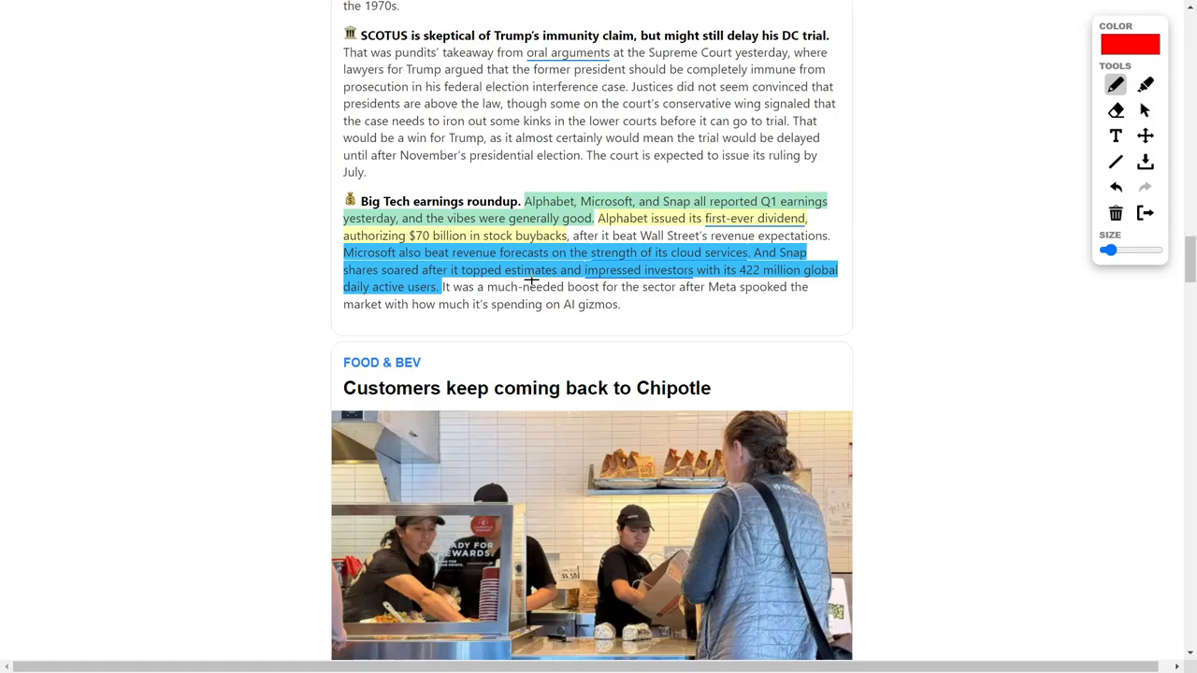
{"action": "mouse_move", "coordinate": [897, 228]}
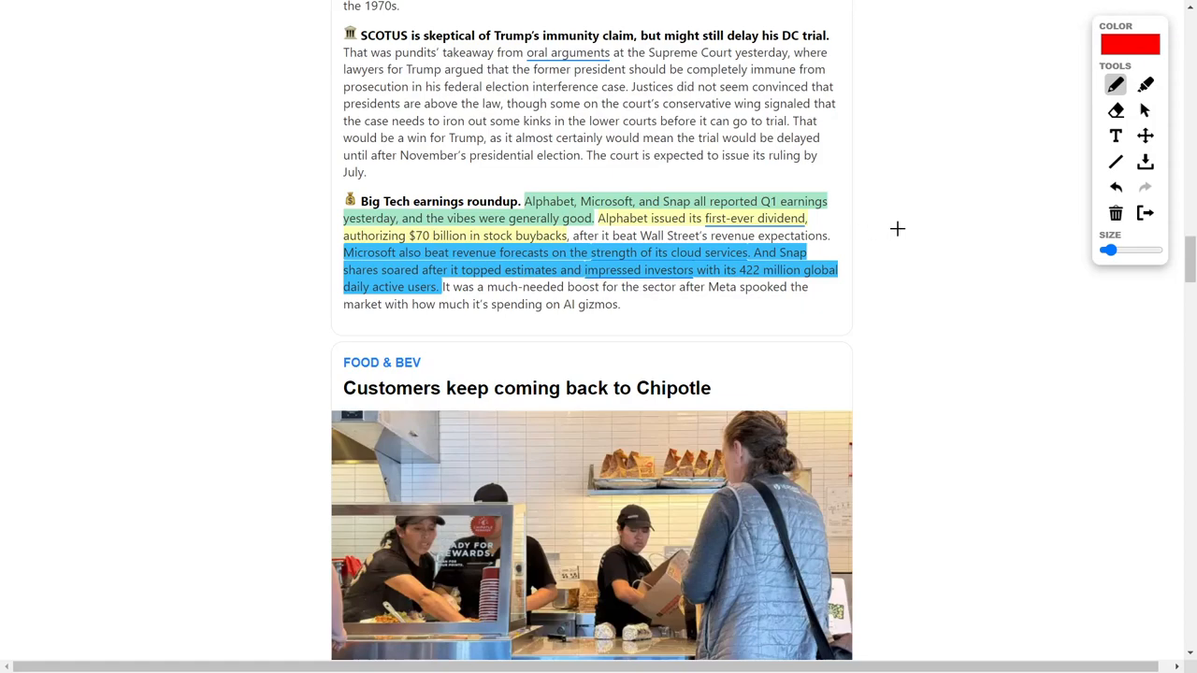
{"action": "mouse_move", "coordinate": [890, 234]}
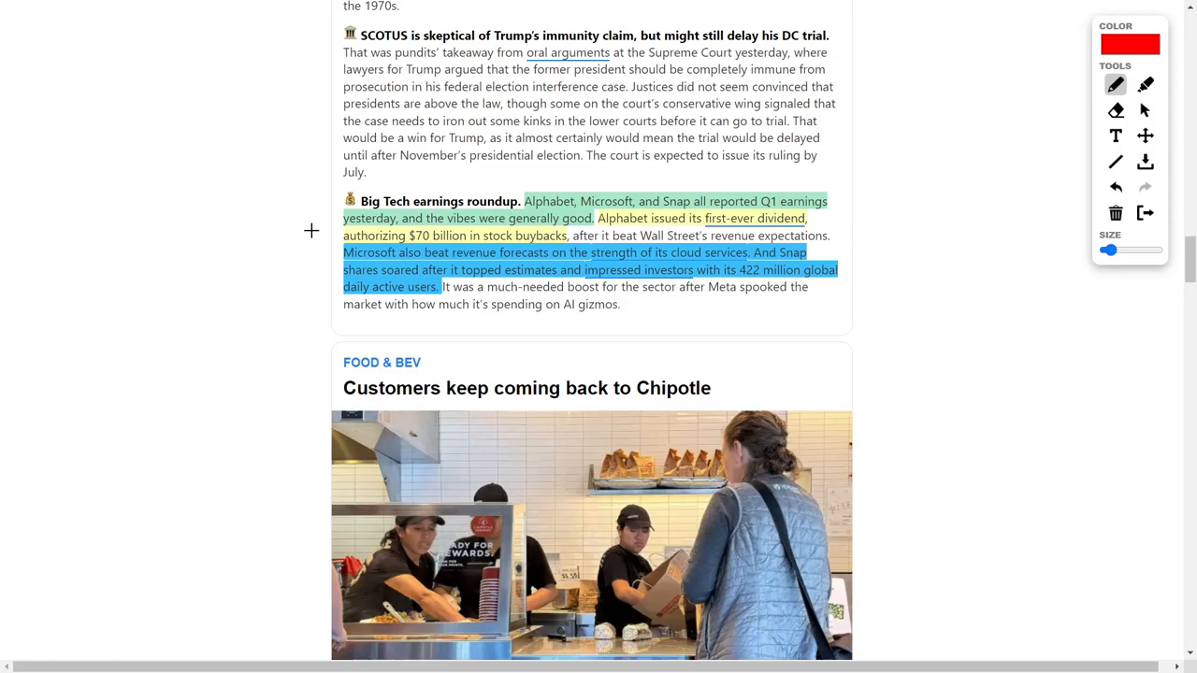
{"action": "mouse_move", "coordinate": [299, 232]}
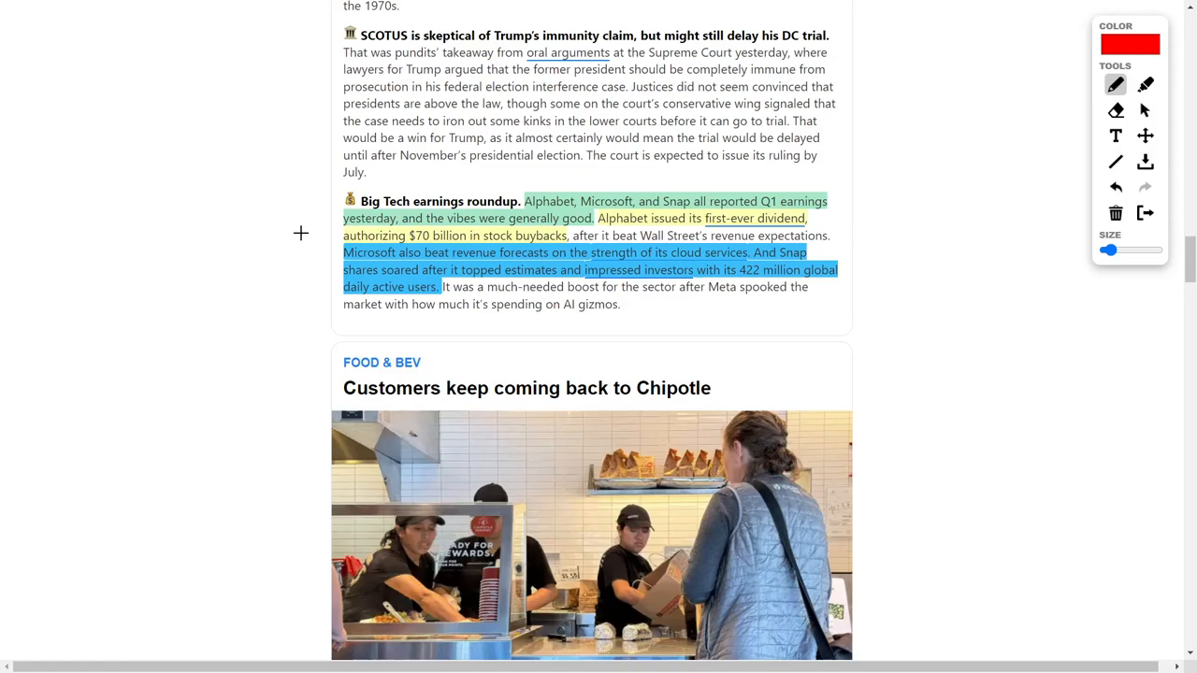
{"action": "scroll", "scroll_direction": "down", "scroll_amount": 3}
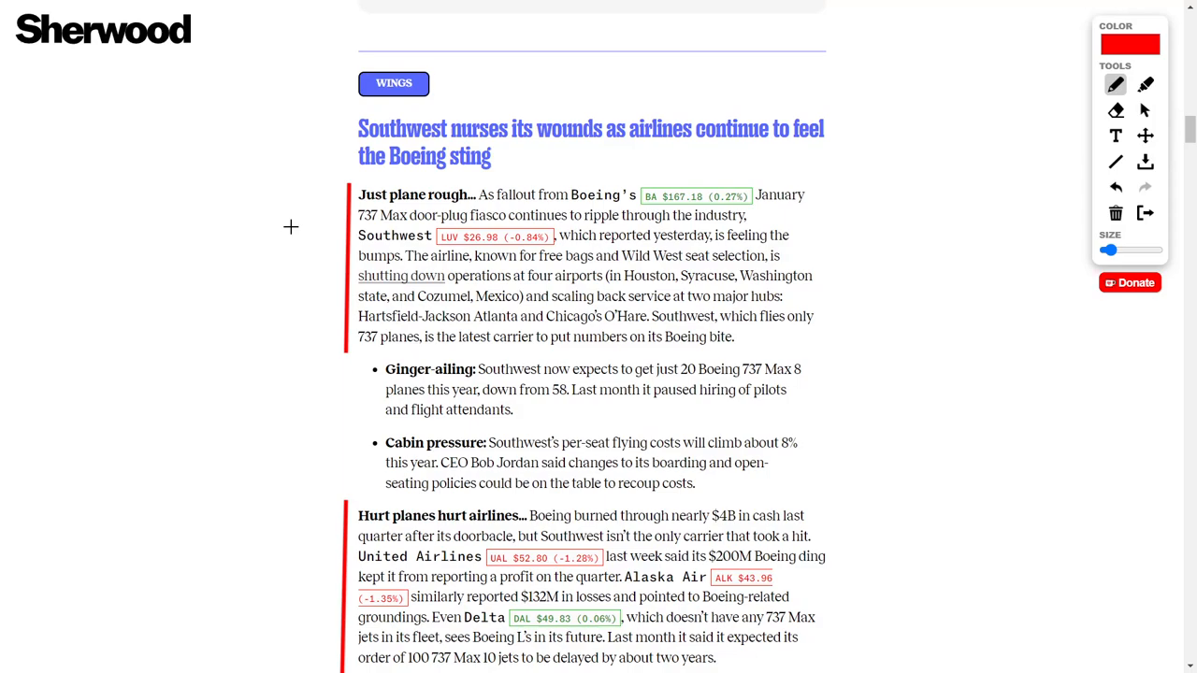
{"action": "mouse_move", "coordinate": [273, 220]}
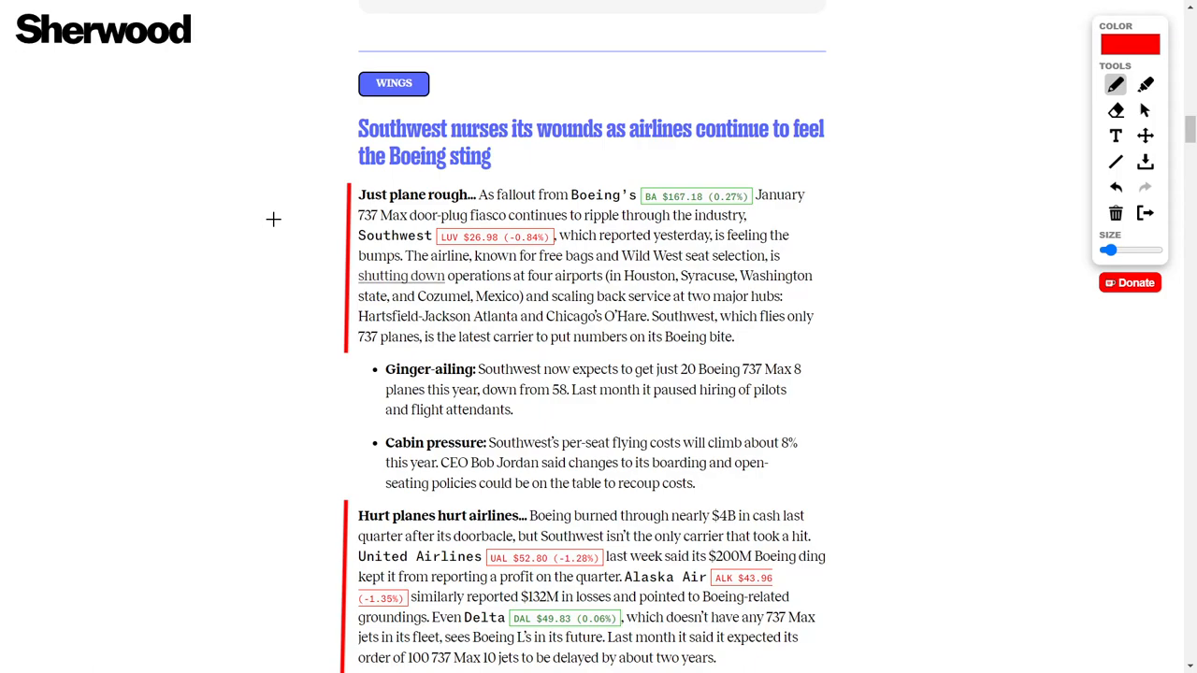
Scroll slightly down the Sherwood Southwest–Boeing article with the red pen still active.
{"action": "scroll", "scroll_direction": "down", "scroll_amount": 3}
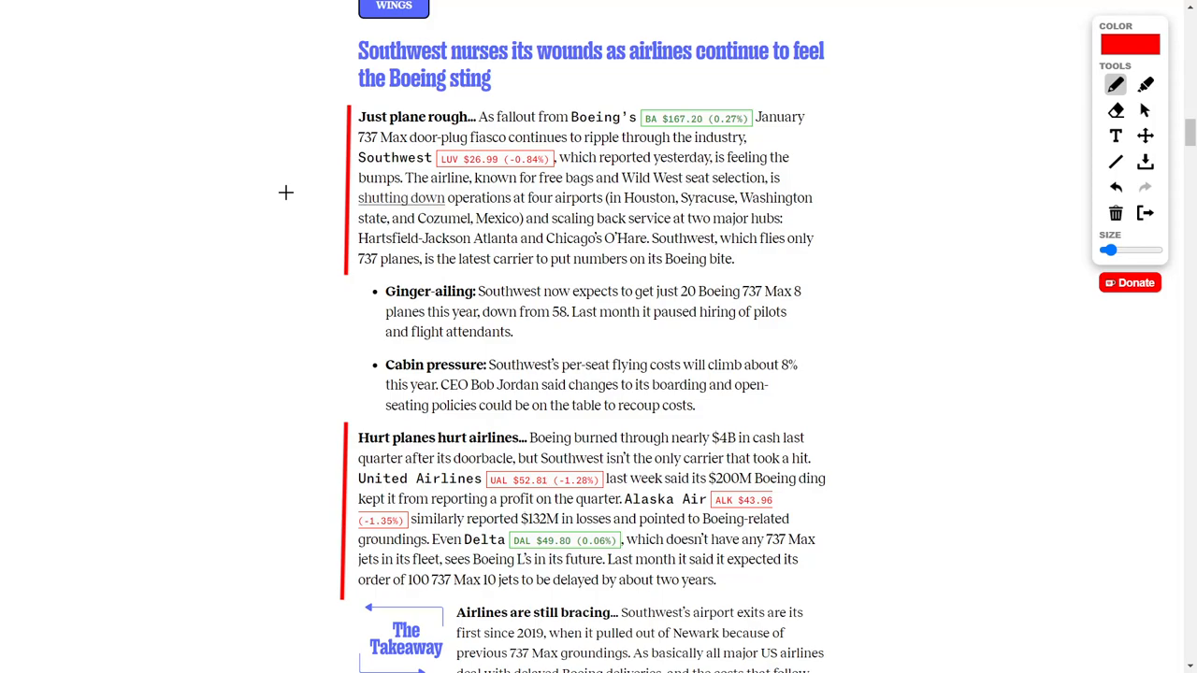
{"action": "mouse_move", "coordinate": [494, 210]}
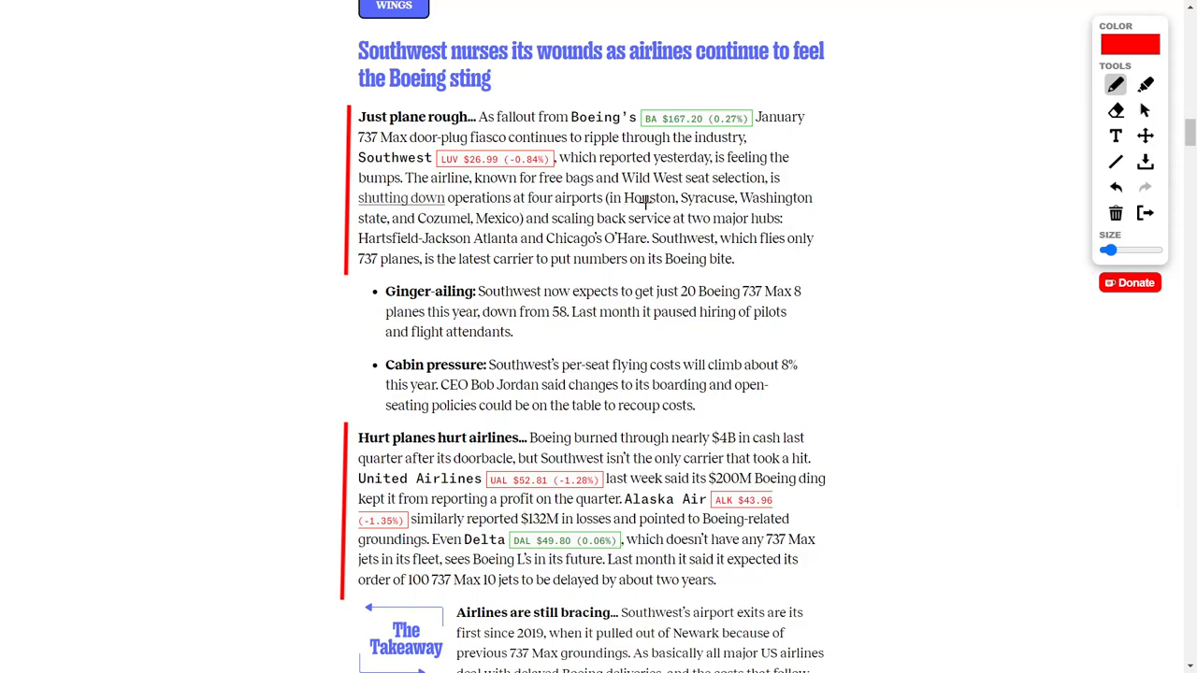
{"action": "mouse_move", "coordinate": [765, 203]}
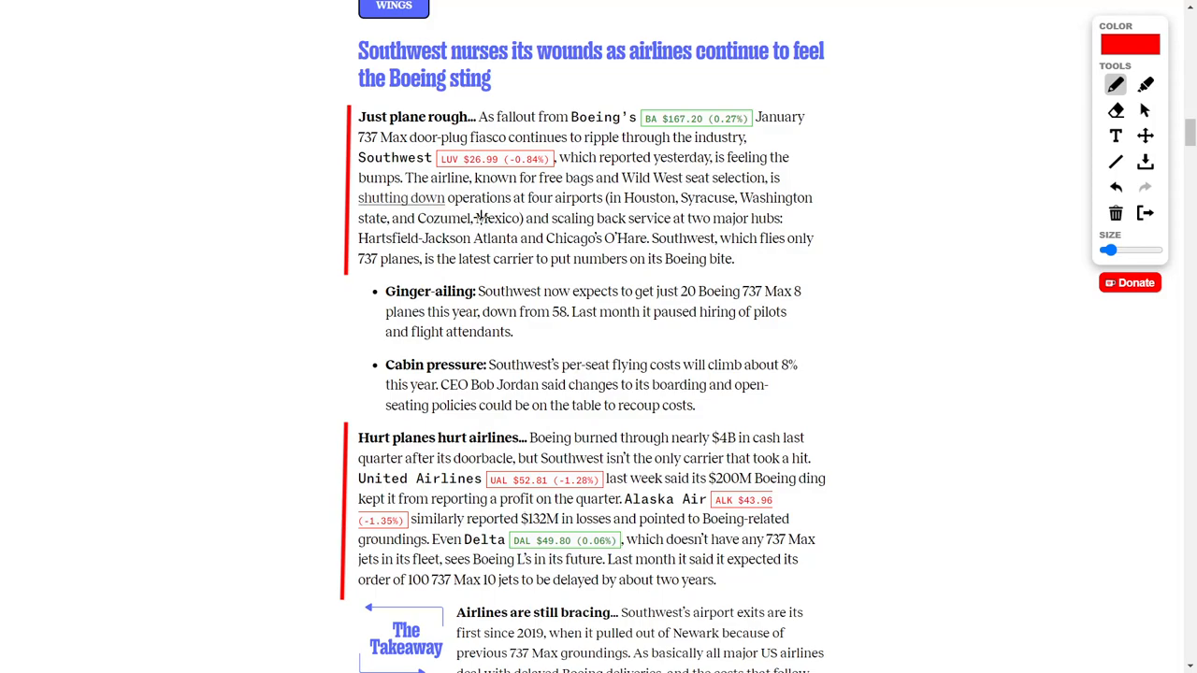
{"action": "mouse_move", "coordinate": [310, 168]}
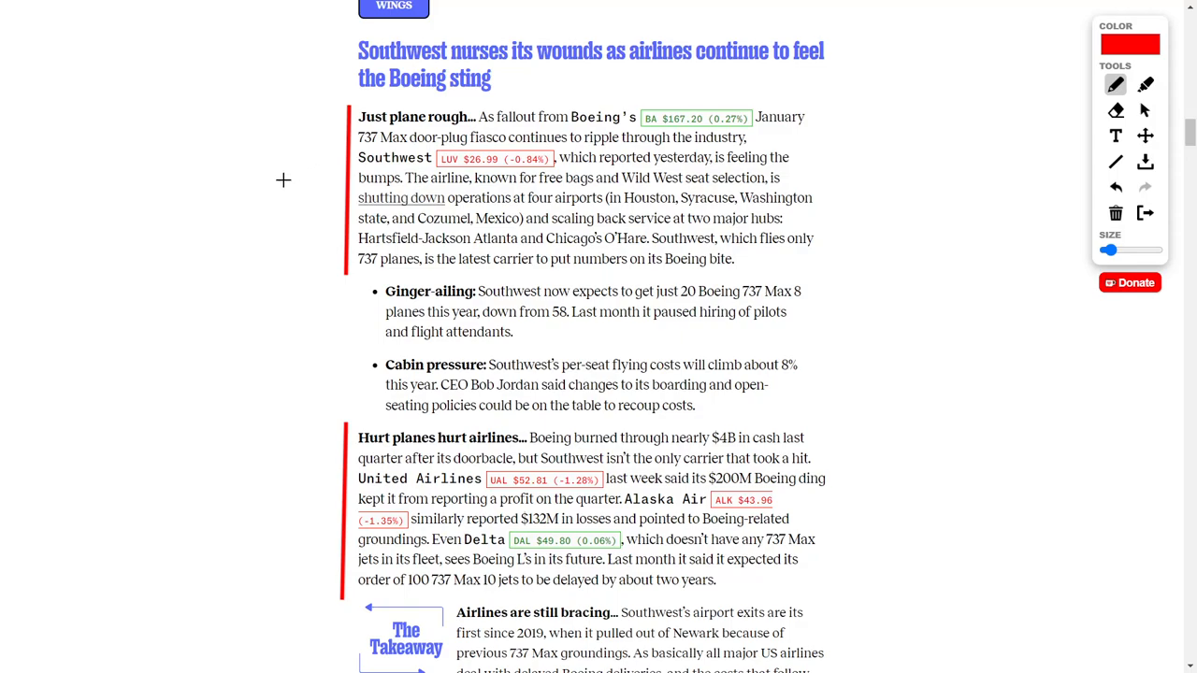
Scroll the Sherwood article down to the Takeaway and Snackin' section.
{"action": "scroll", "scroll_direction": "down", "scroll_amount": 3}
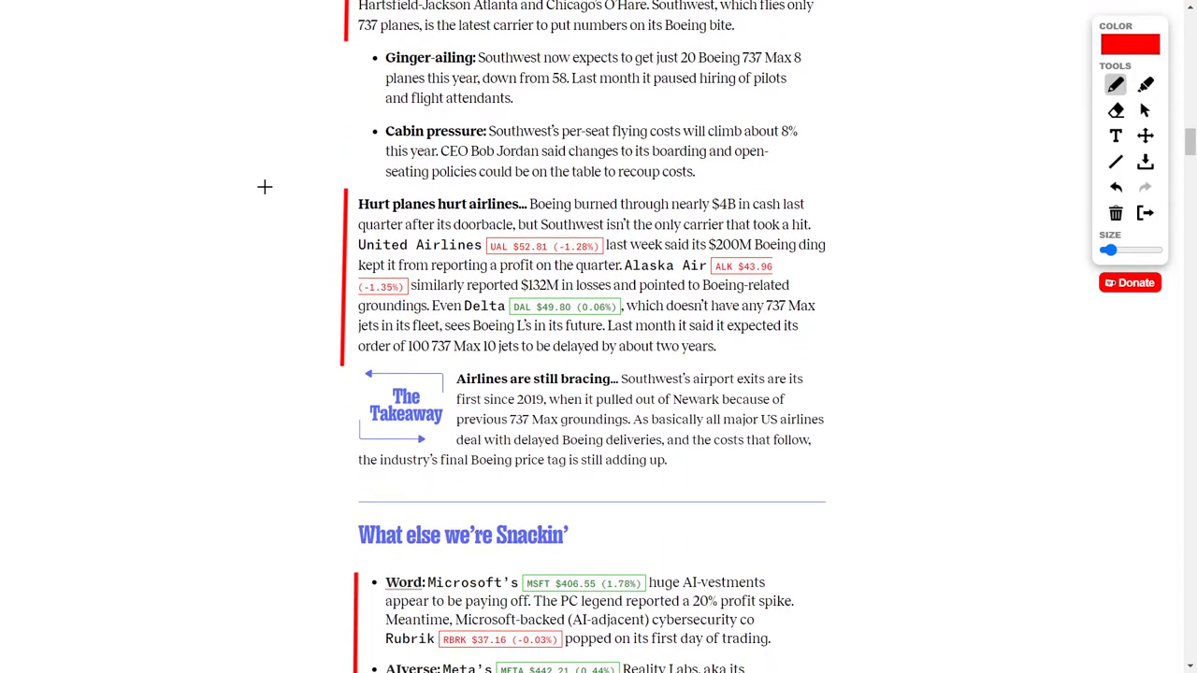
{"action": "scroll", "scroll_direction": "down", "scroll_amount": 3}
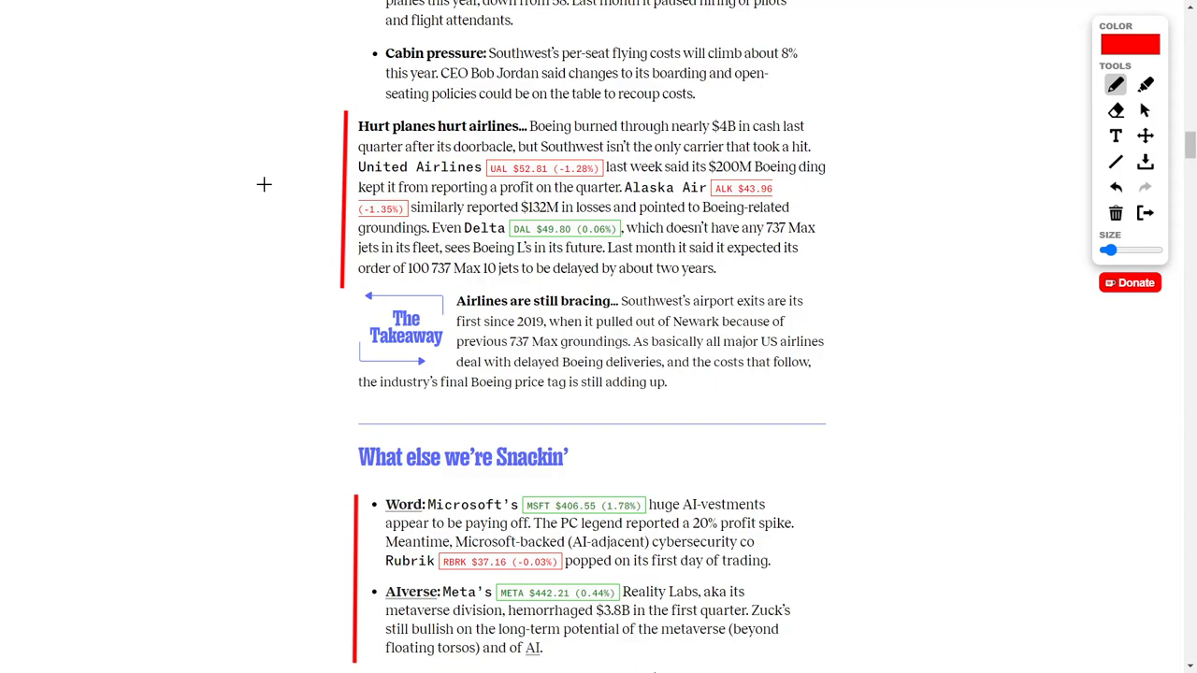
{"action": "mouse_move", "coordinate": [296, 191]}
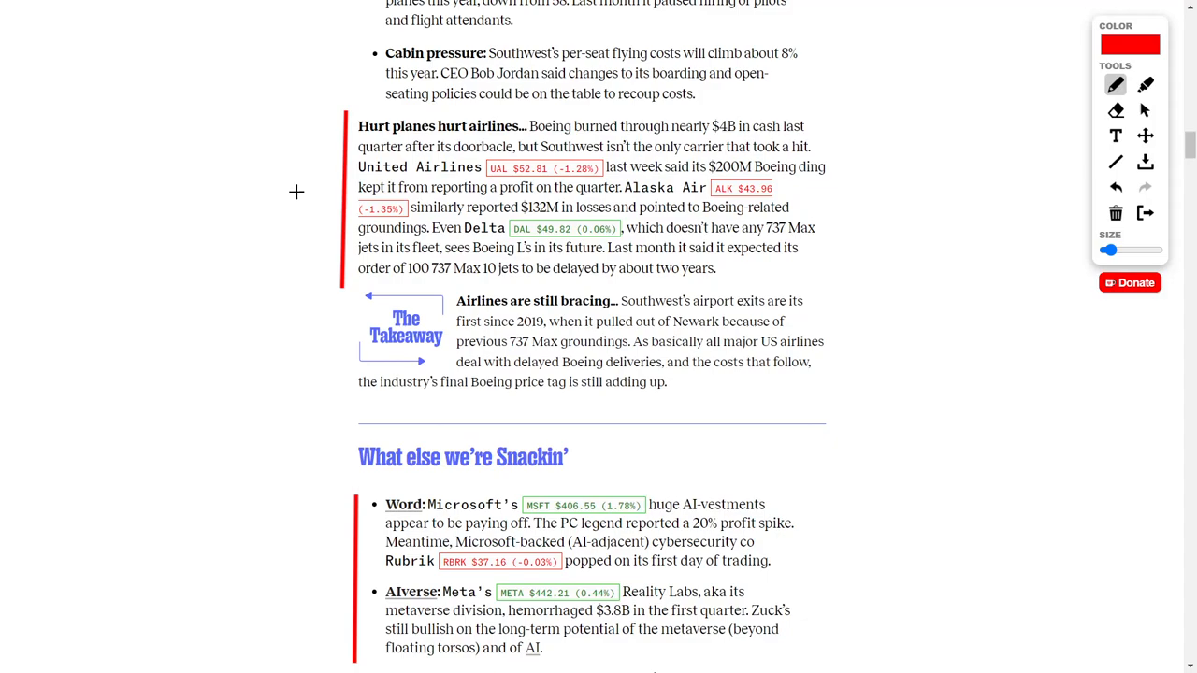
{"action": "mouse_move", "coordinate": [521, 220]}
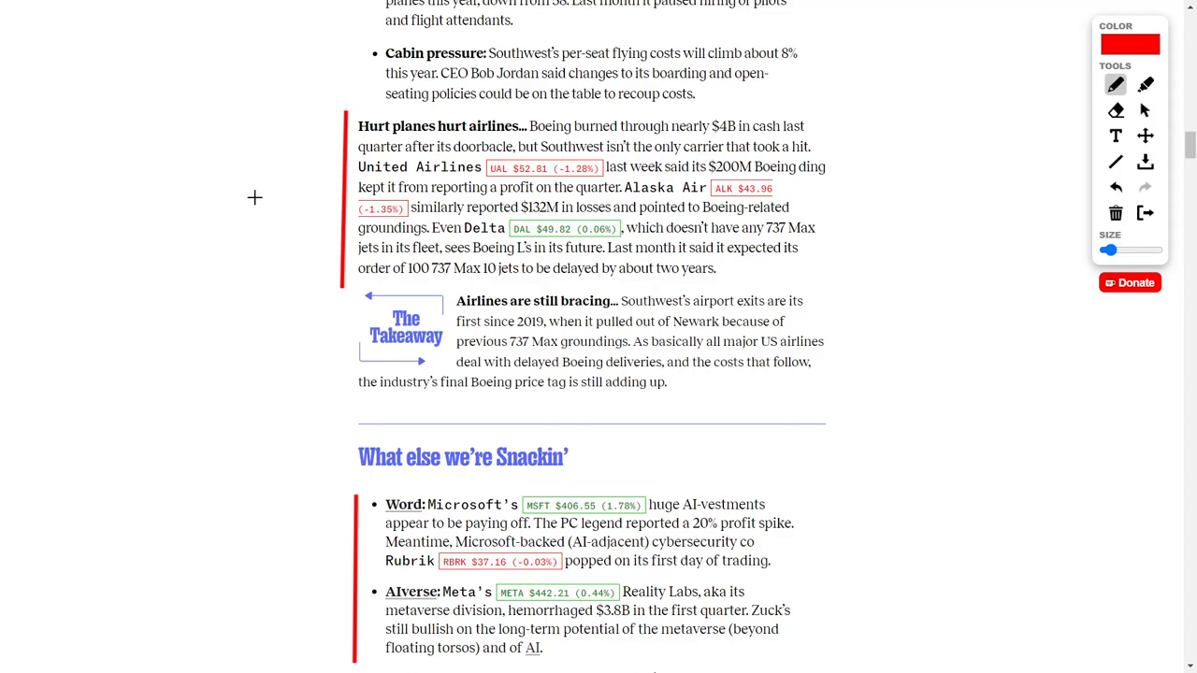
{"action": "mouse_move", "coordinate": [281, 198]}
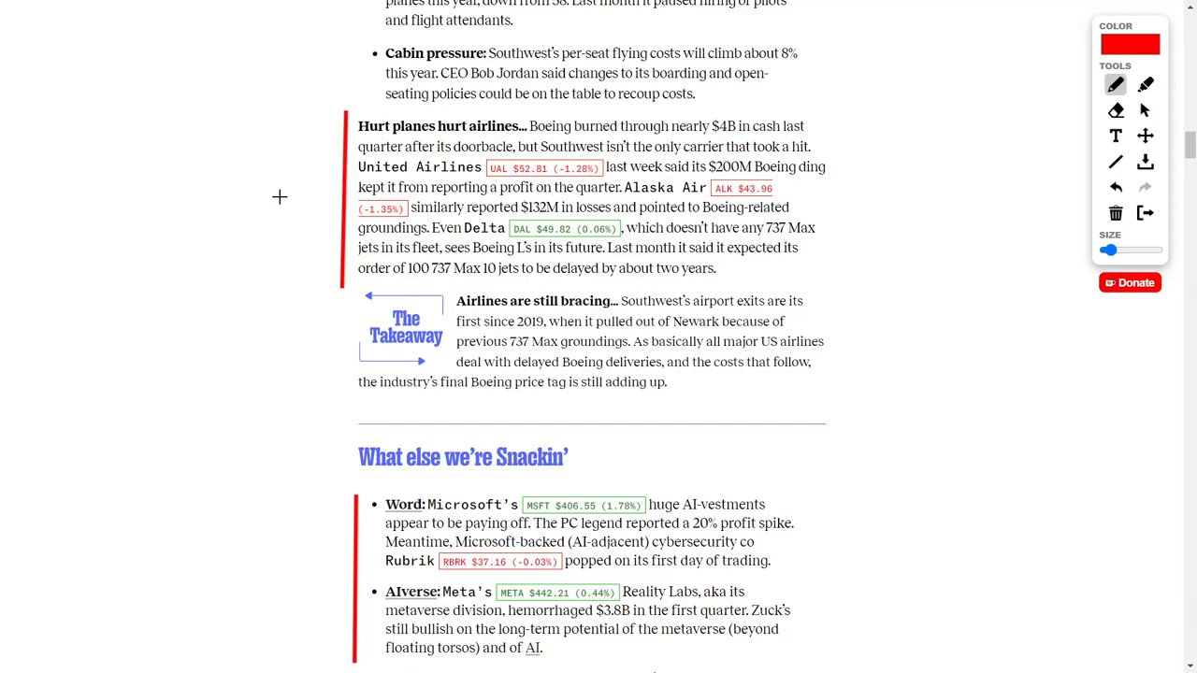
{"action": "mouse_move", "coordinate": [733, 244]}
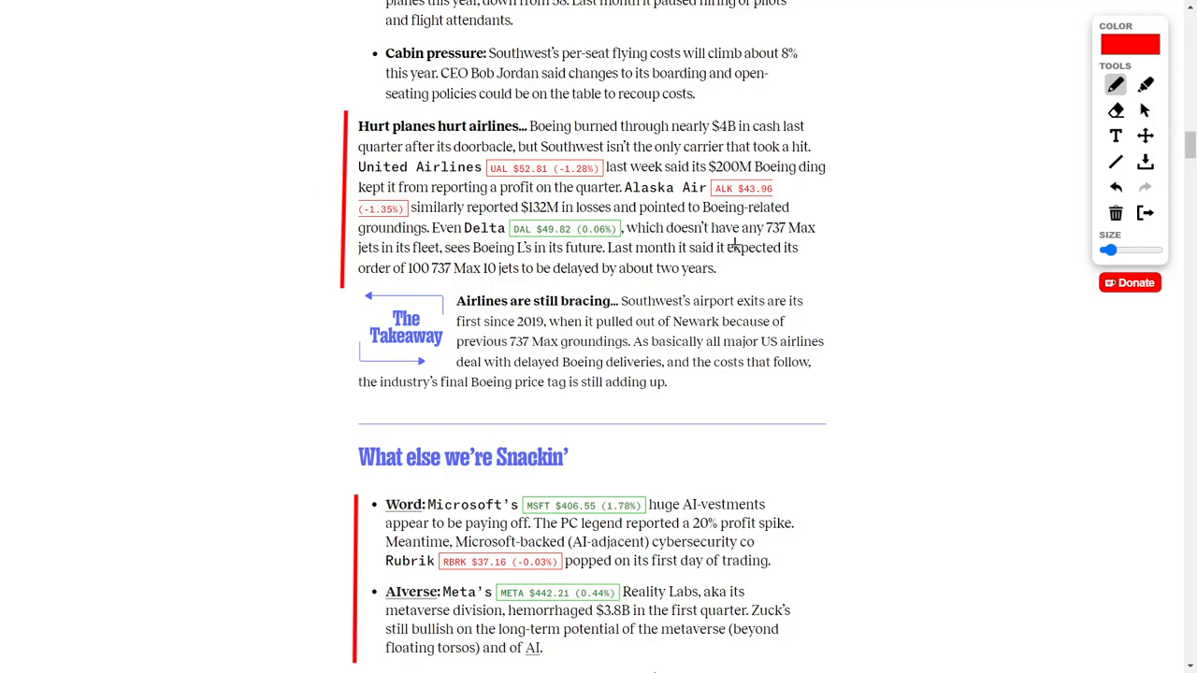
{"action": "mouse_move", "coordinate": [404, 251]}
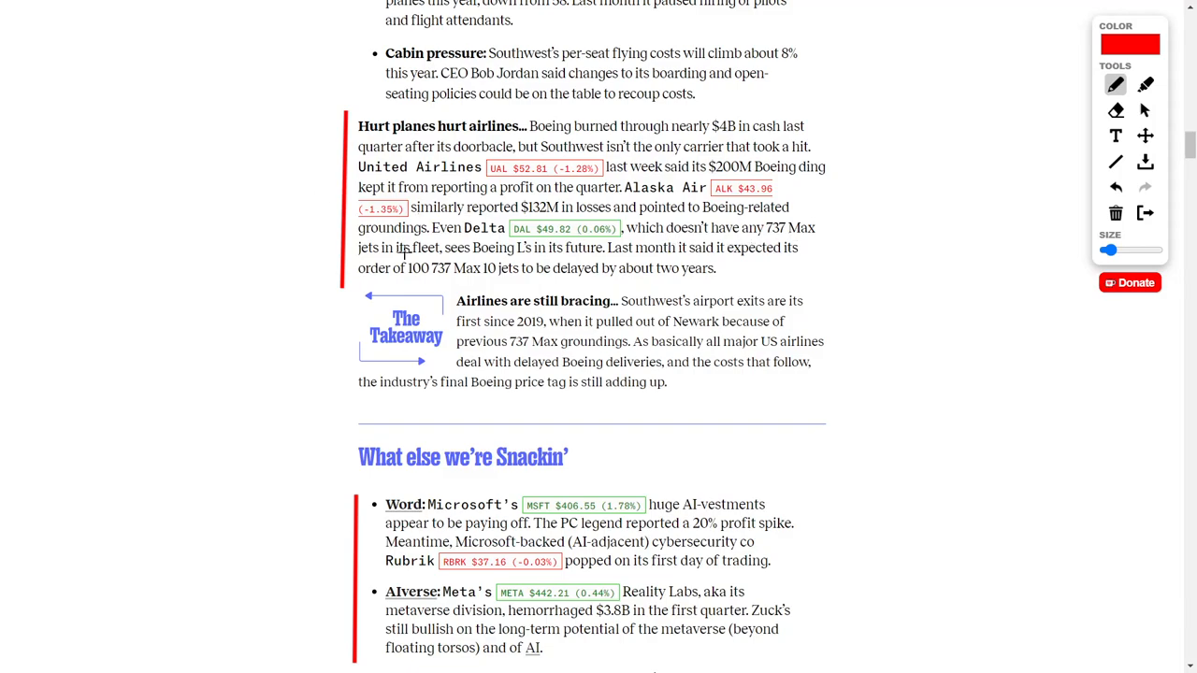
{"action": "mouse_move", "coordinate": [273, 209]}
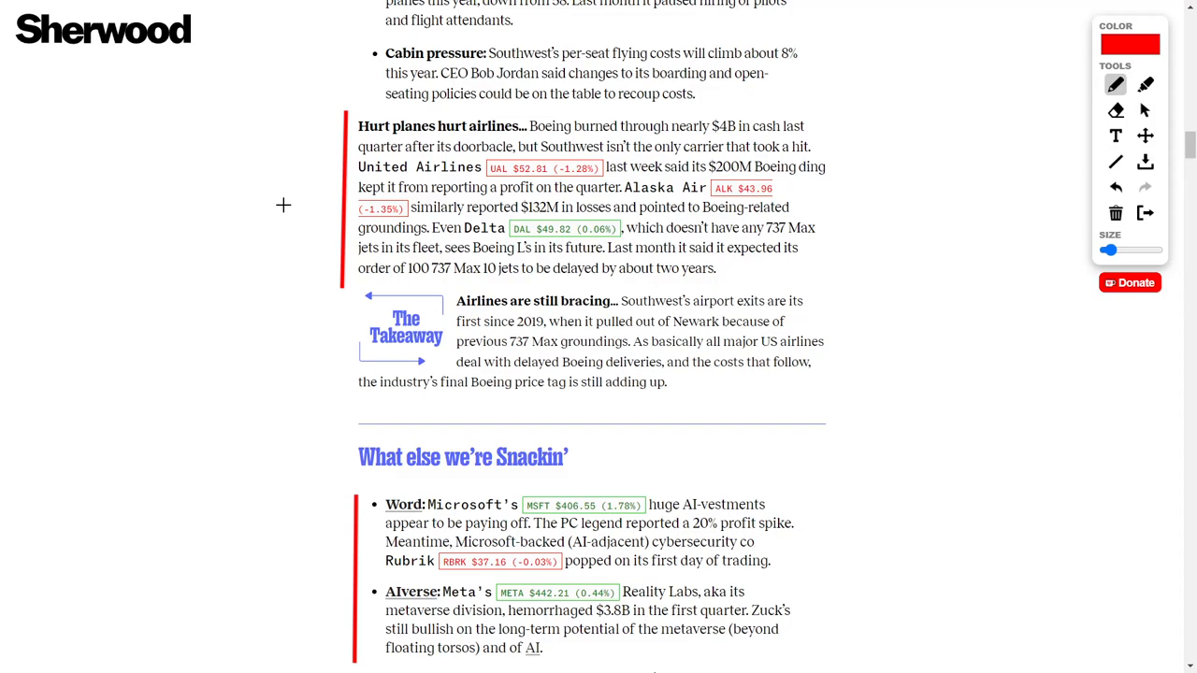
{"action": "mouse_move", "coordinate": [401, 280]}
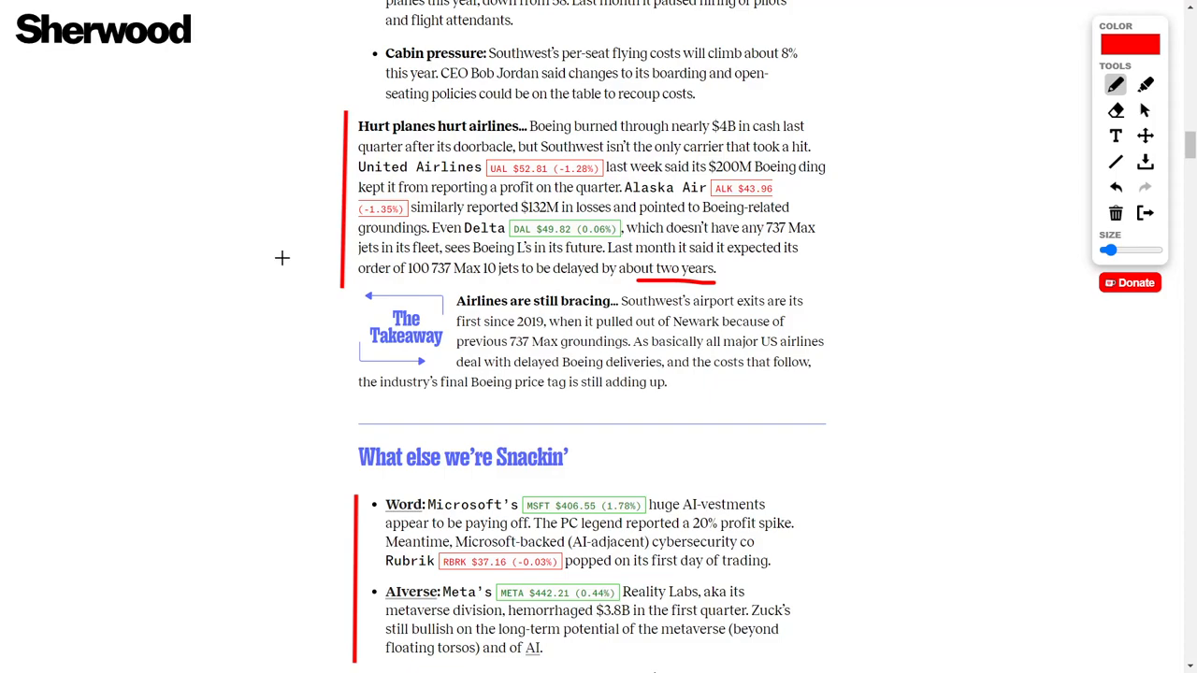
{"action": "scroll", "scroll_direction": "down", "scroll_amount": 3}
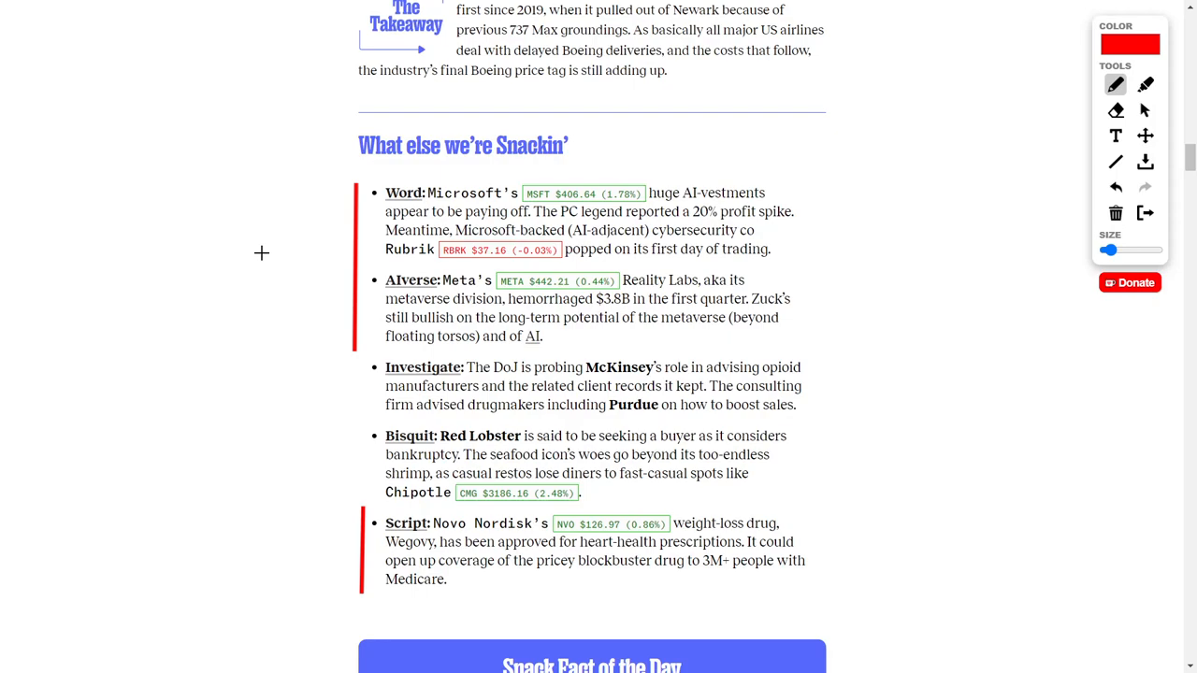
{"action": "mouse_move", "coordinate": [292, 243]}
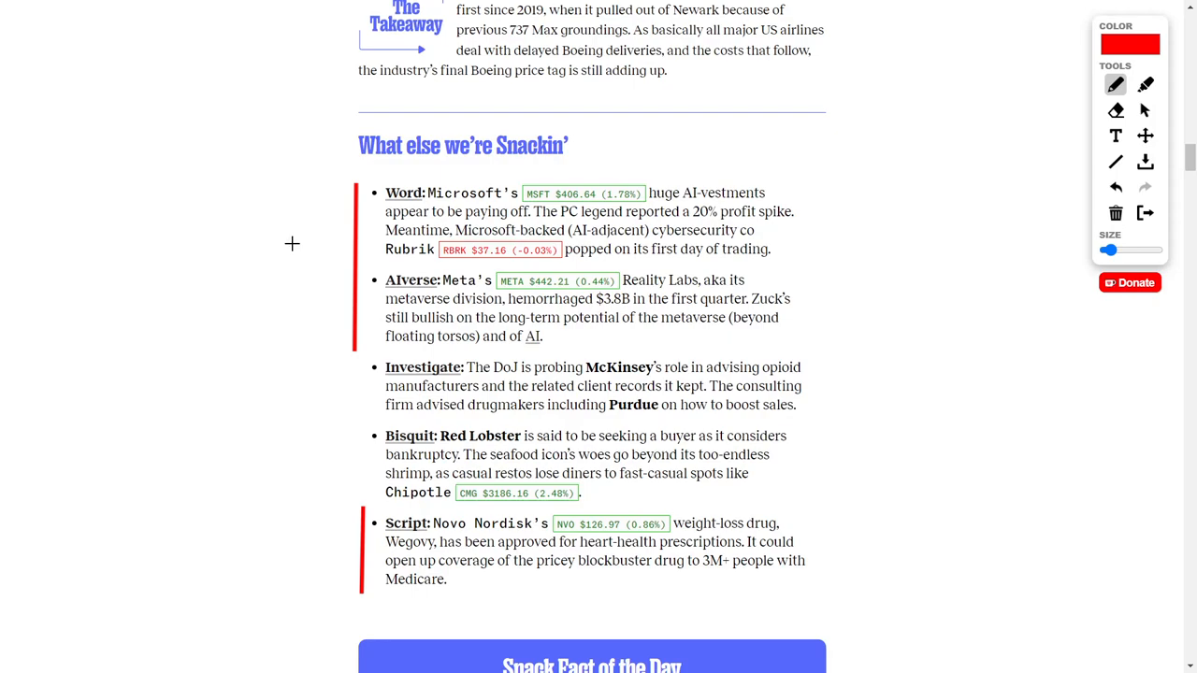
{"action": "mouse_move", "coordinate": [300, 243]}
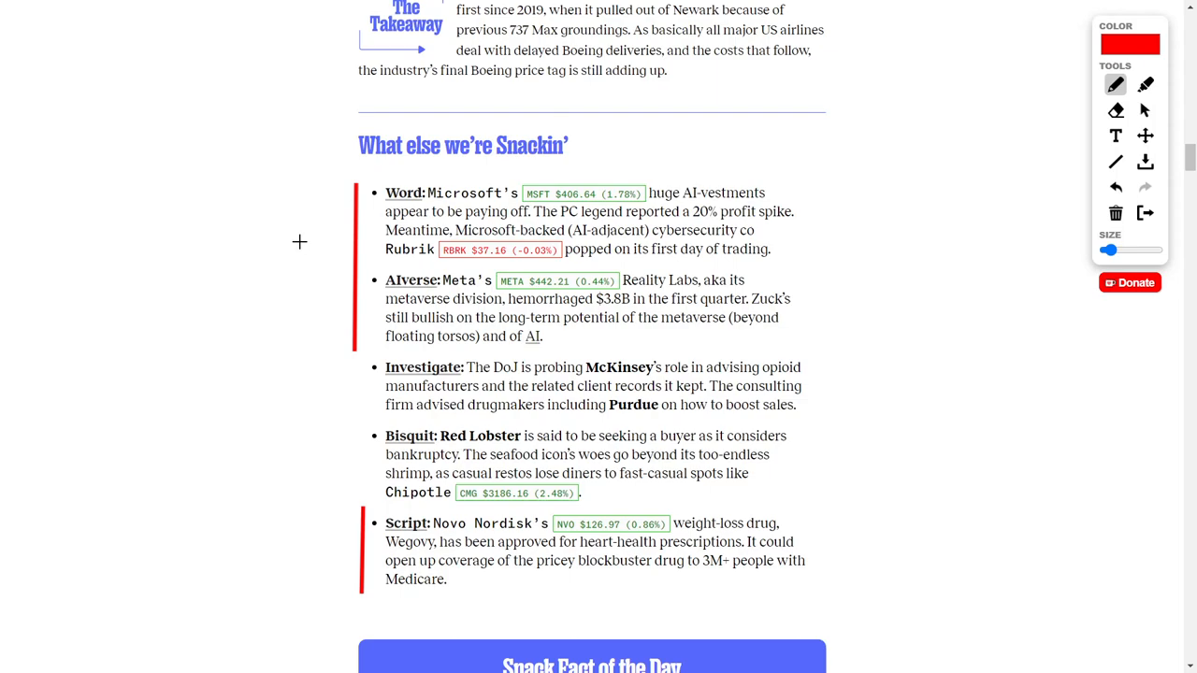
{"action": "scroll", "scroll_direction": "down", "scroll_amount": 3}
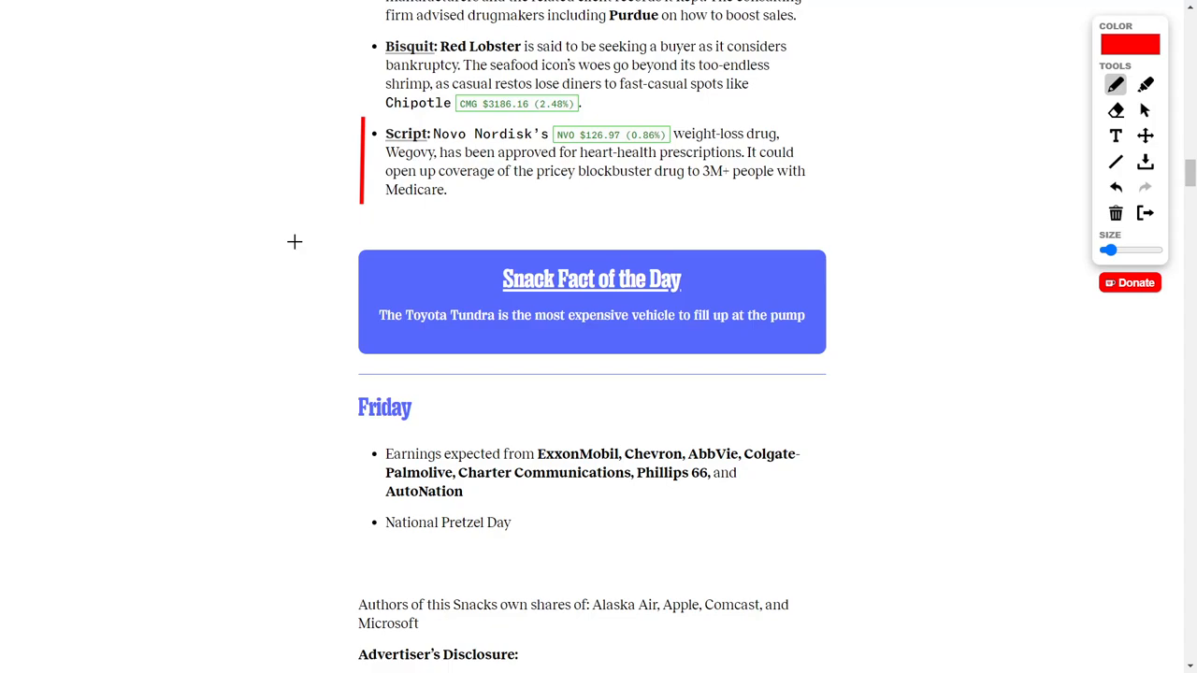
{"action": "mouse_move", "coordinate": [311, 224]}
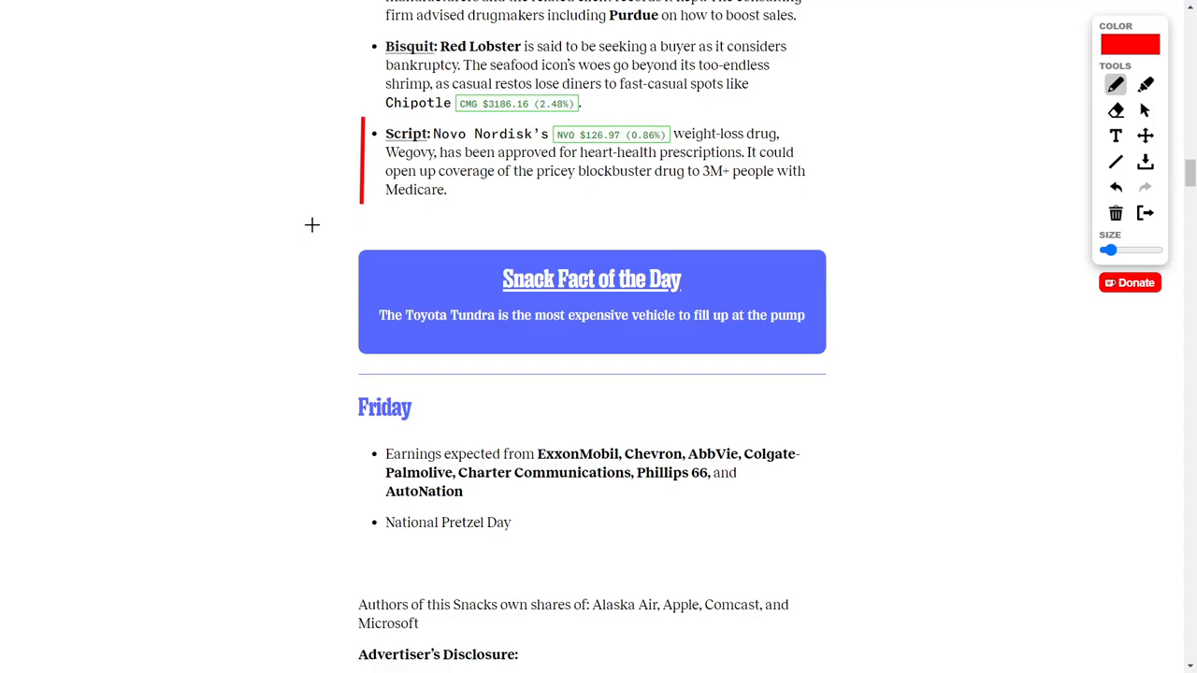
{"action": "mouse_move", "coordinate": [681, 162]}
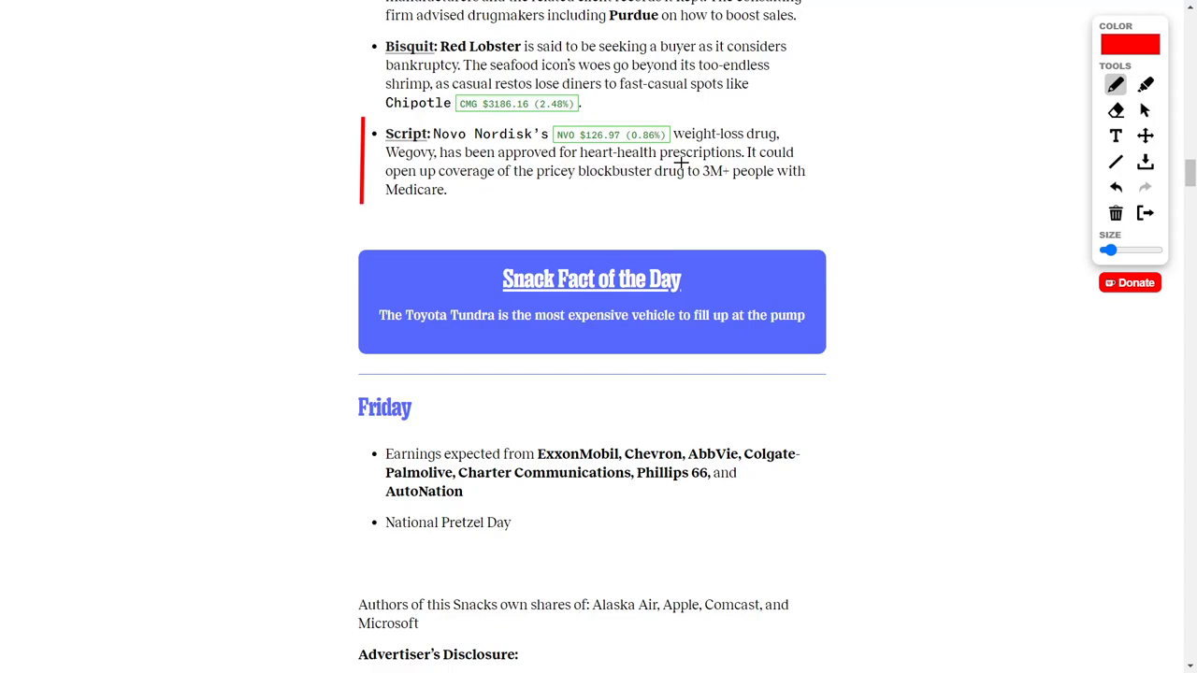
{"action": "mouse_move", "coordinate": [309, 143]}
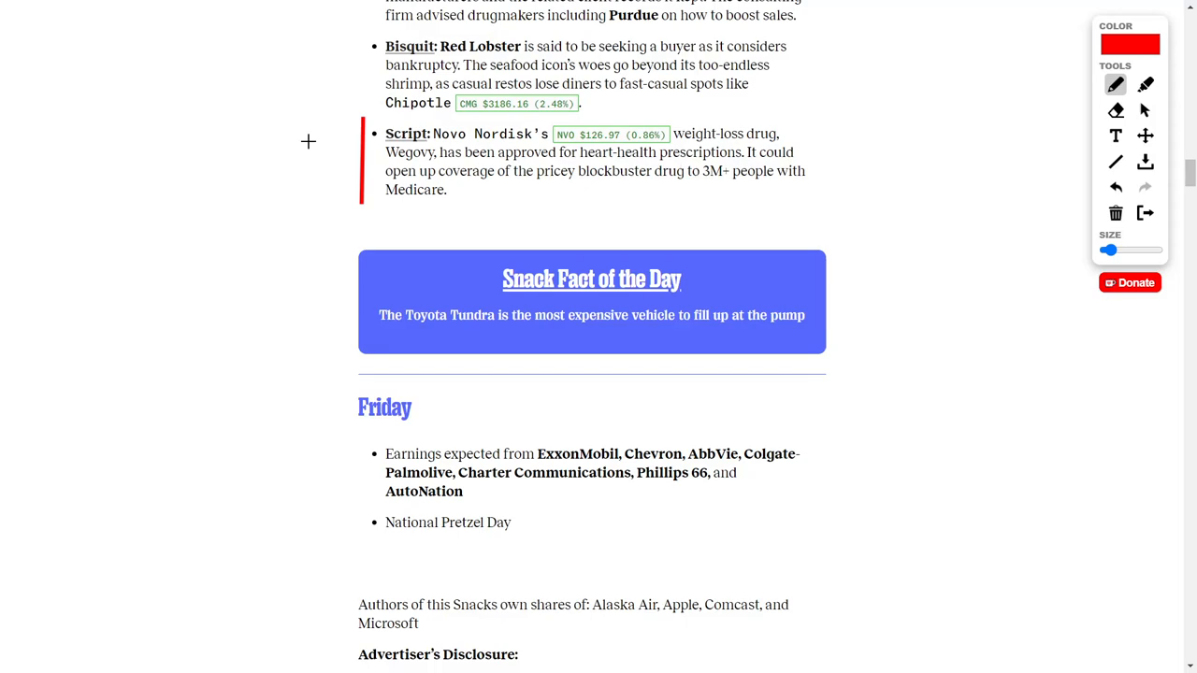
{"action": "mouse_move", "coordinate": [707, 224]}
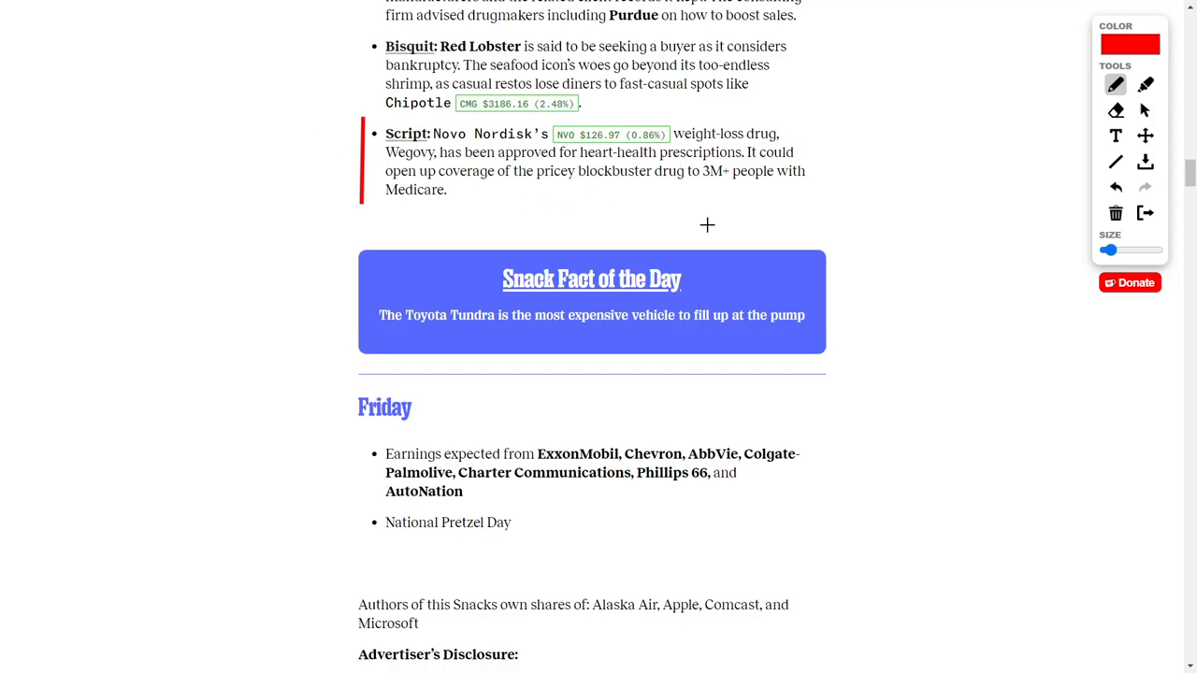
{"action": "mouse_move", "coordinate": [729, 217]}
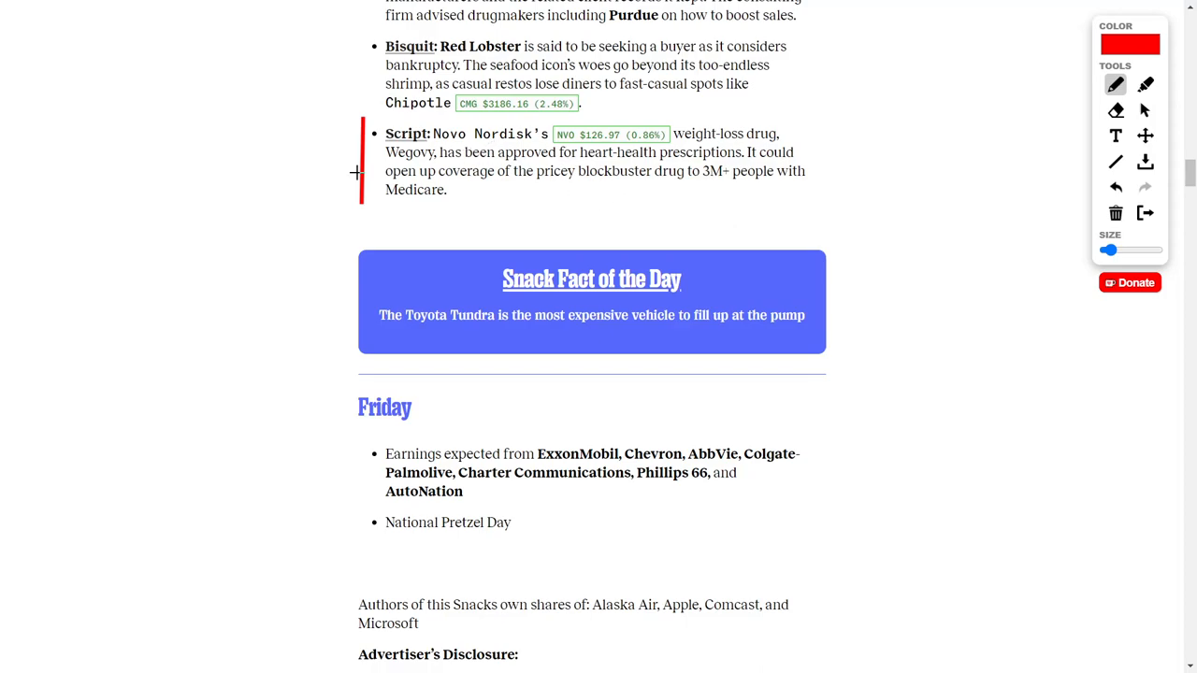
{"action": "mouse_move", "coordinate": [302, 165]}
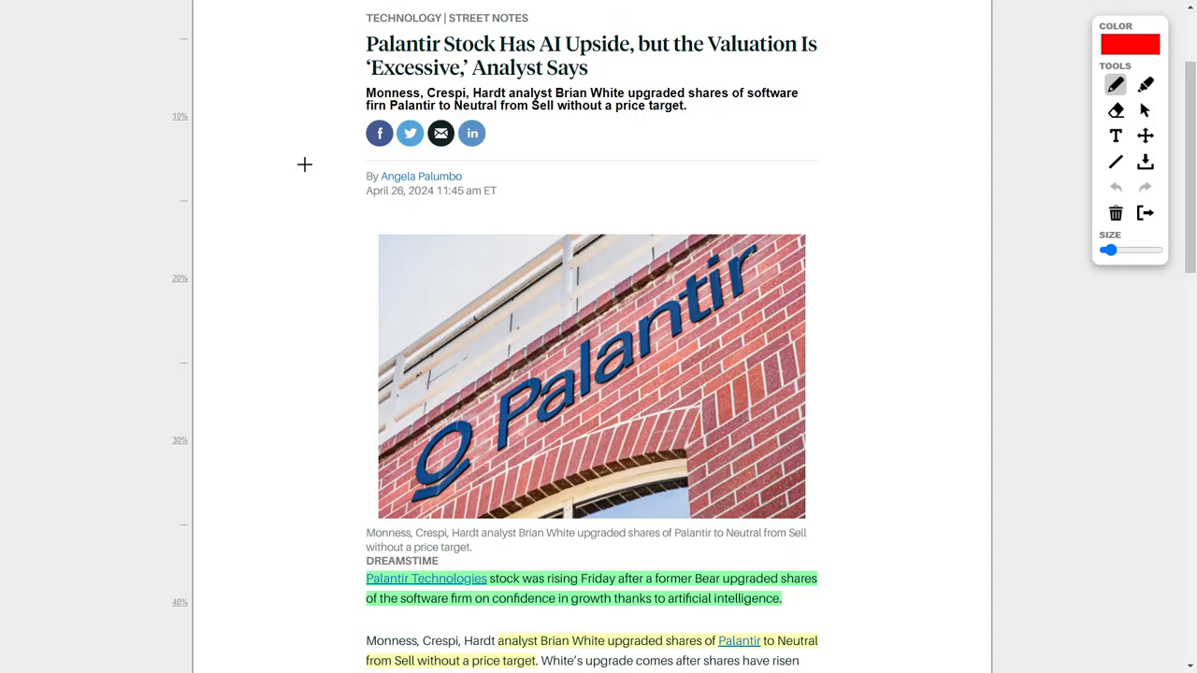
{"action": "mouse_move", "coordinate": [325, 168]}
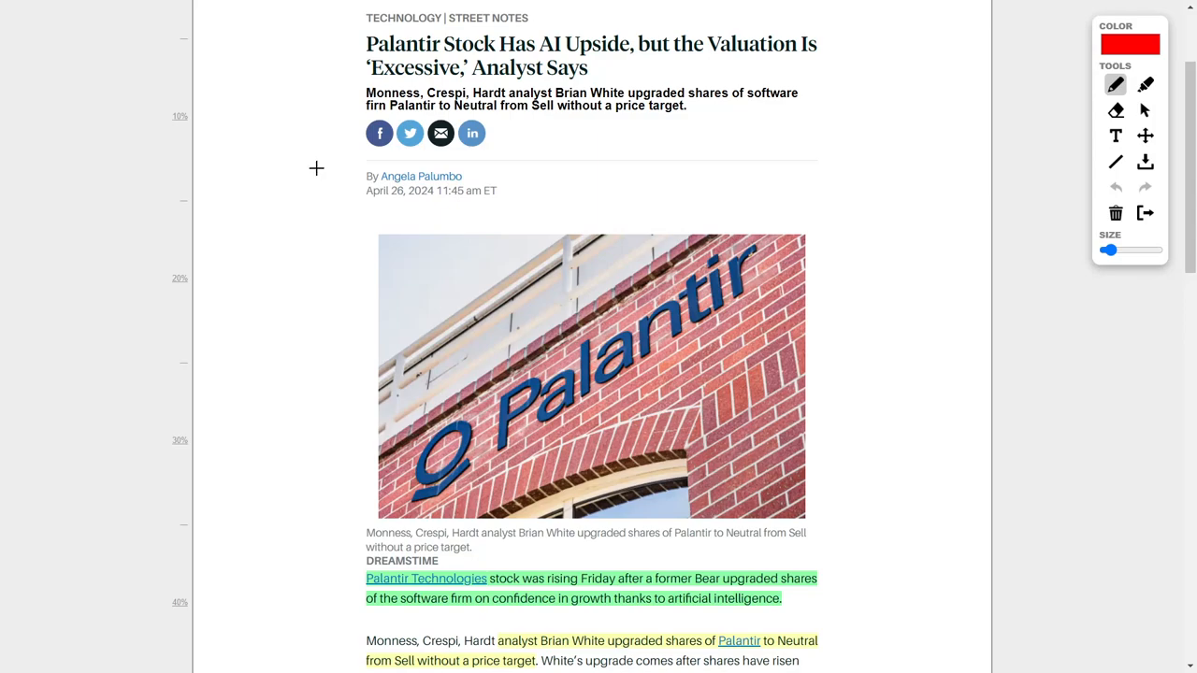
Scroll the Barron's Palantir article to its closing lines with the S&P 500 comparison.
{"action": "scroll", "scroll_direction": "down", "scroll_amount": 3}
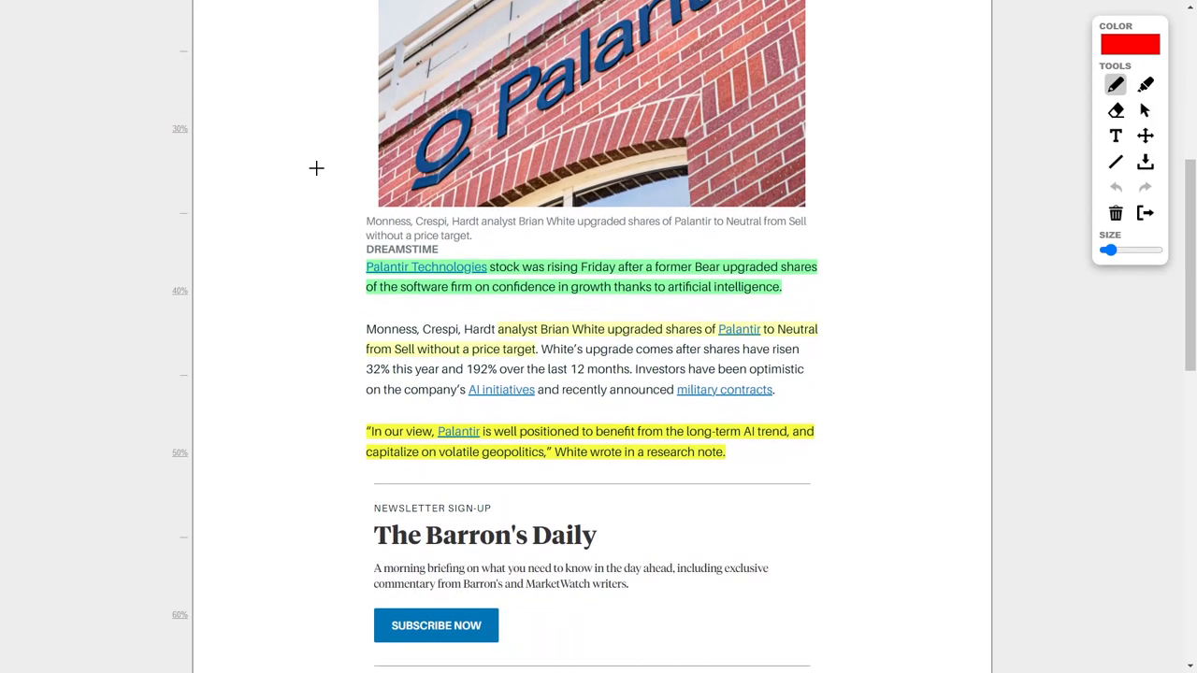
{"action": "scroll", "scroll_direction": "down", "scroll_amount": 3}
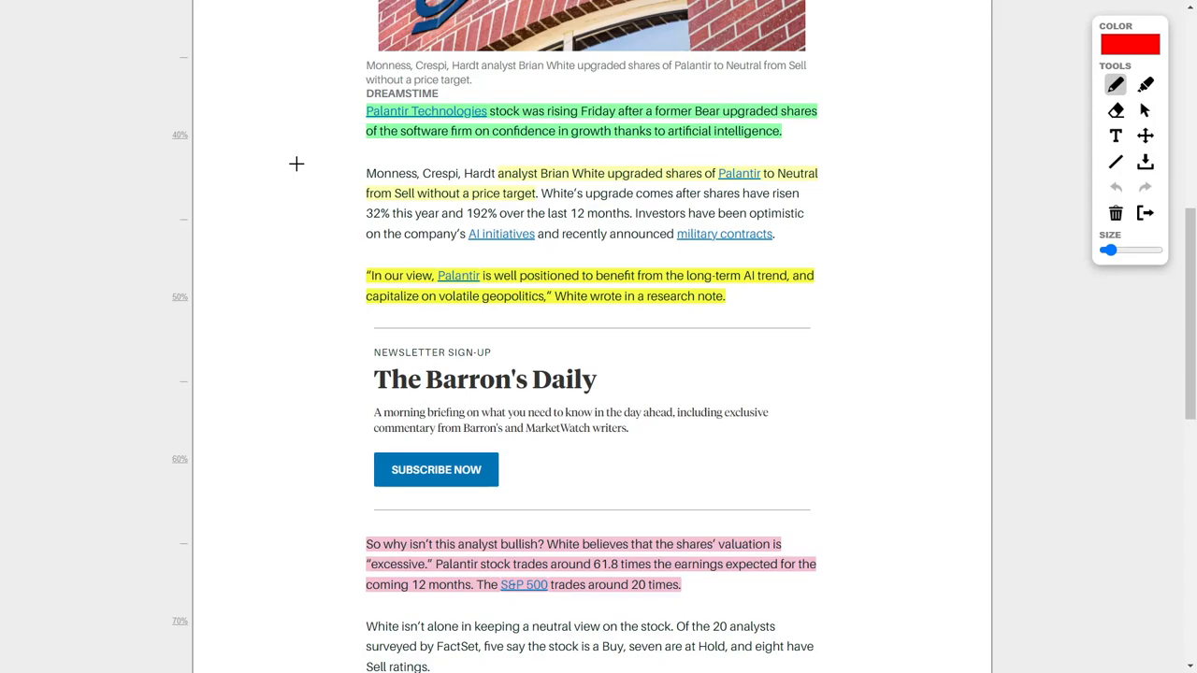
{"action": "mouse_move", "coordinate": [299, 160]}
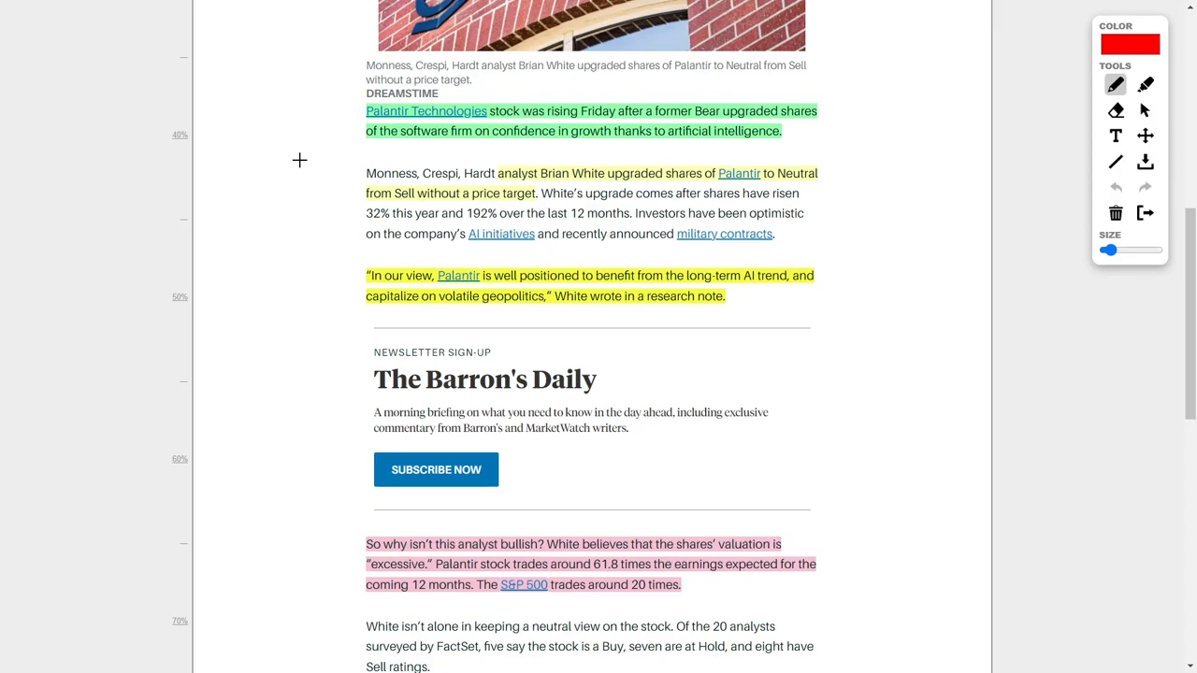
{"action": "mouse_move", "coordinate": [307, 153]}
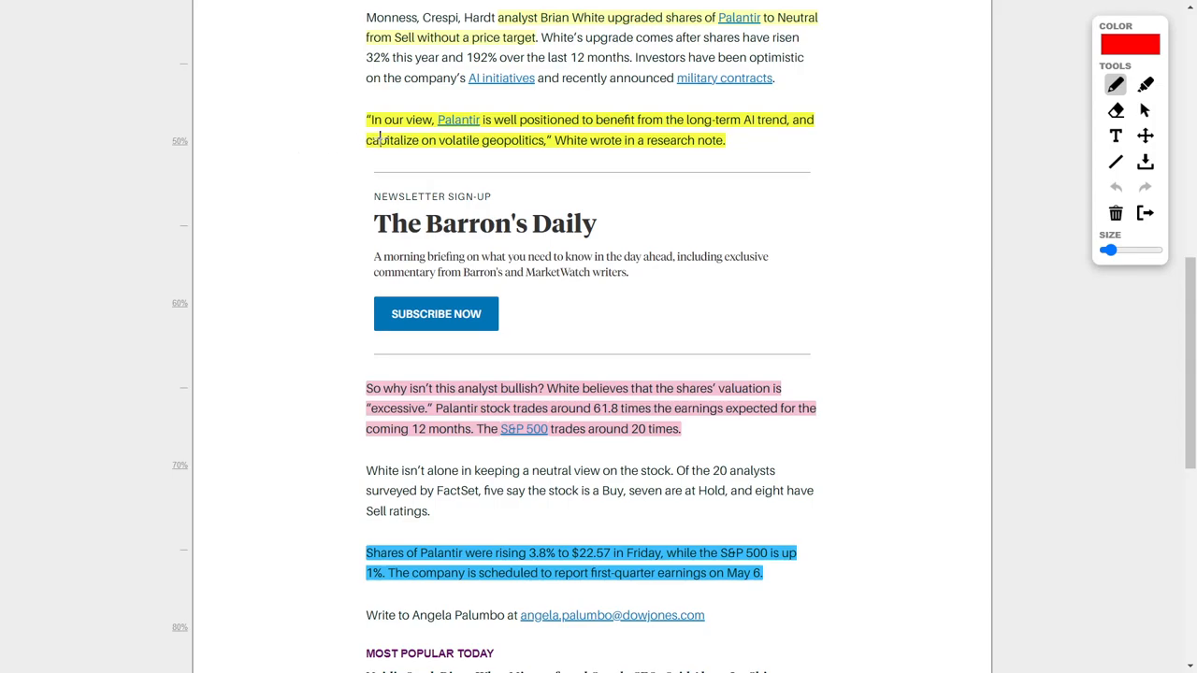
{"action": "mouse_move", "coordinate": [602, 133]}
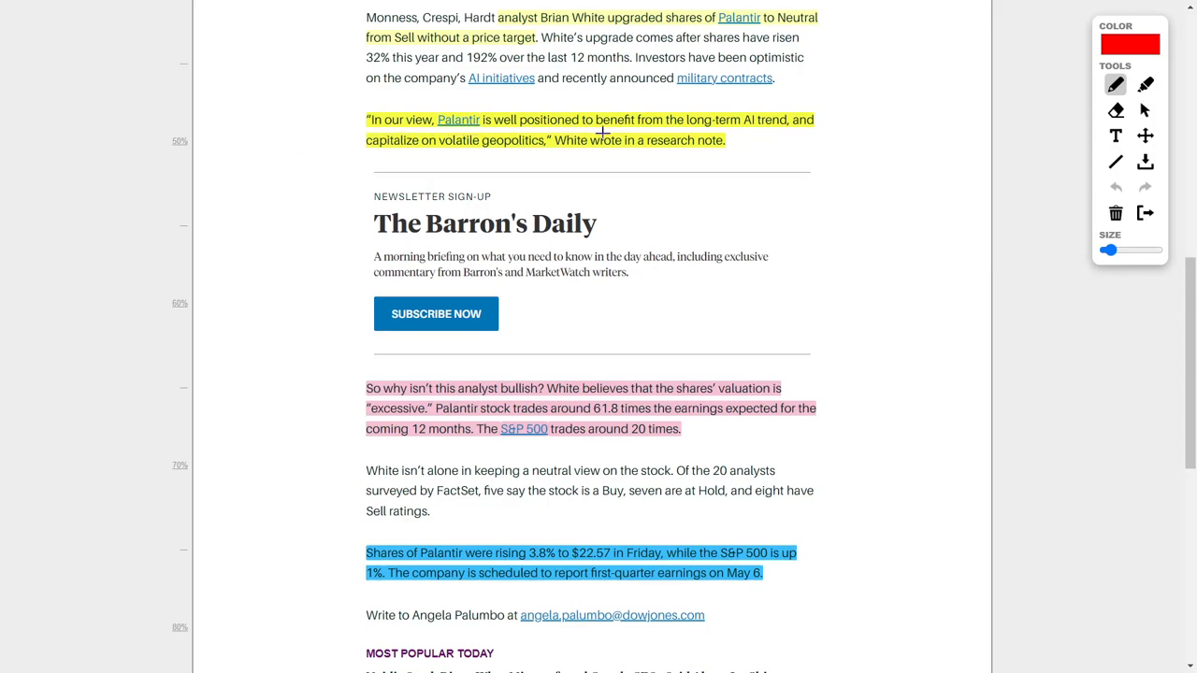
{"action": "mouse_move", "coordinate": [793, 130]}
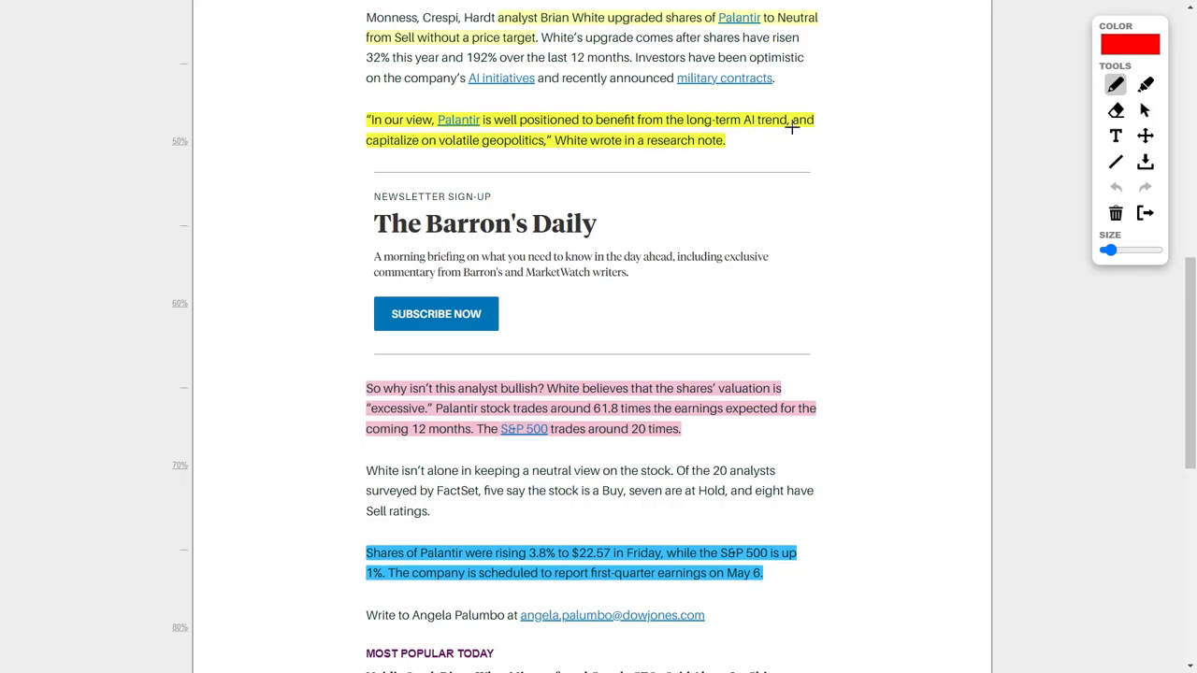
{"action": "mouse_move", "coordinate": [382, 146]}
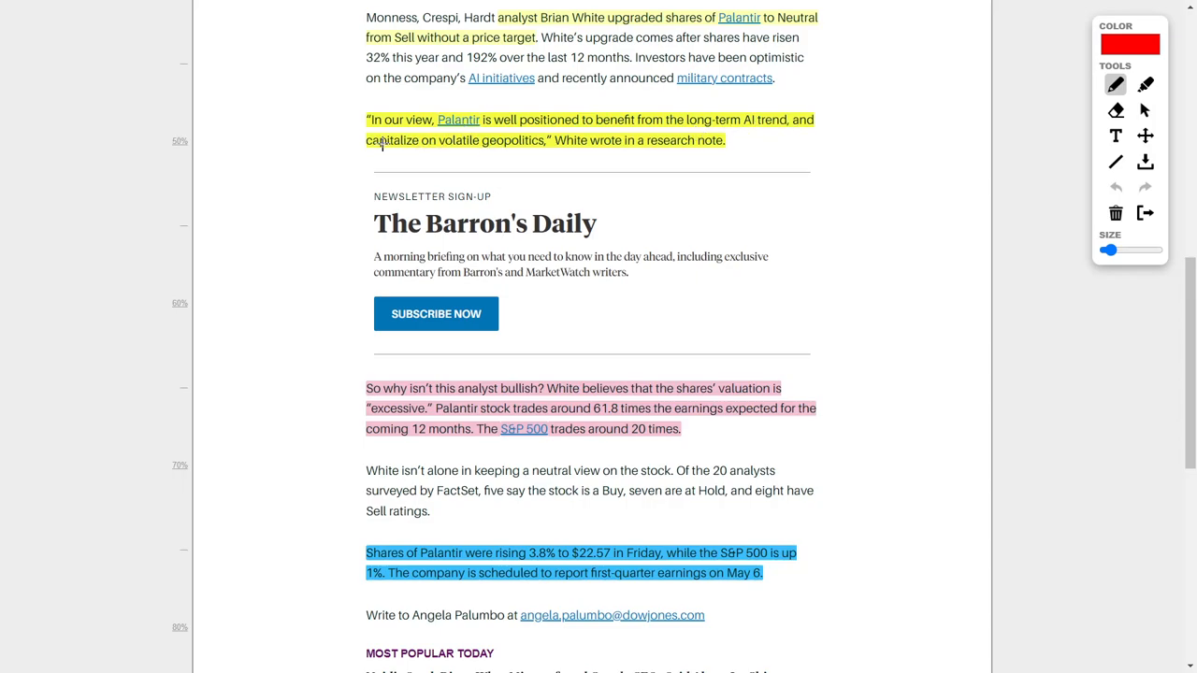
{"action": "scroll", "scroll_direction": "down", "scroll_amount": 3}
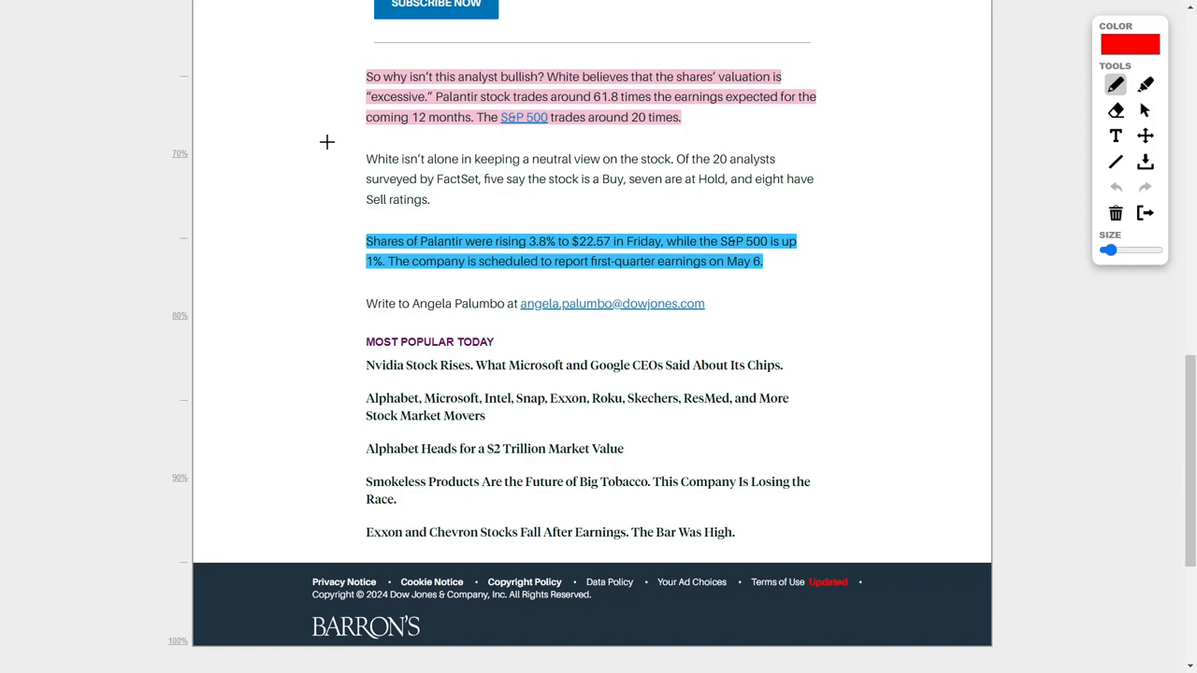
{"action": "mouse_move", "coordinate": [354, 108]}
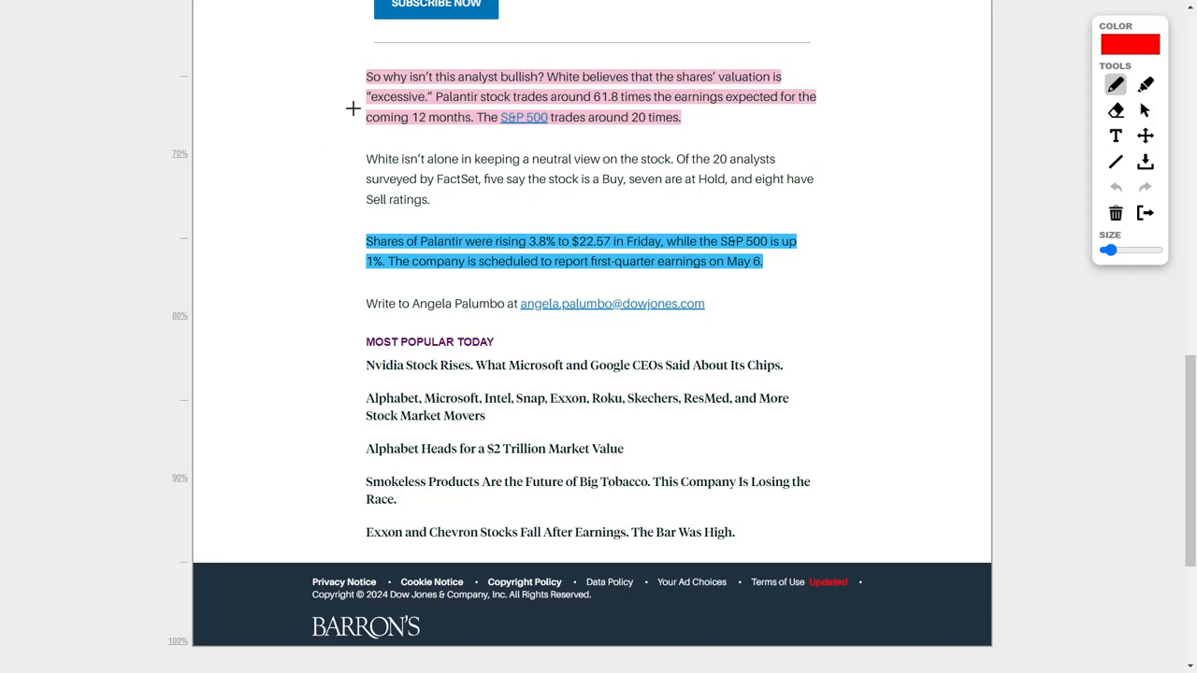
{"action": "mouse_move", "coordinate": [576, 108]}
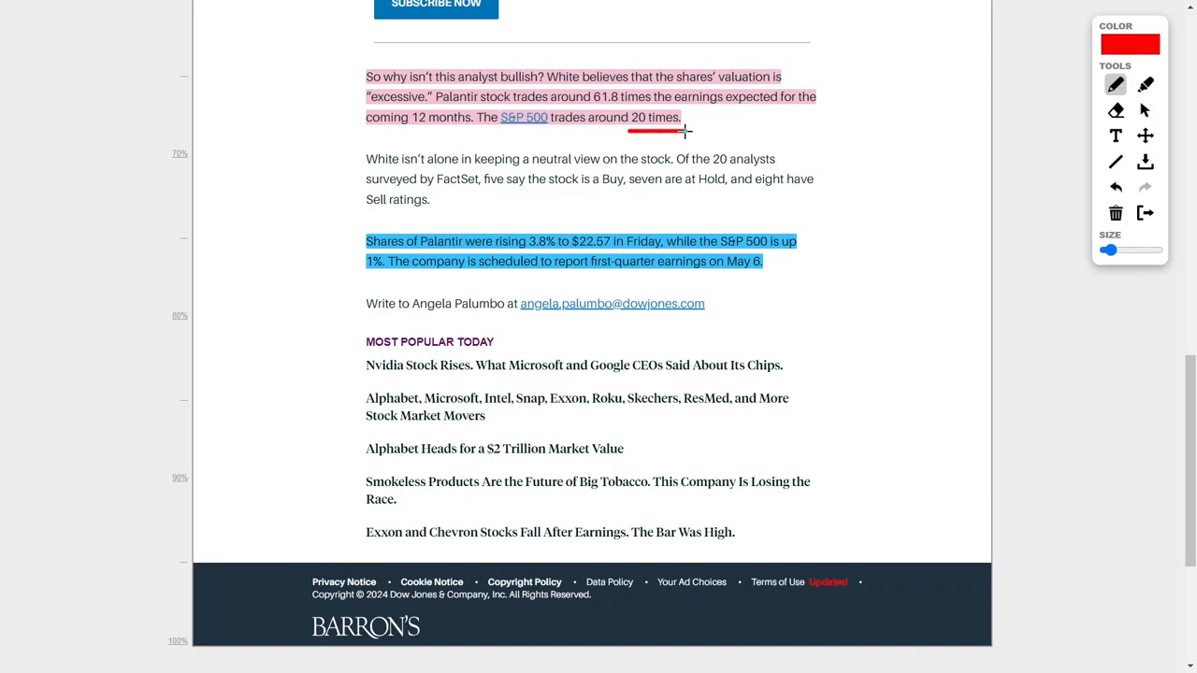
{"action": "mouse_move", "coordinate": [594, 209]}
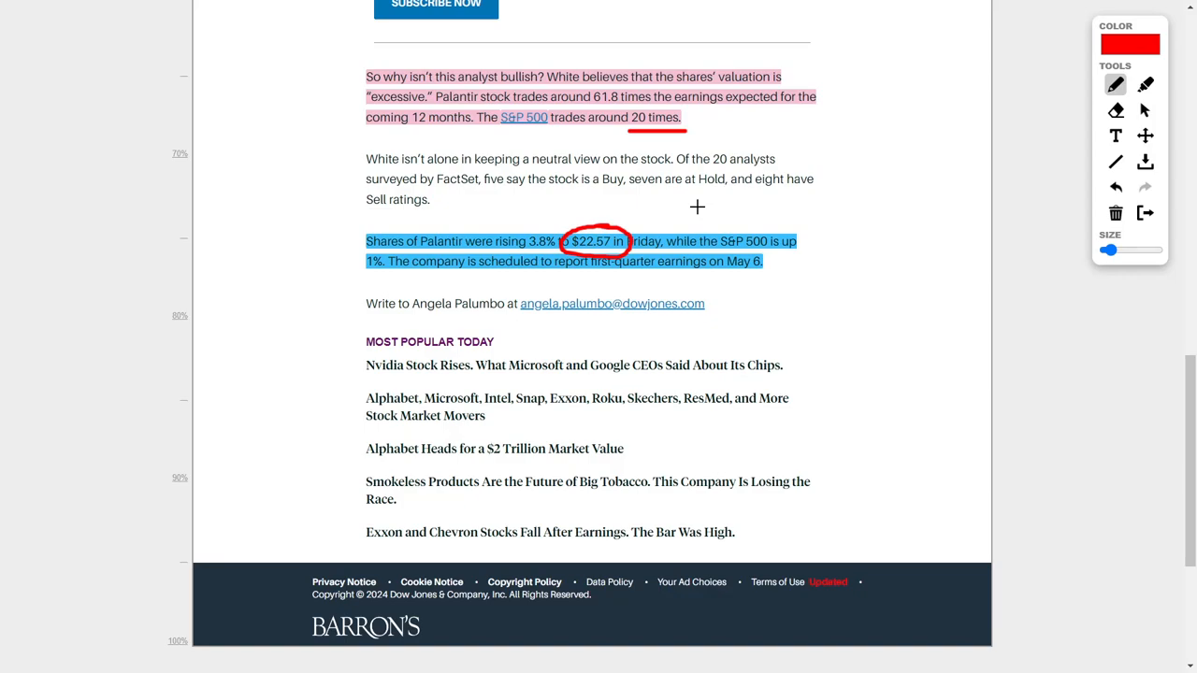
{"action": "mouse_move", "coordinate": [707, 203]}
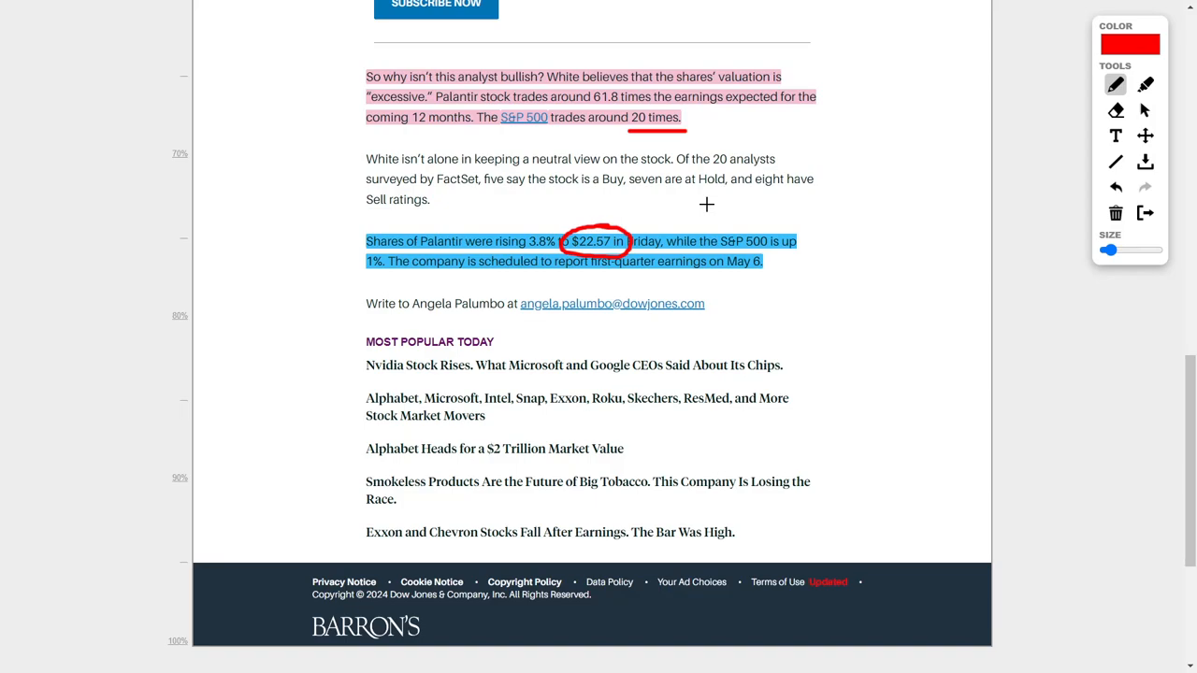
{"action": "mouse_move", "coordinate": [784, 213]}
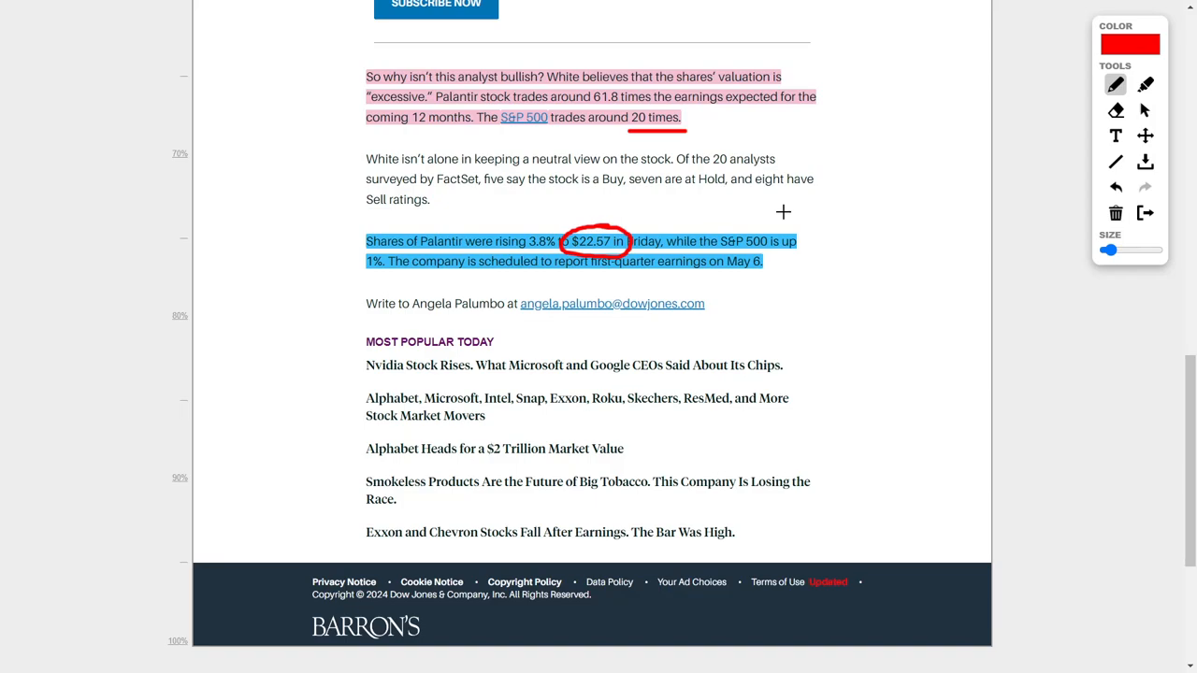
{"action": "mouse_move", "coordinate": [851, 224]}
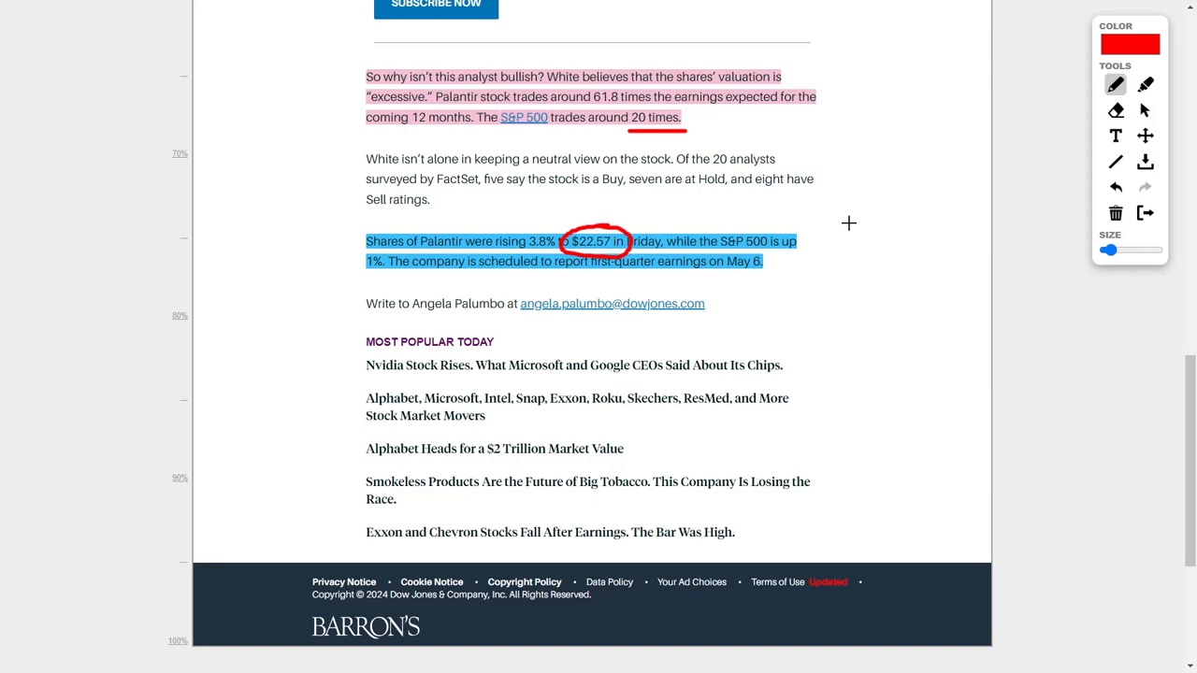
{"action": "mouse_move", "coordinate": [832, 222]}
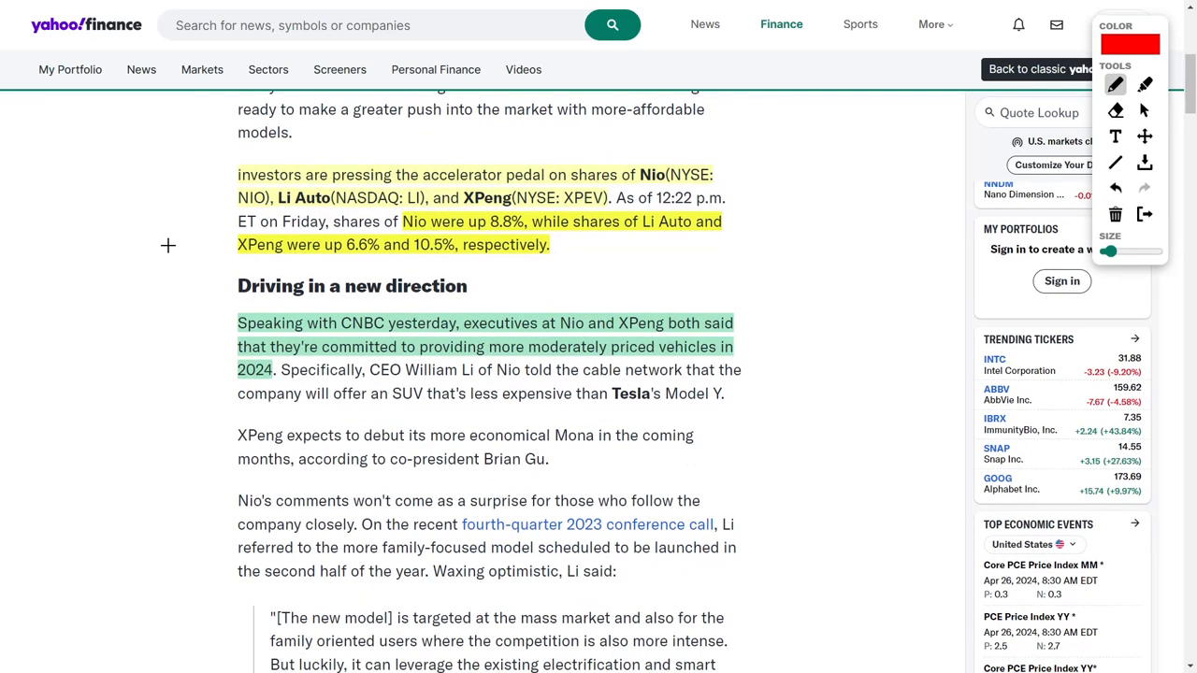
{"action": "mouse_move", "coordinate": [208, 196]}
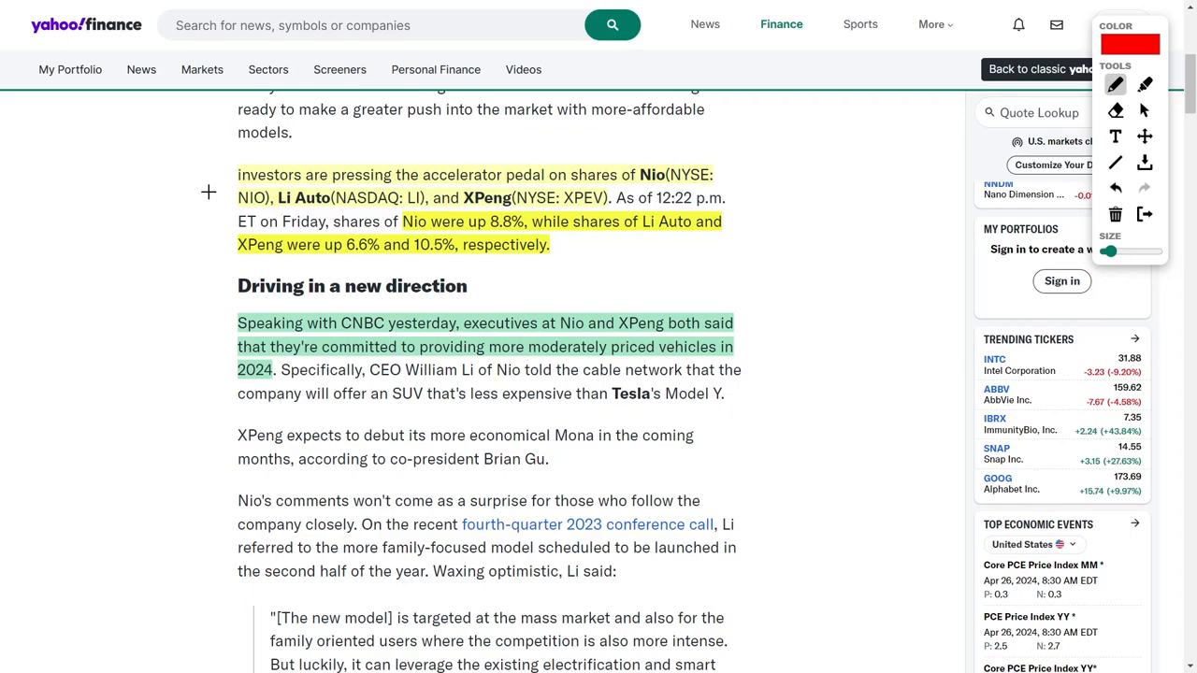
{"action": "mouse_move", "coordinate": [446, 232]}
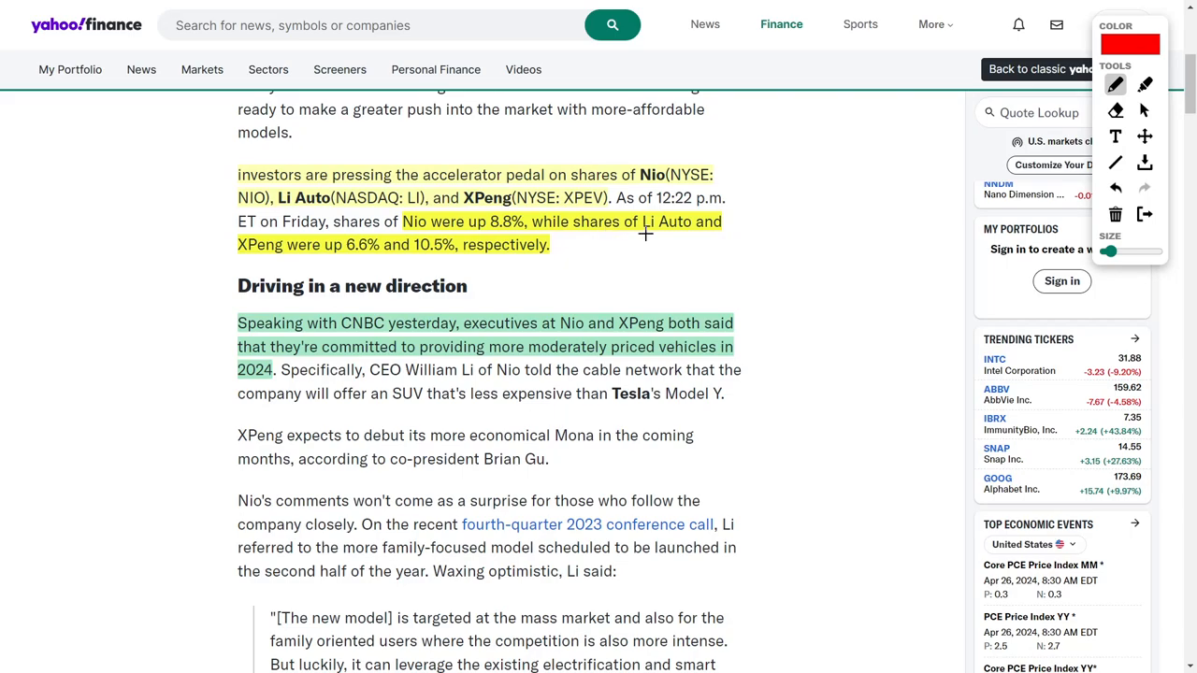
{"action": "mouse_move", "coordinate": [364, 258]}
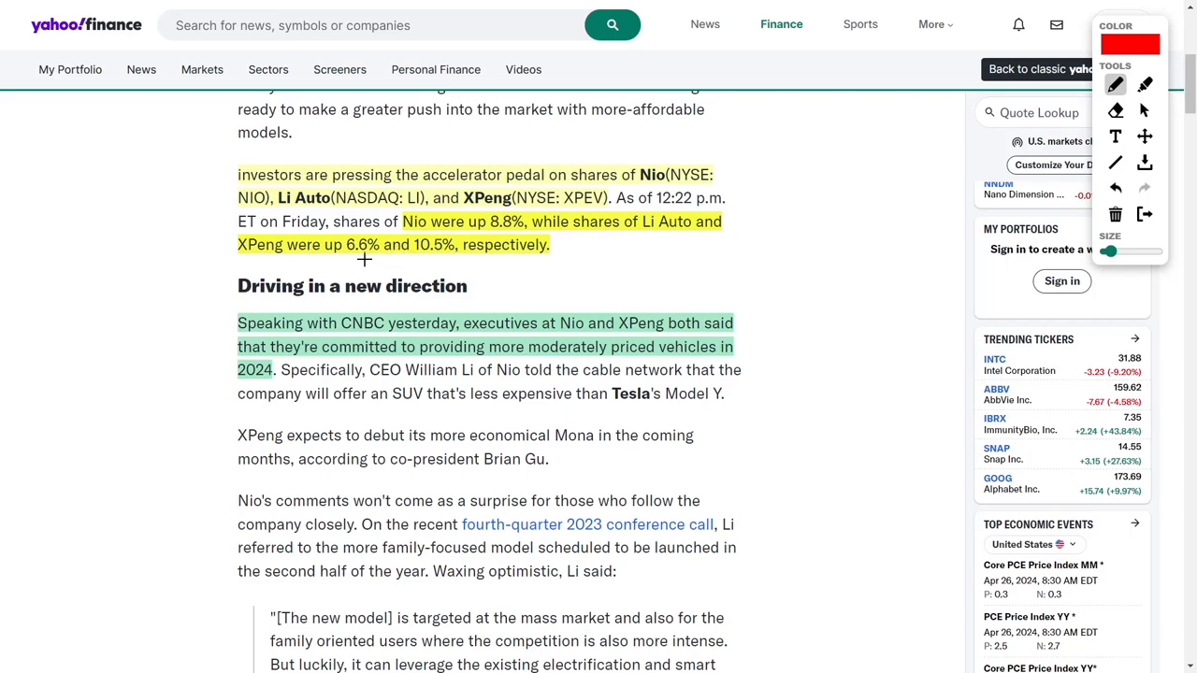
{"action": "mouse_move", "coordinate": [433, 269]}
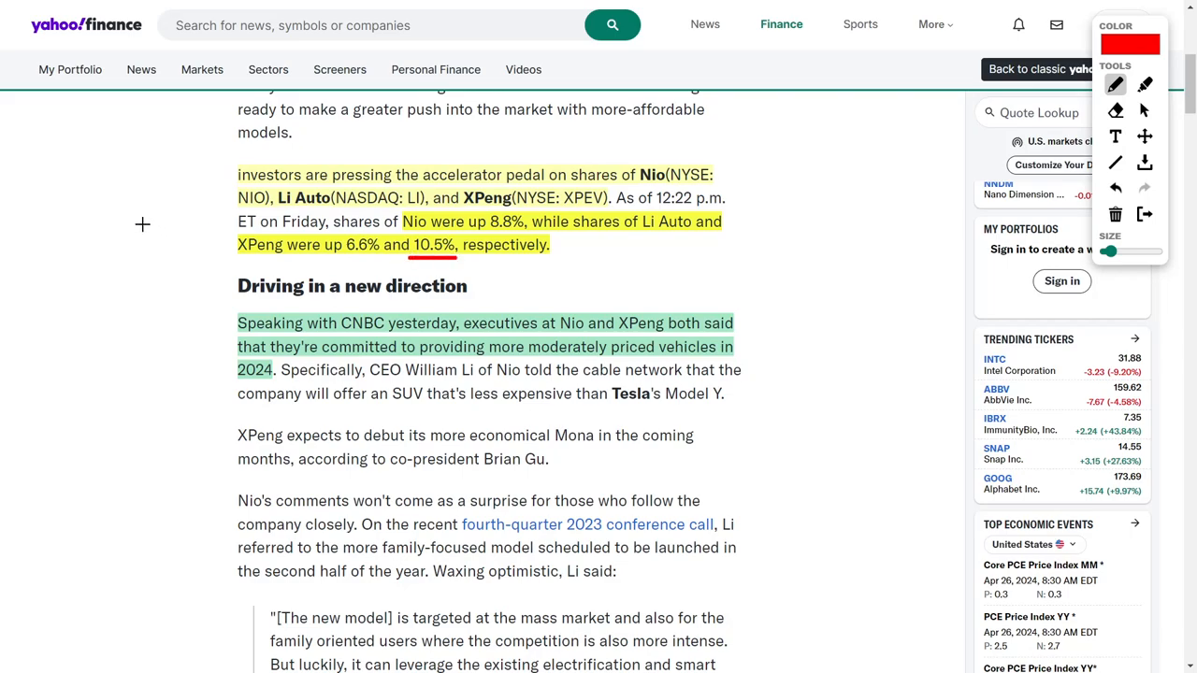
Scroll the Yahoo Finance EV stocks article down to its investment-question section.
{"action": "scroll", "scroll_direction": "down", "scroll_amount": 3}
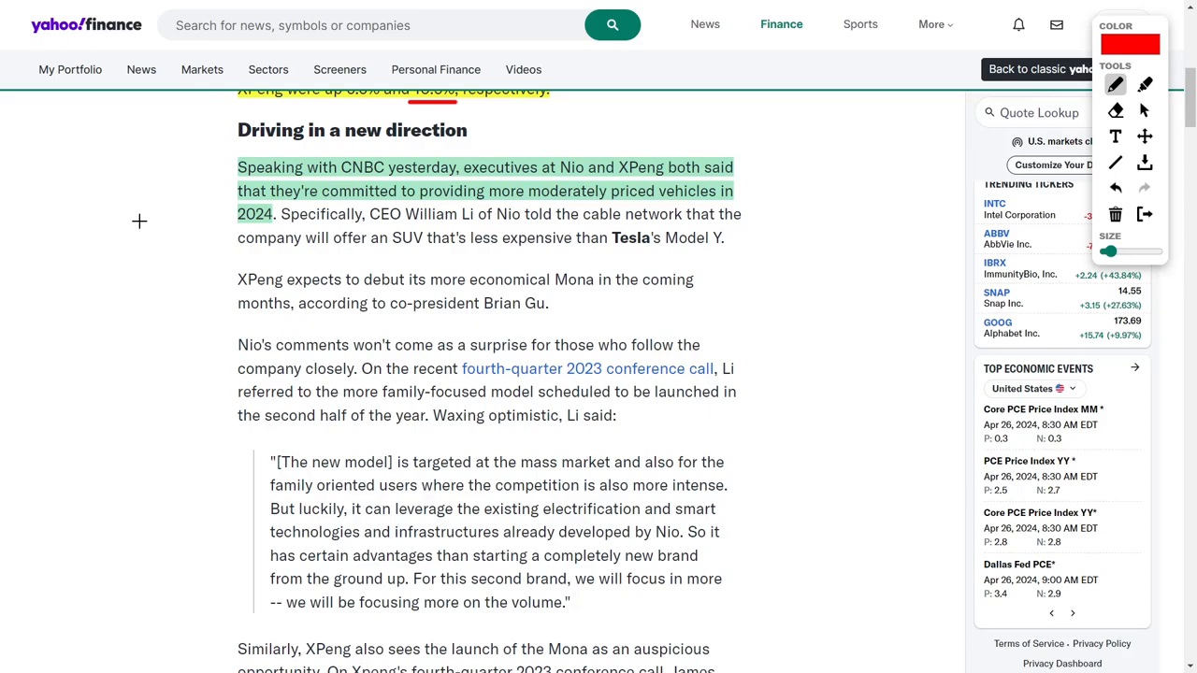
{"action": "mouse_move", "coordinate": [404, 221]}
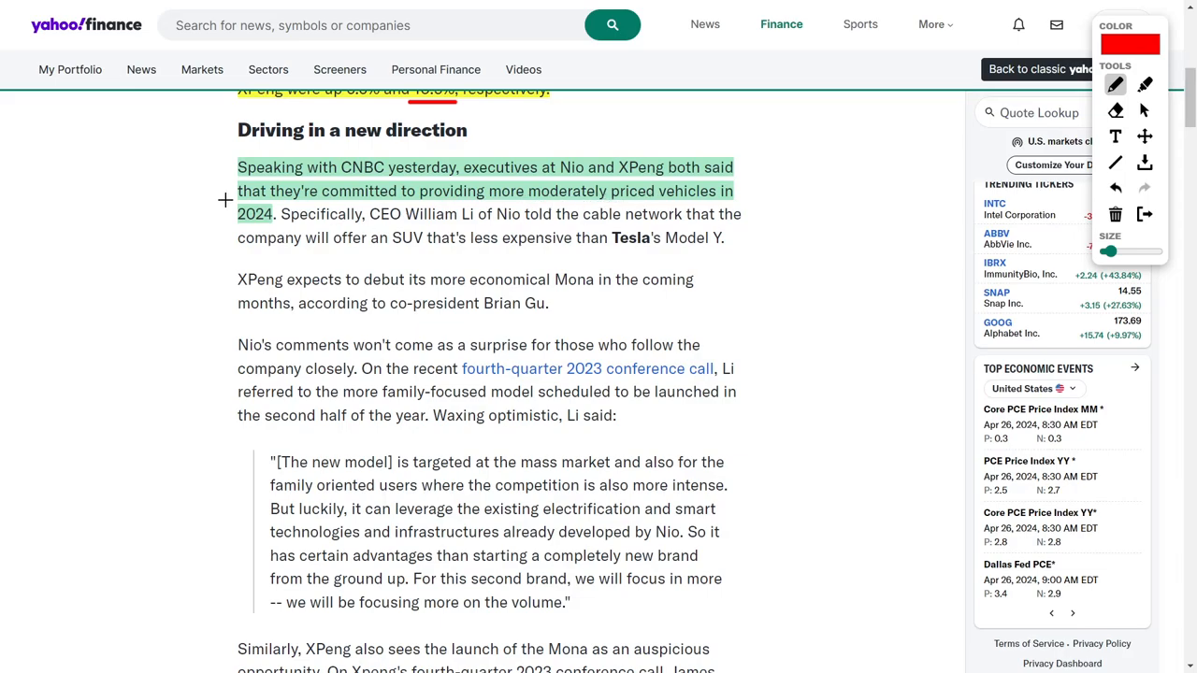
{"action": "scroll", "scroll_direction": "down", "scroll_amount": 3}
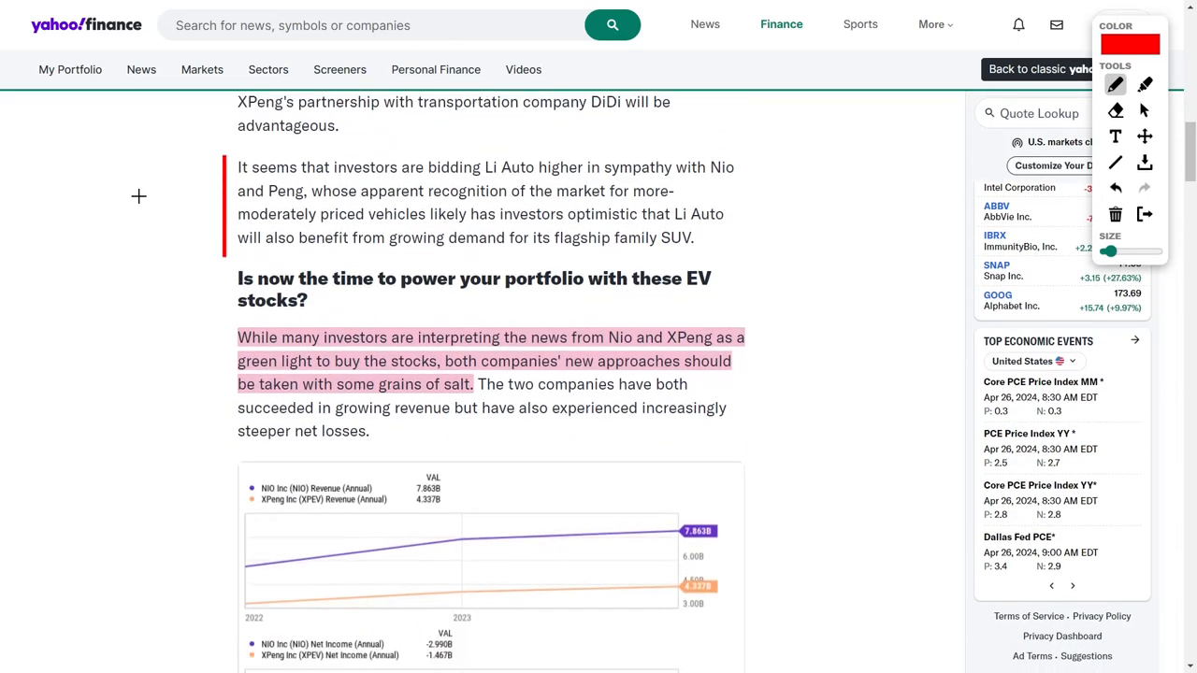
{"action": "scroll", "scroll_direction": "down", "scroll_amount": 3}
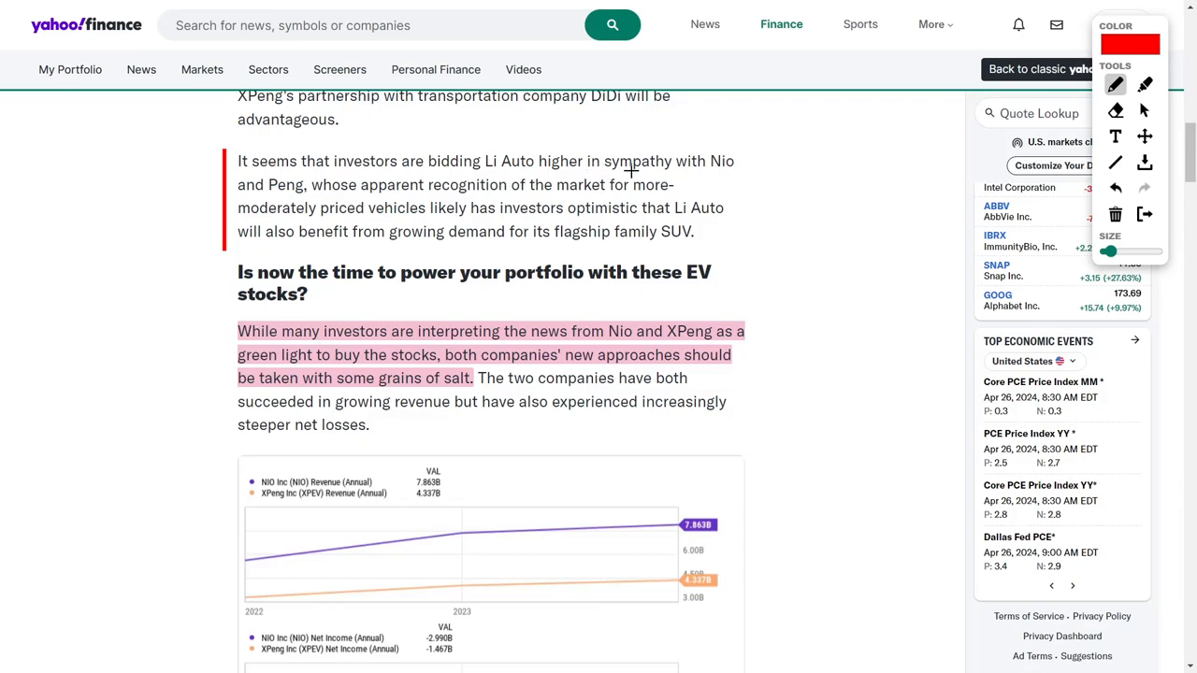
{"action": "mouse_move", "coordinate": [303, 199]}
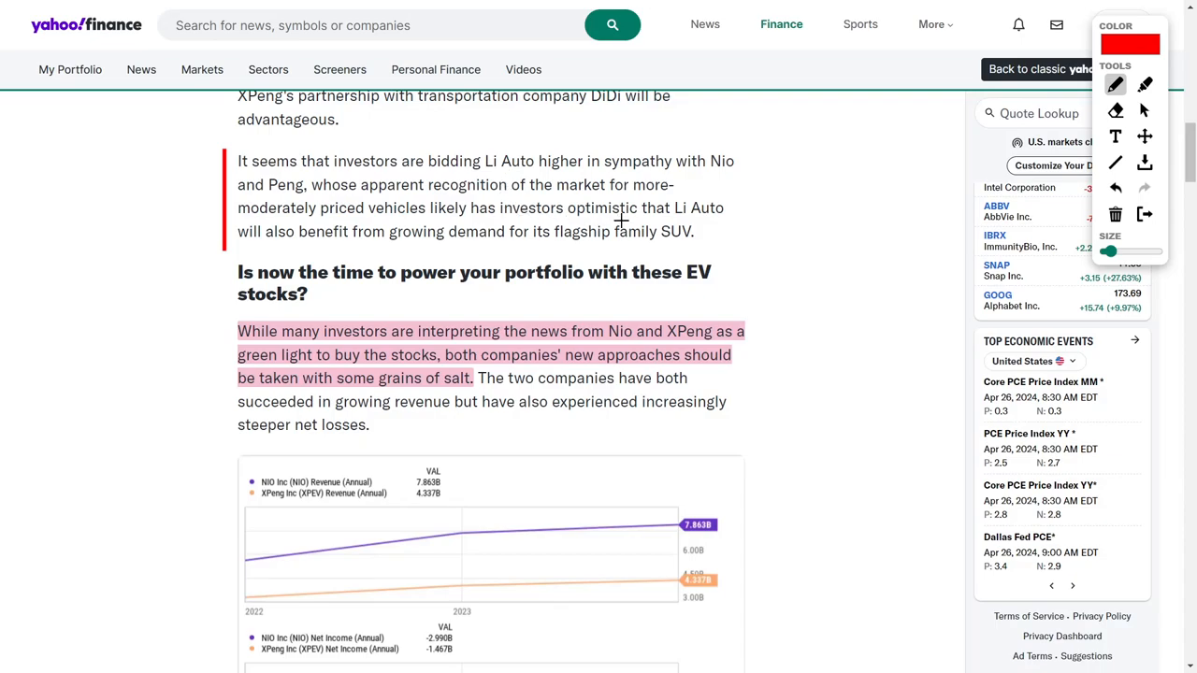
{"action": "mouse_move", "coordinate": [329, 258]}
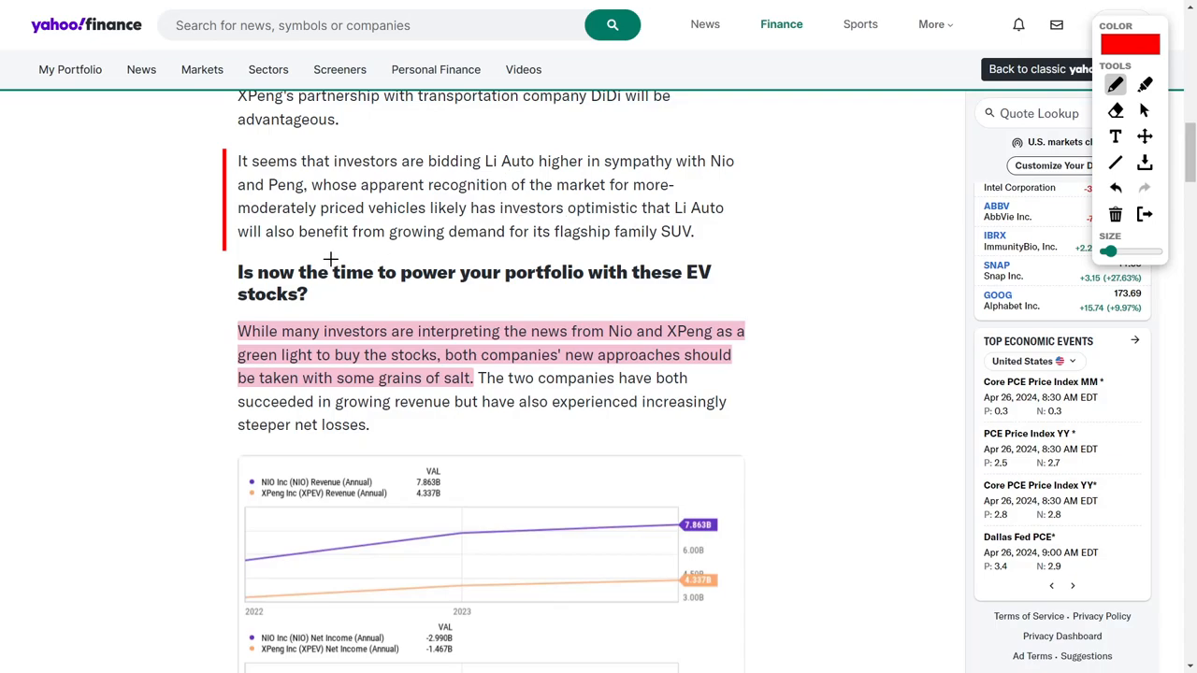
{"action": "mouse_move", "coordinate": [585, 246]}
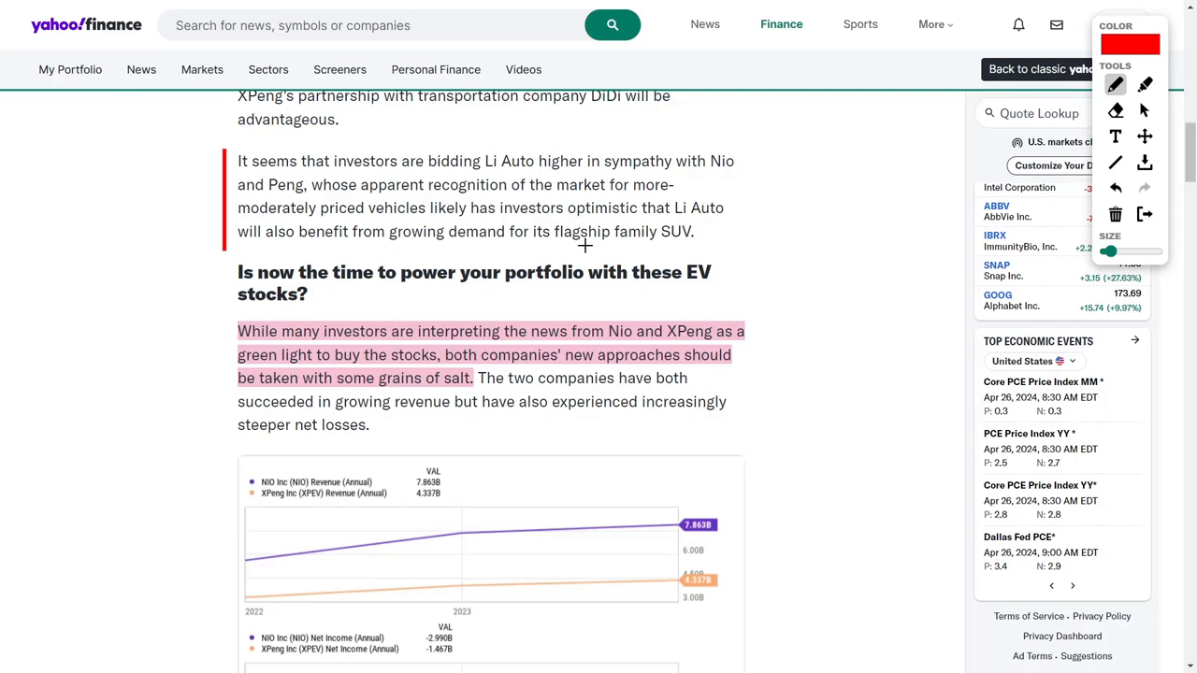
{"action": "mouse_move", "coordinate": [744, 235]}
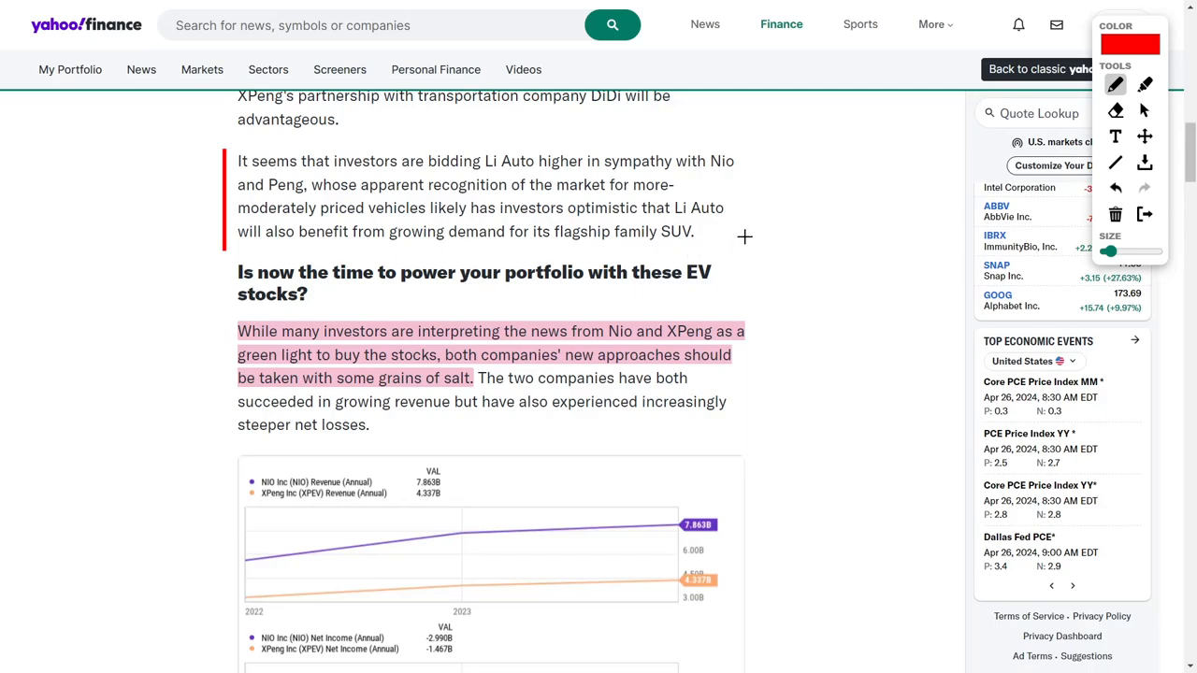
{"action": "scroll", "scroll_direction": "down", "scroll_amount": 3}
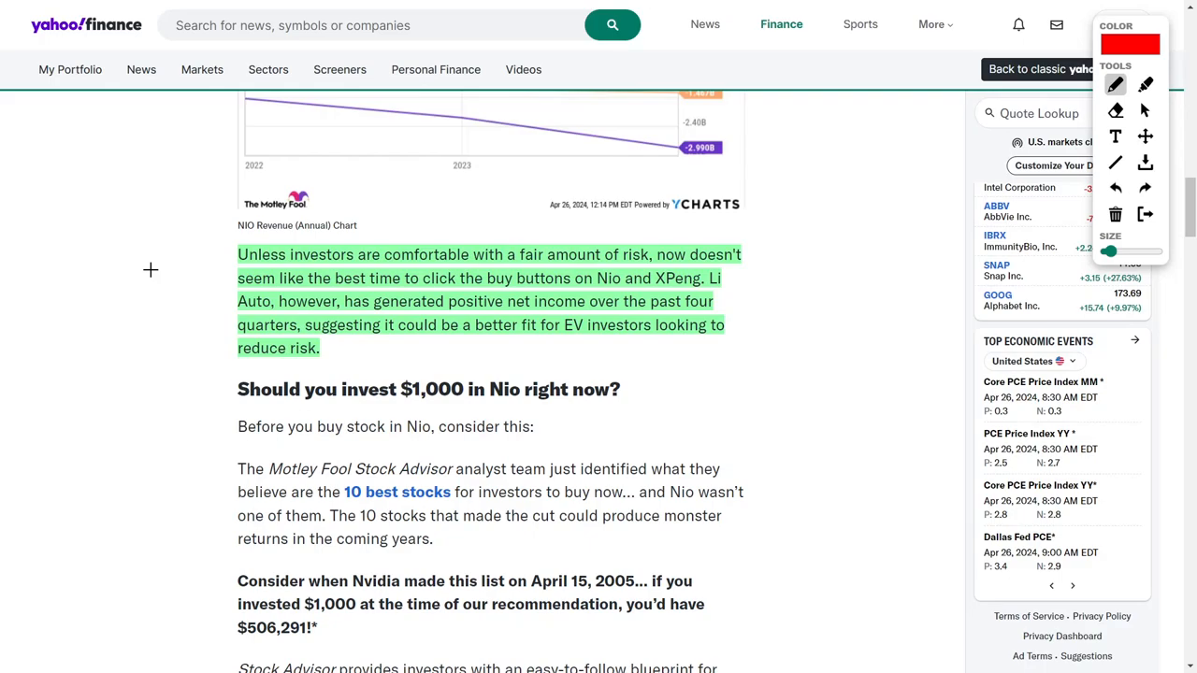
{"action": "mouse_move", "coordinate": [438, 269]}
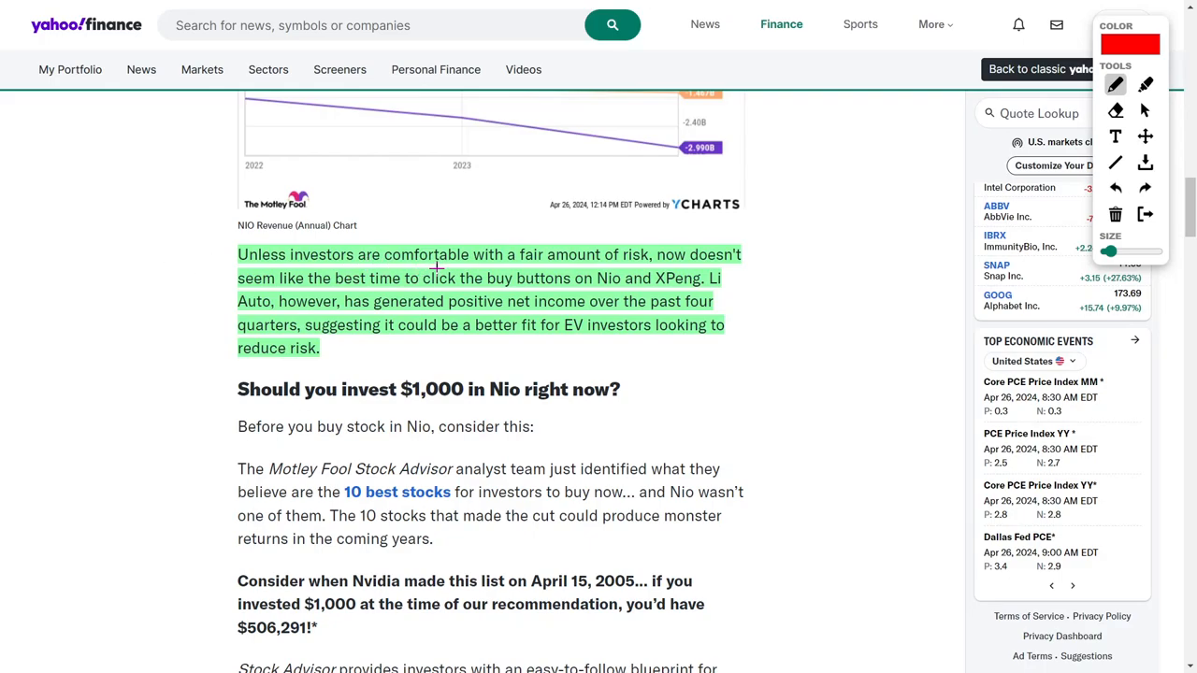
{"action": "mouse_move", "coordinate": [624, 269]}
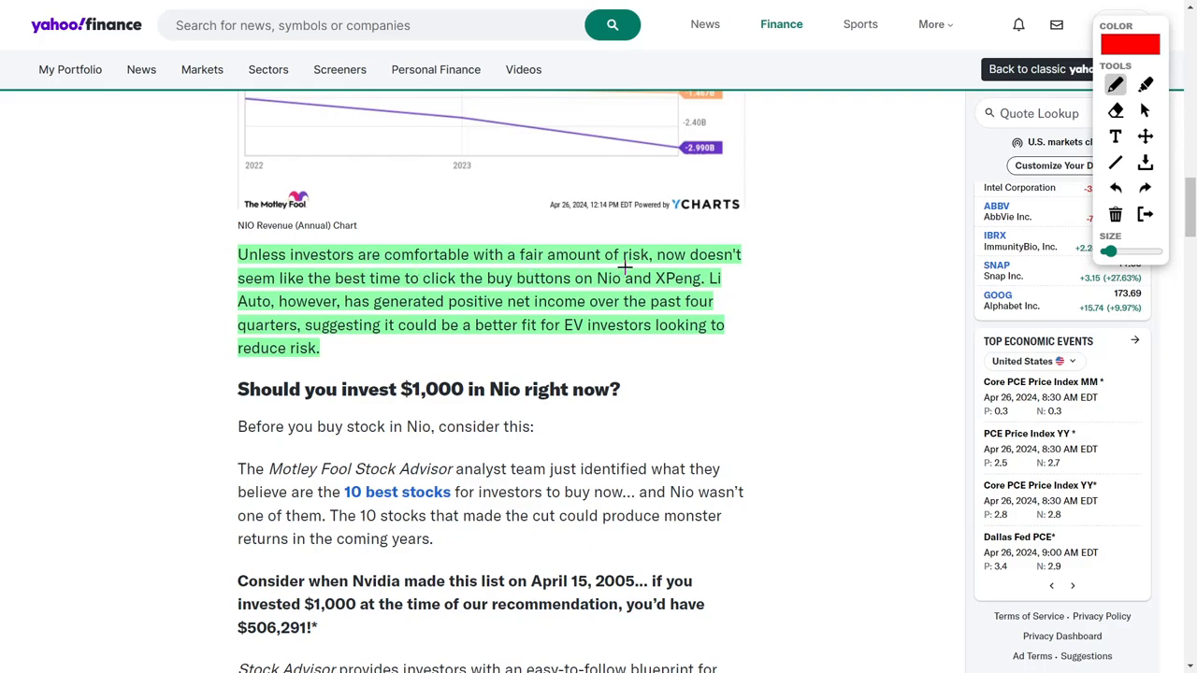
{"action": "mouse_move", "coordinate": [643, 221]}
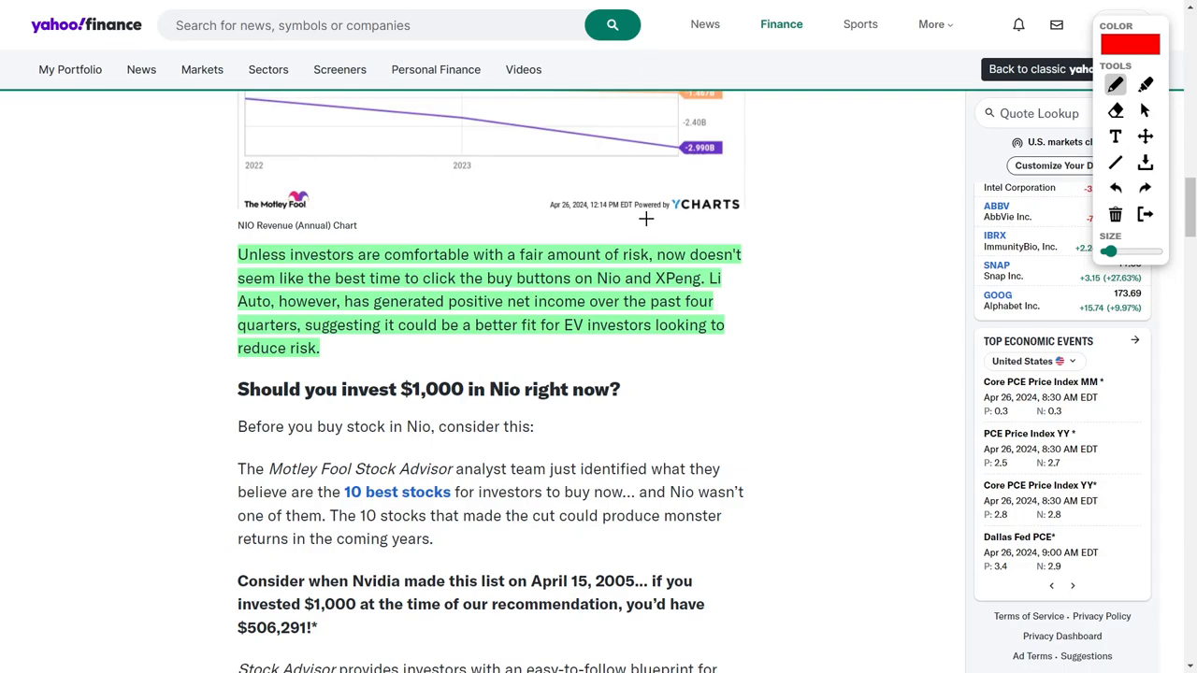
{"action": "mouse_move", "coordinate": [763, 219]}
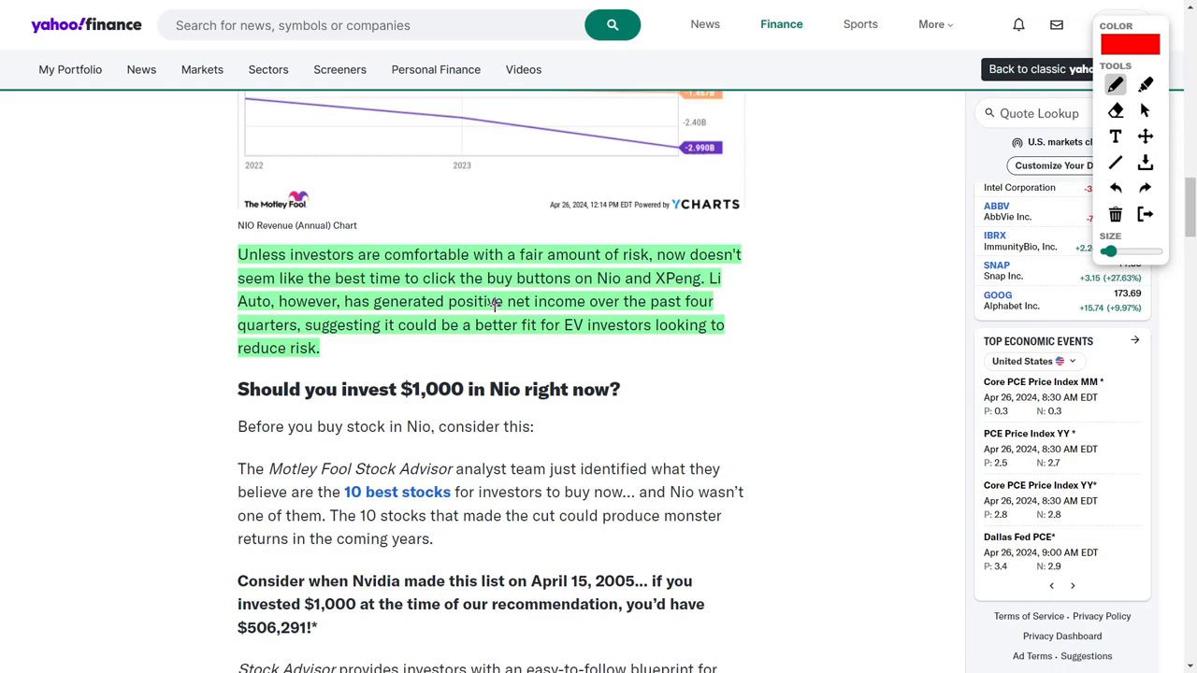
{"action": "mouse_move", "coordinate": [589, 316]}
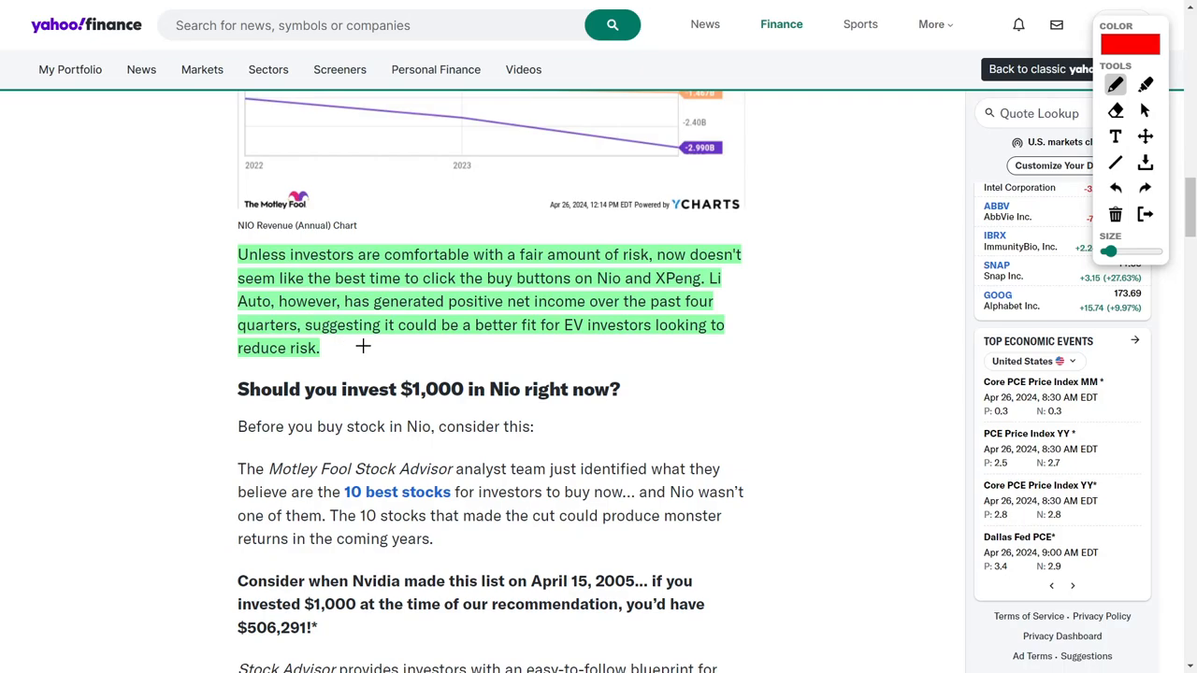
{"action": "mouse_move", "coordinate": [546, 346]}
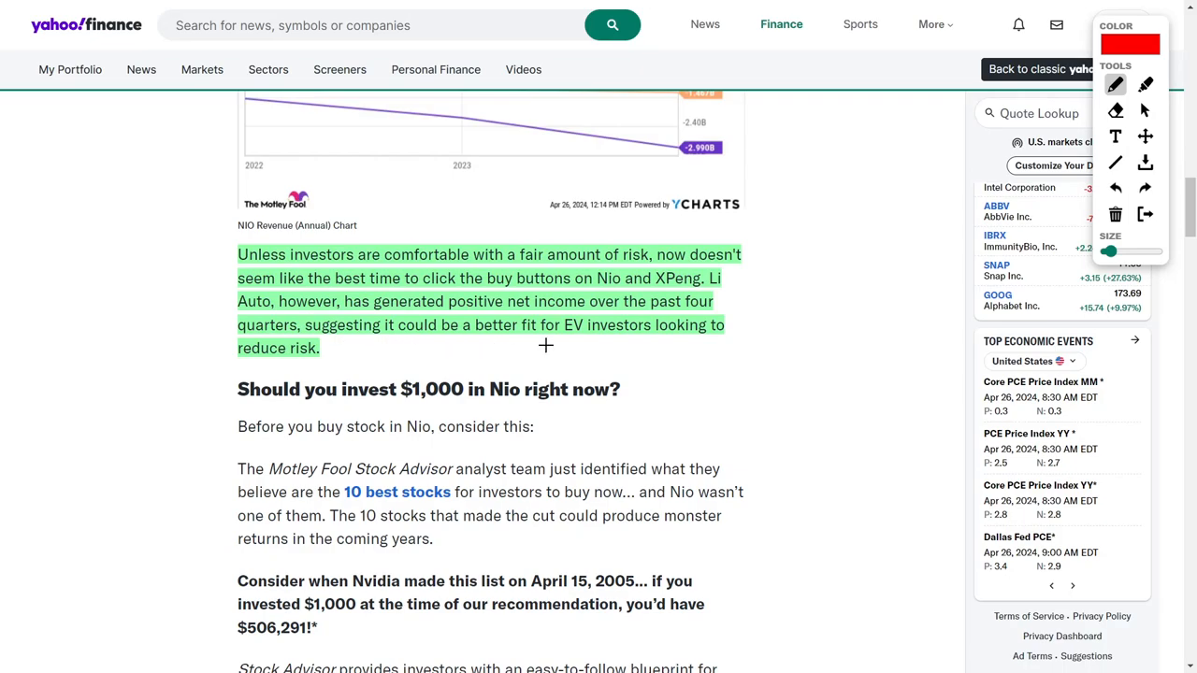
{"action": "mouse_move", "coordinate": [705, 350]}
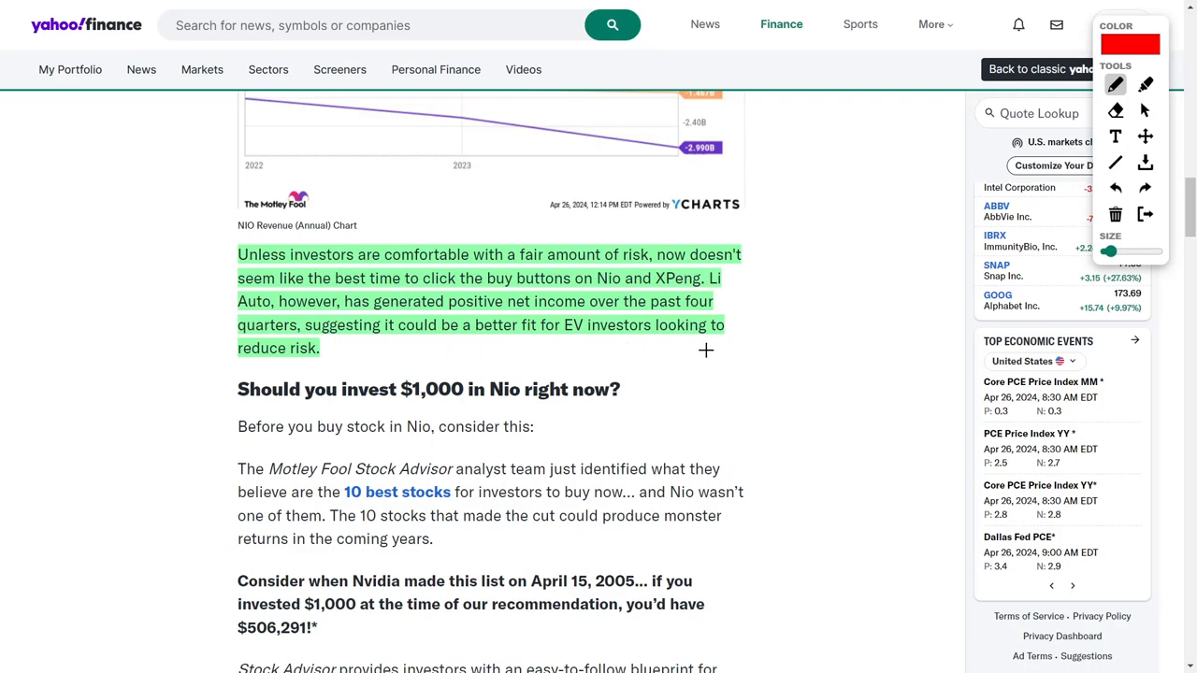
{"action": "mouse_move", "coordinate": [752, 353]}
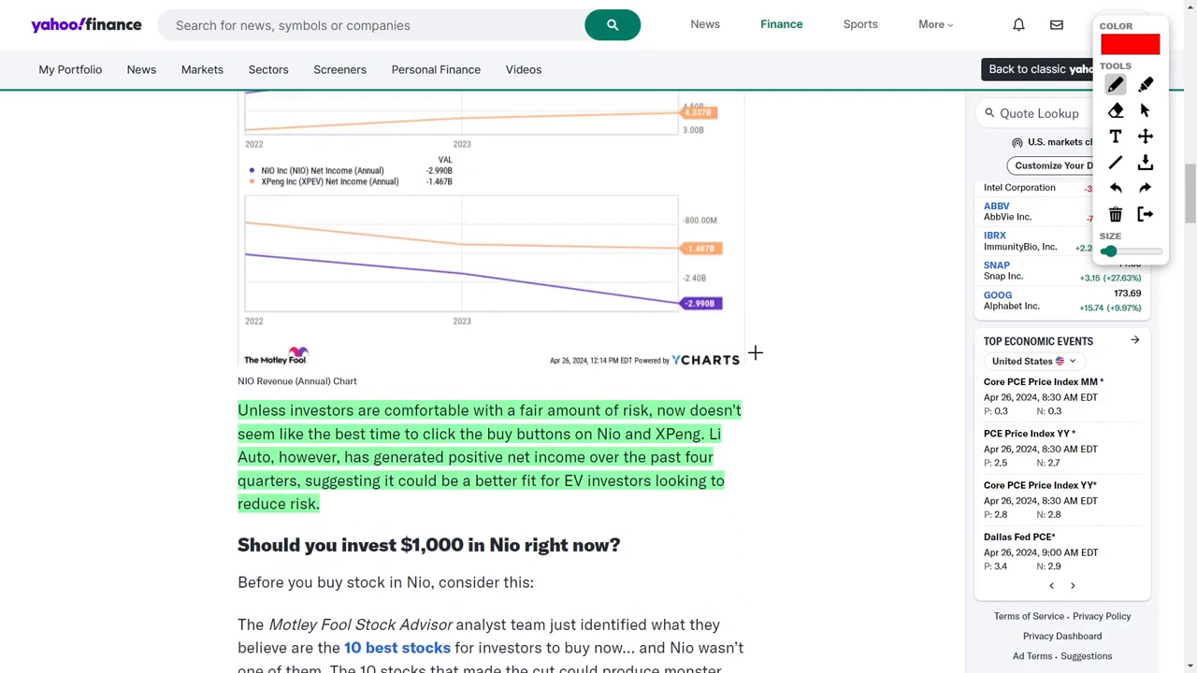
{"action": "scroll", "scroll_direction": "down", "scroll_amount": 3}
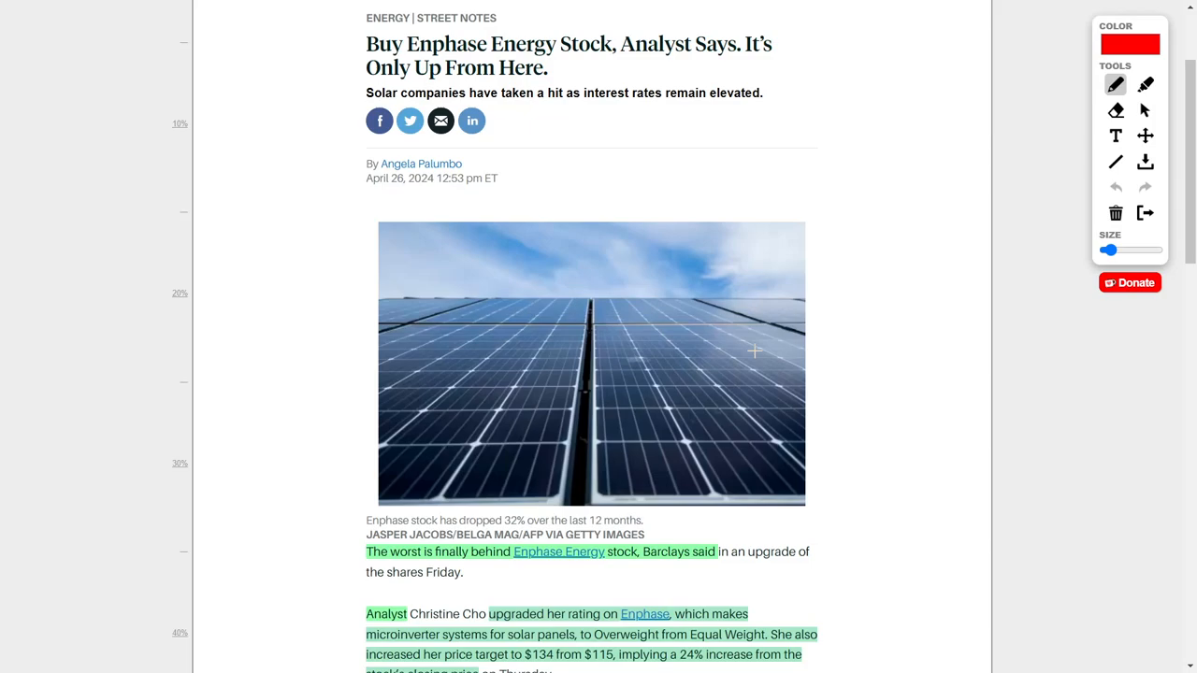
{"action": "mouse_move", "coordinate": [319, 318]}
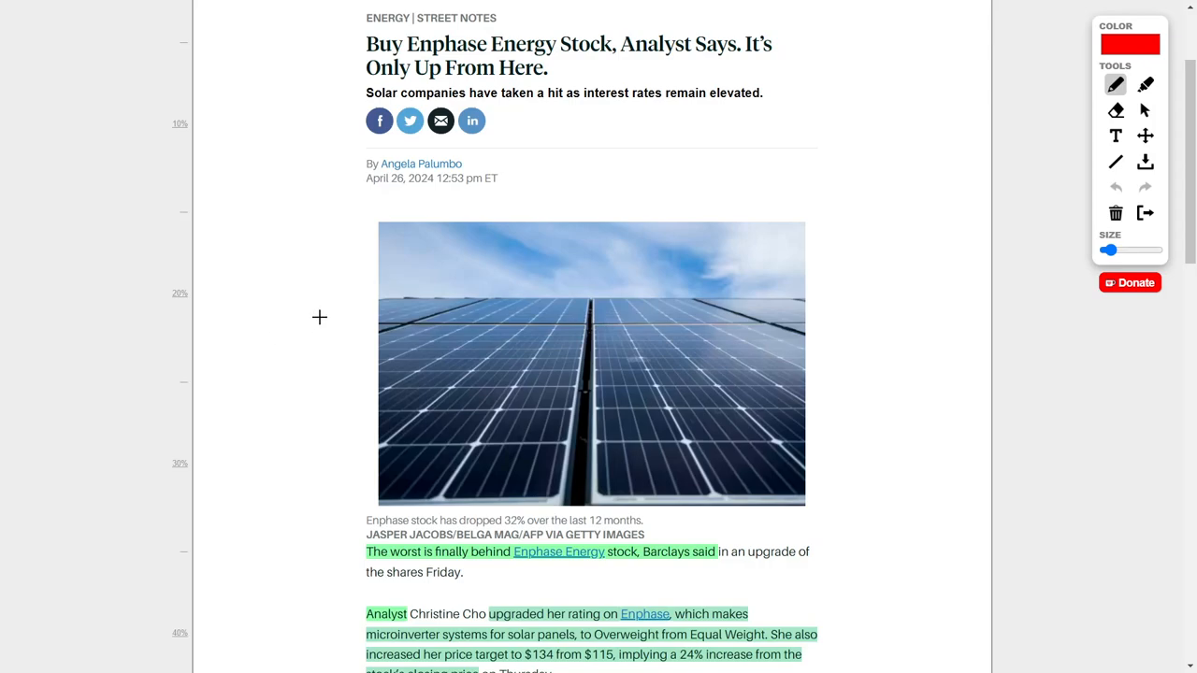
Underline the $134 and $115 Enphase price targets in red.
{"action": "scroll", "scroll_direction": "down", "scroll_amount": 3}
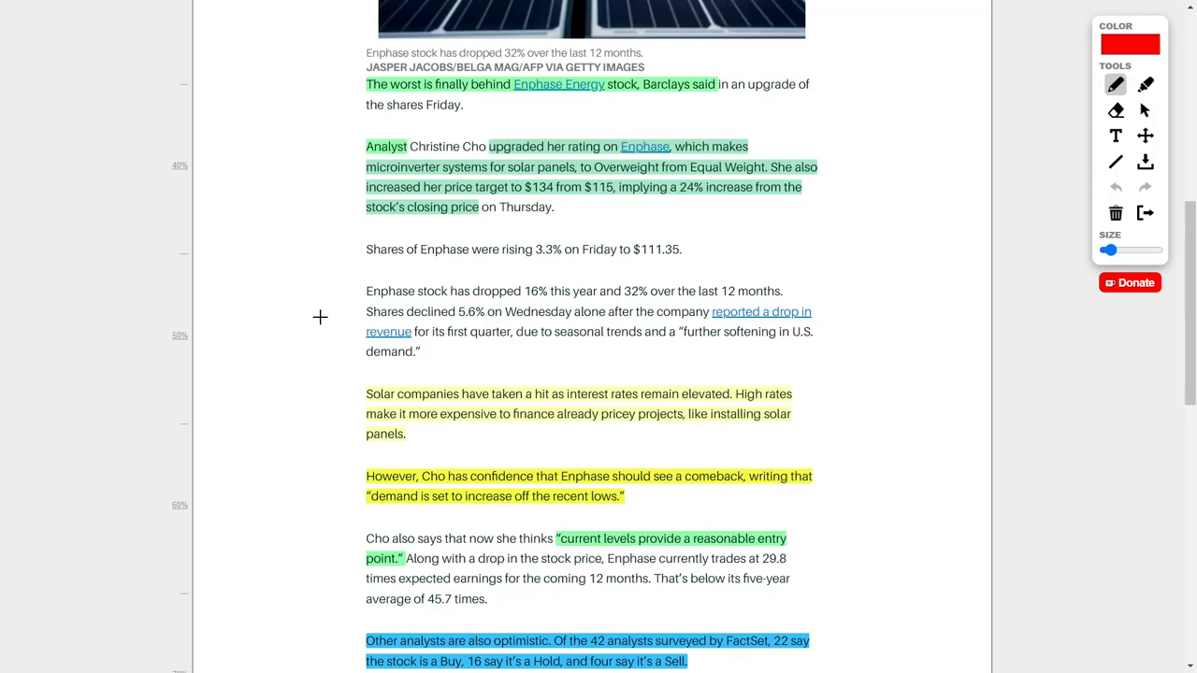
{"action": "mouse_move", "coordinate": [684, 135]}
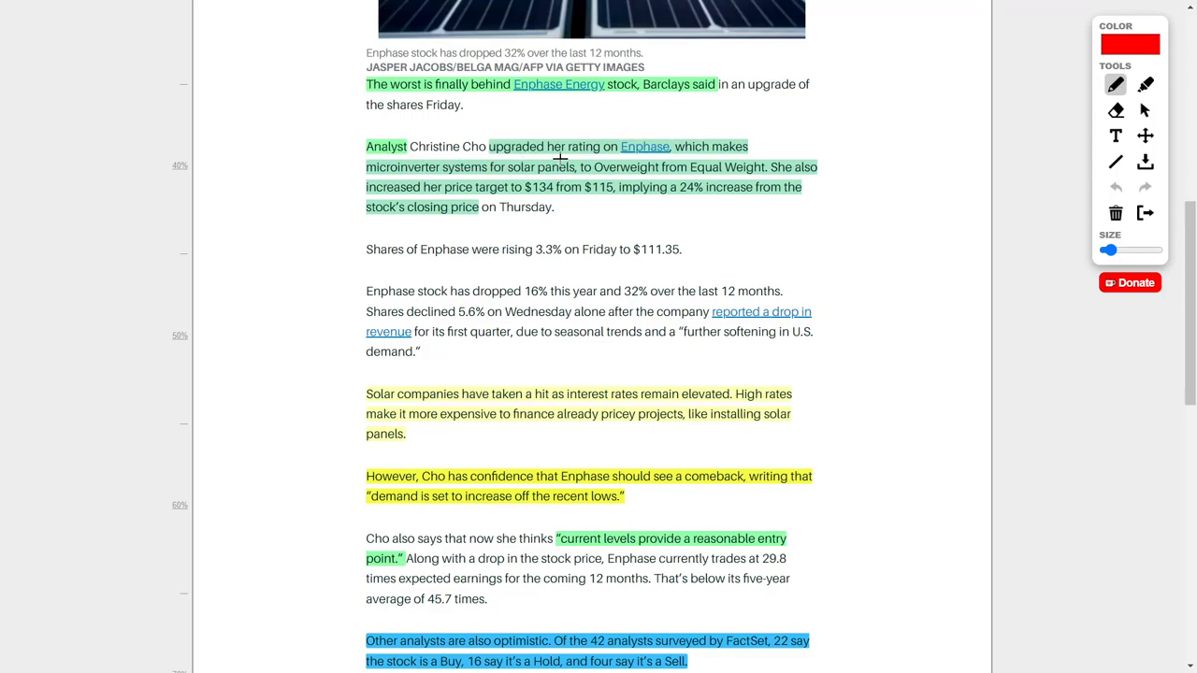
{"action": "mouse_move", "coordinate": [607, 162]}
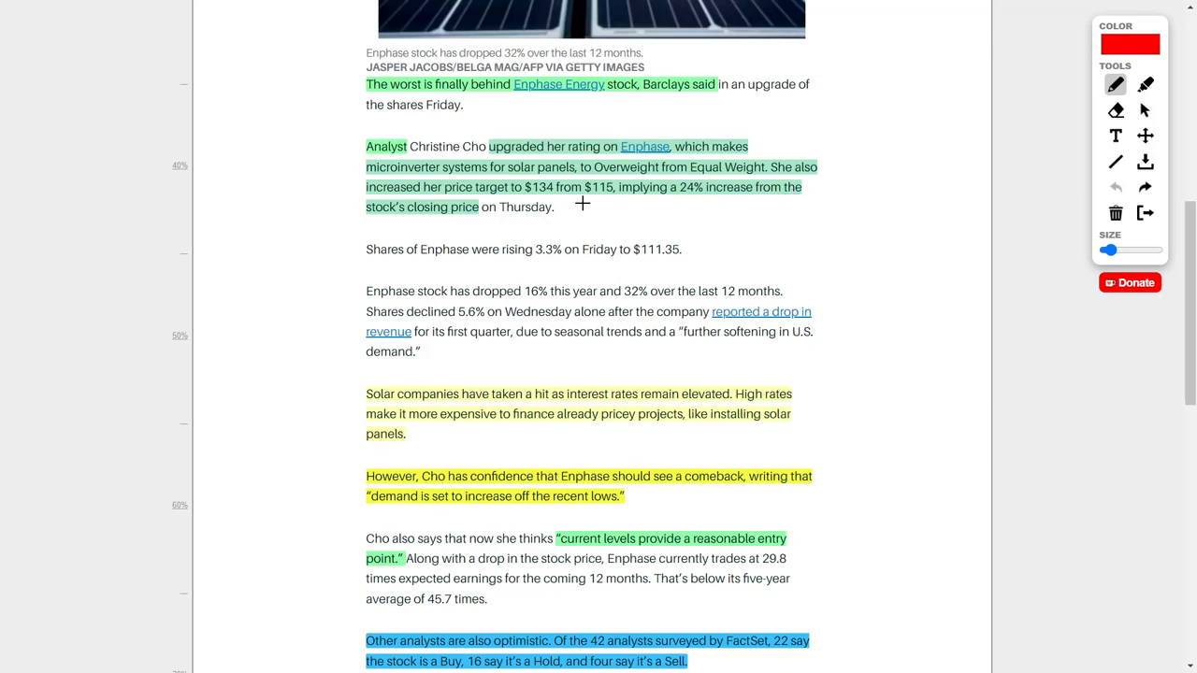
{"action": "left_click_drag", "start_coordinate": [512, 197], "coordinate": [564, 197]}
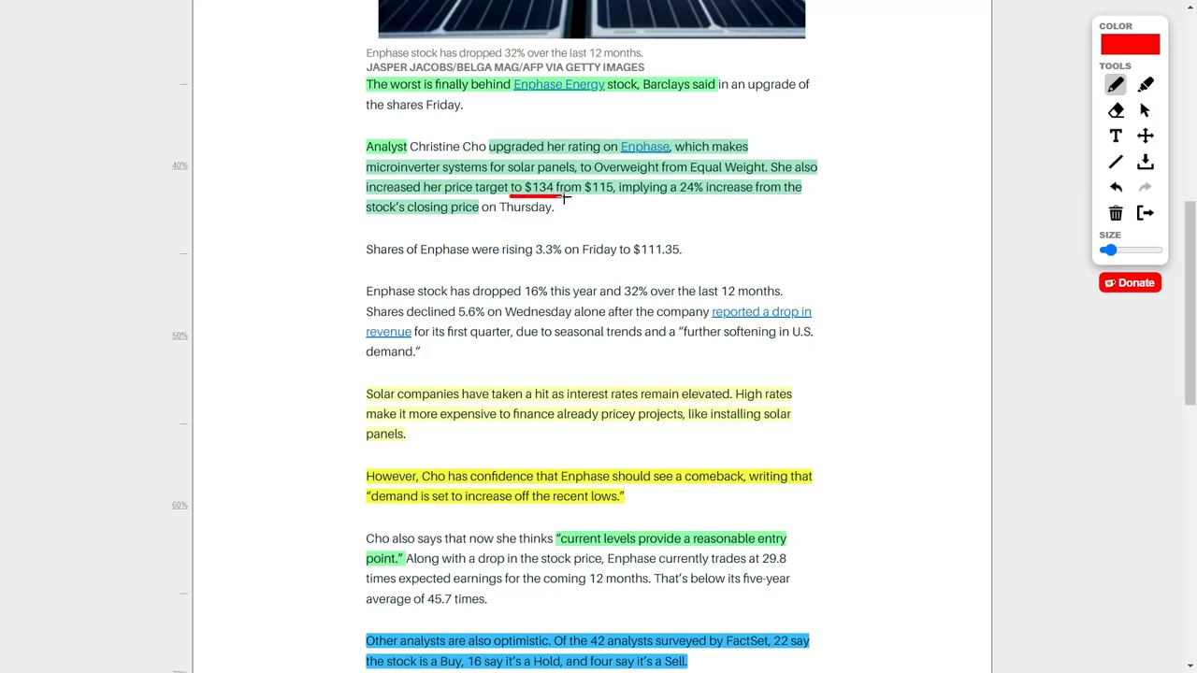
{"action": "left_click_drag", "start_coordinate": [582, 198], "coordinate": [615, 198]}
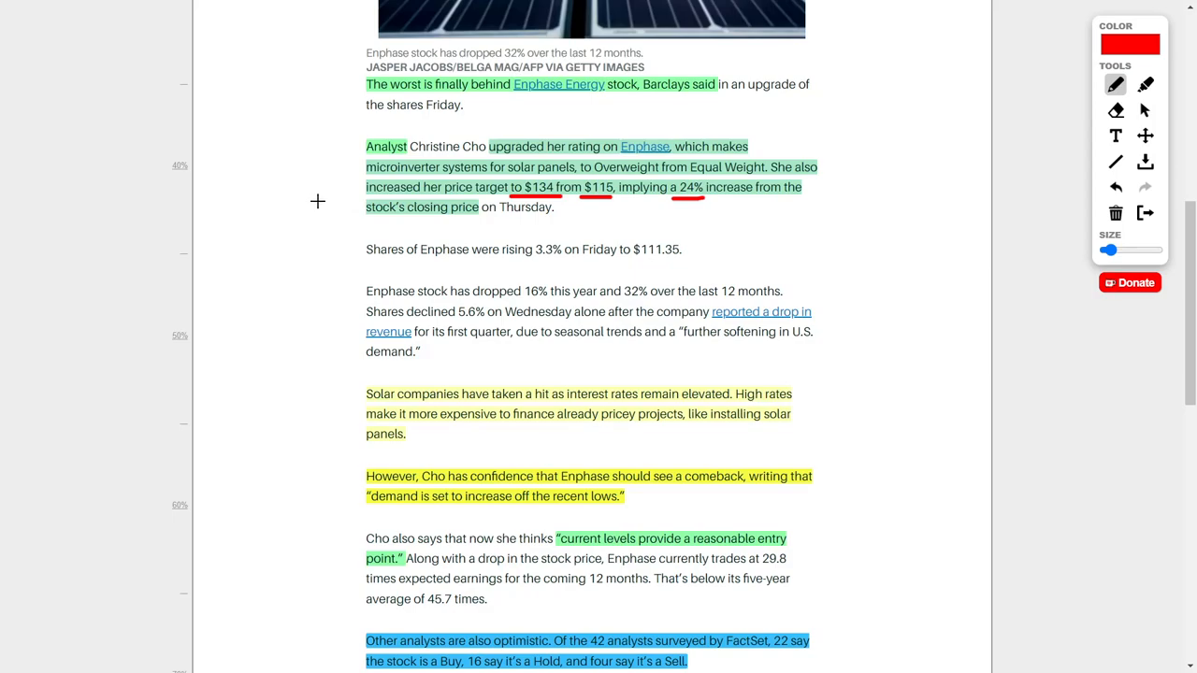
Underline in red the Buy, Hold and Sell analyst counts in the FactSet sentence.
{"action": "scroll", "scroll_direction": "down", "scroll_amount": 3}
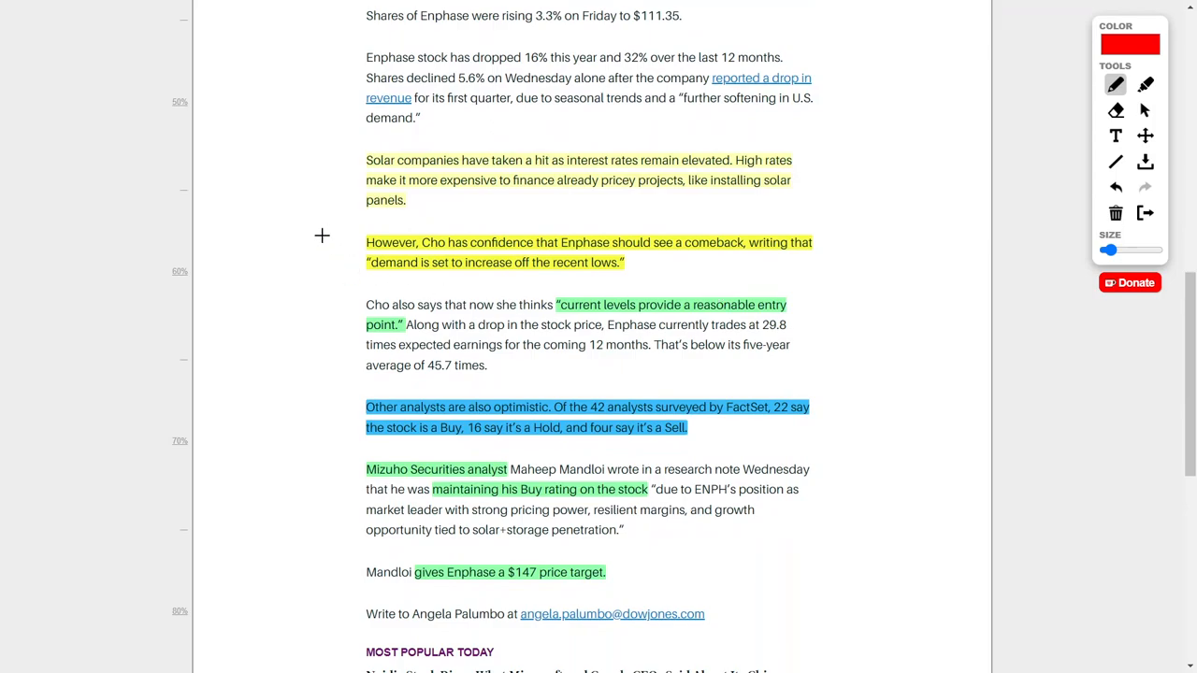
{"action": "scroll", "scroll_direction": "down", "scroll_amount": 3}
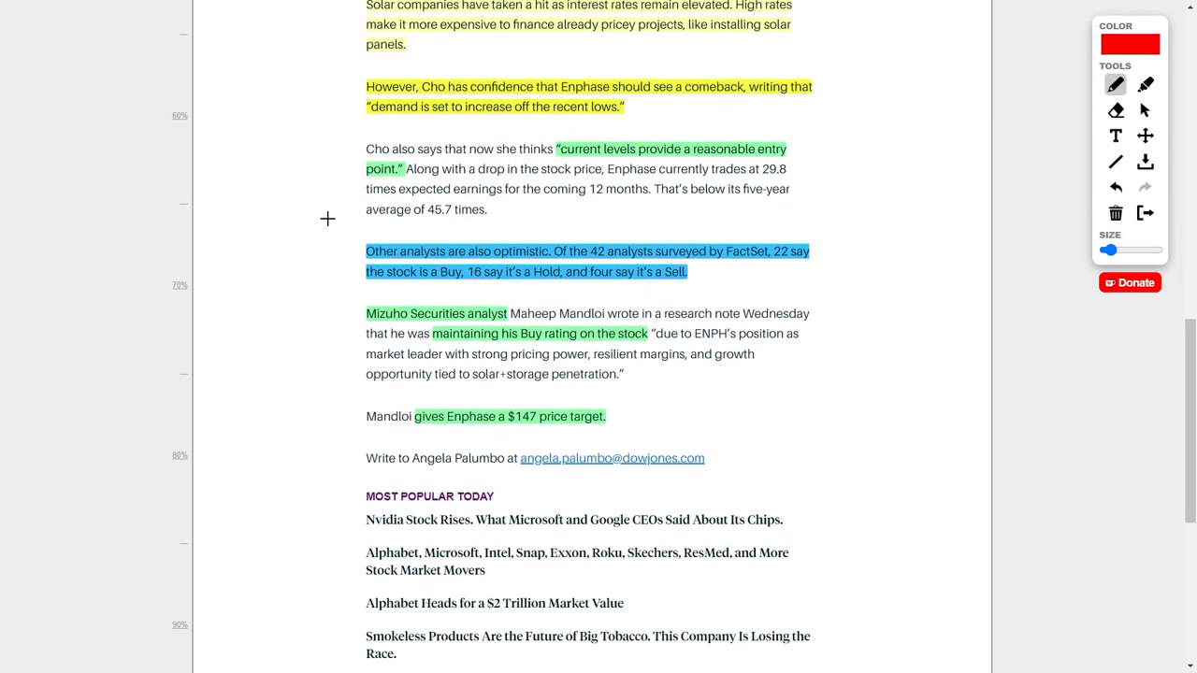
{"action": "mouse_move", "coordinate": [333, 215]}
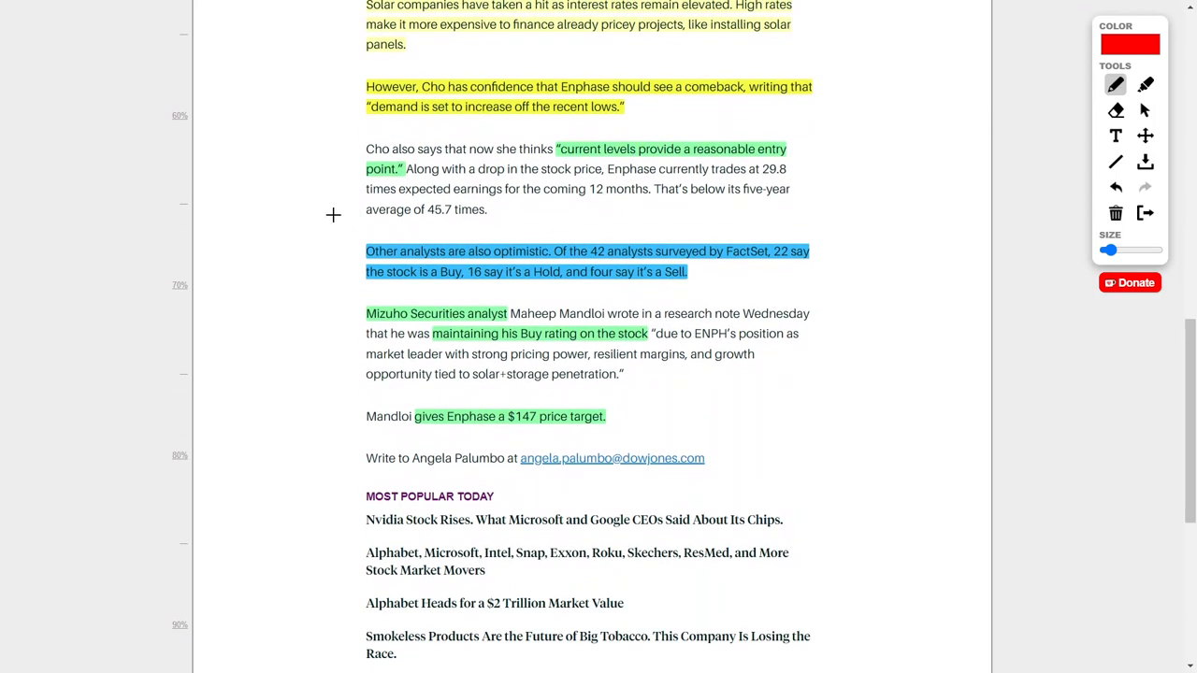
{"action": "mouse_move", "coordinate": [602, 230]}
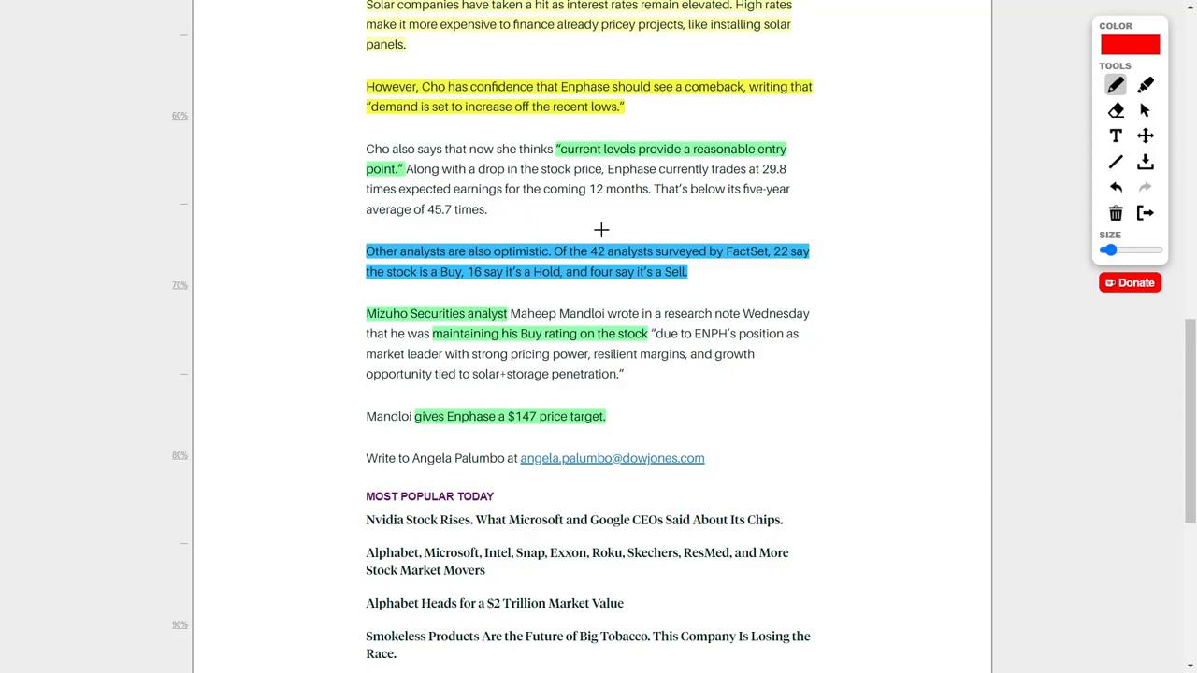
{"action": "mouse_move", "coordinate": [776, 269]}
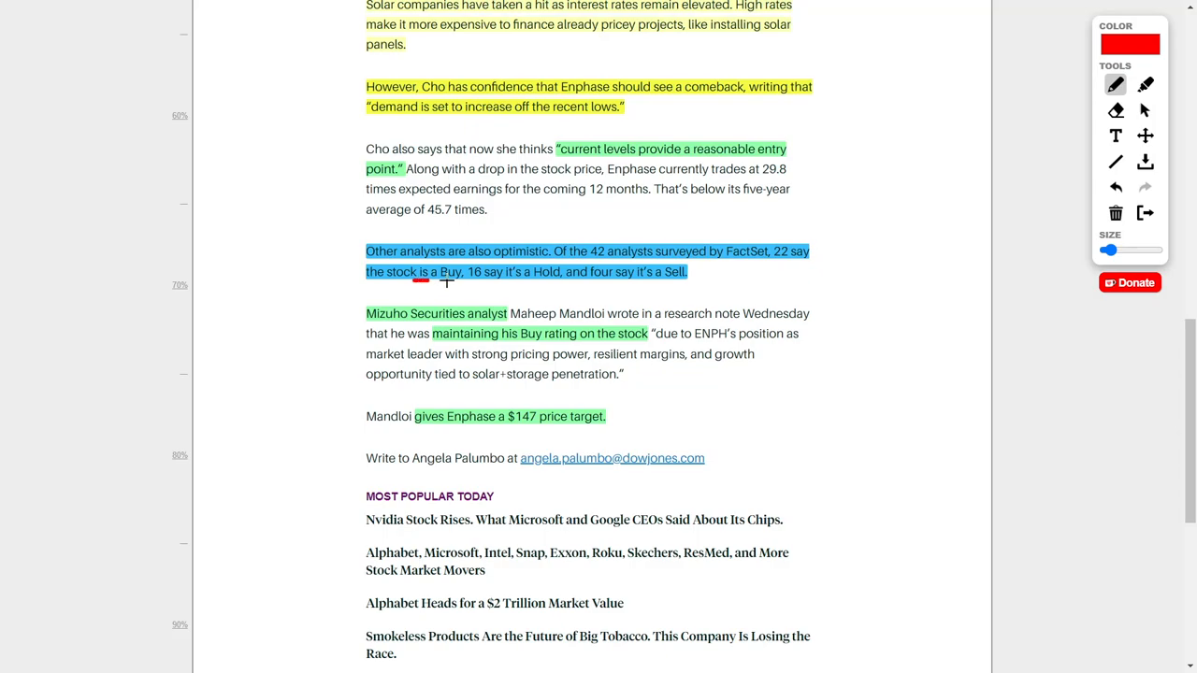
{"action": "left_click_drag", "start_coordinate": [418, 281], "coordinate": [494, 280]}
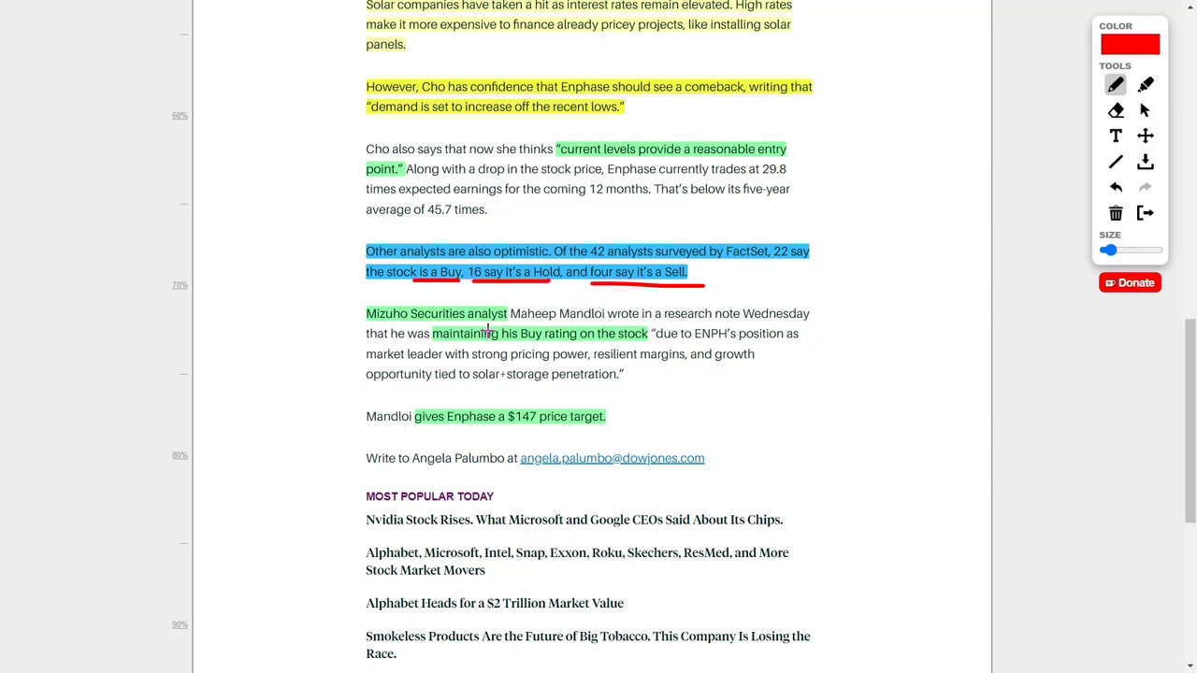
{"action": "mouse_move", "coordinate": [535, 370]}
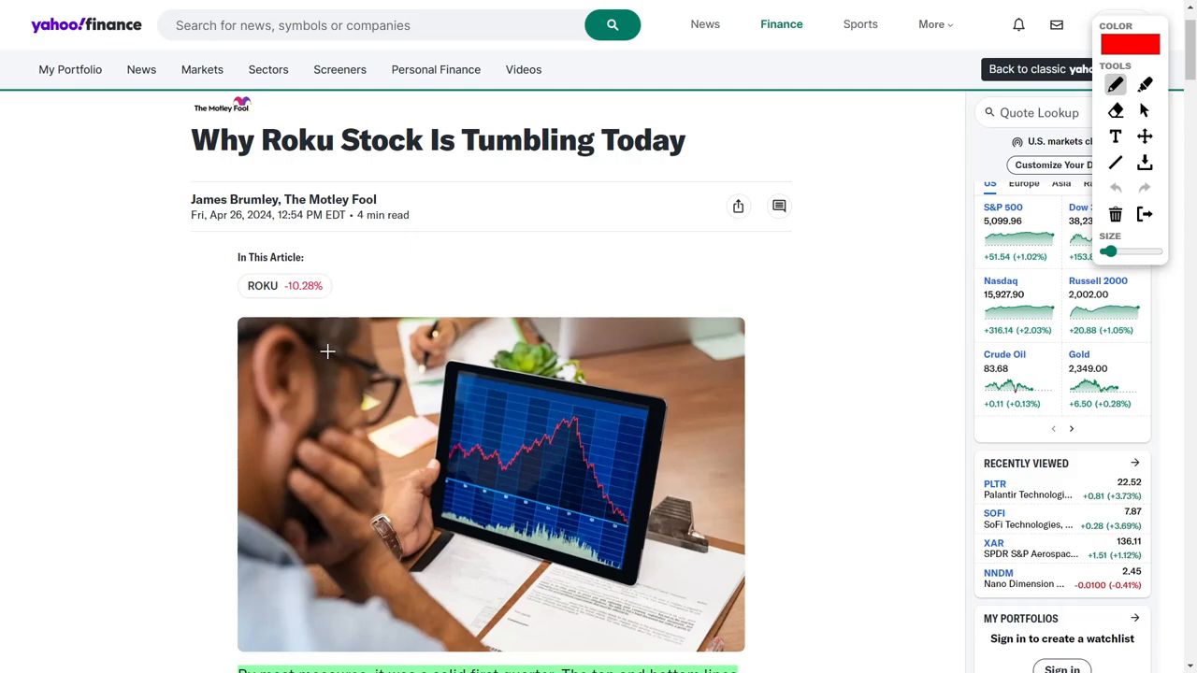
{"action": "mouse_move", "coordinate": [284, 331]}
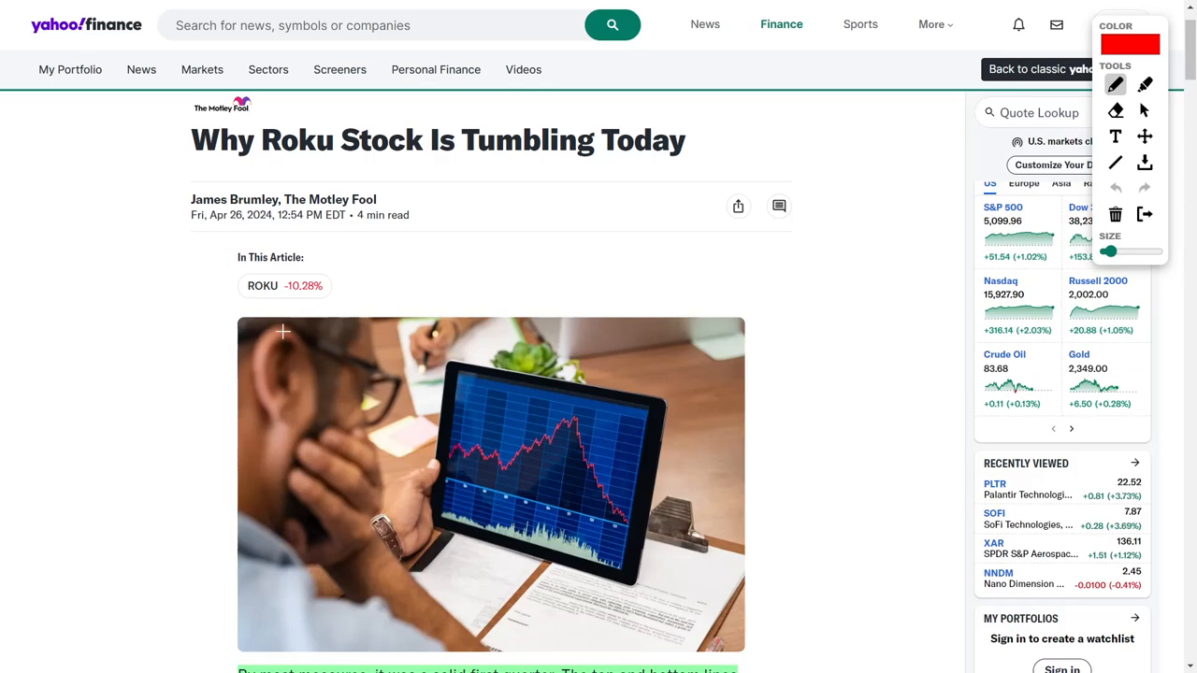
{"action": "mouse_move", "coordinate": [296, 300]}
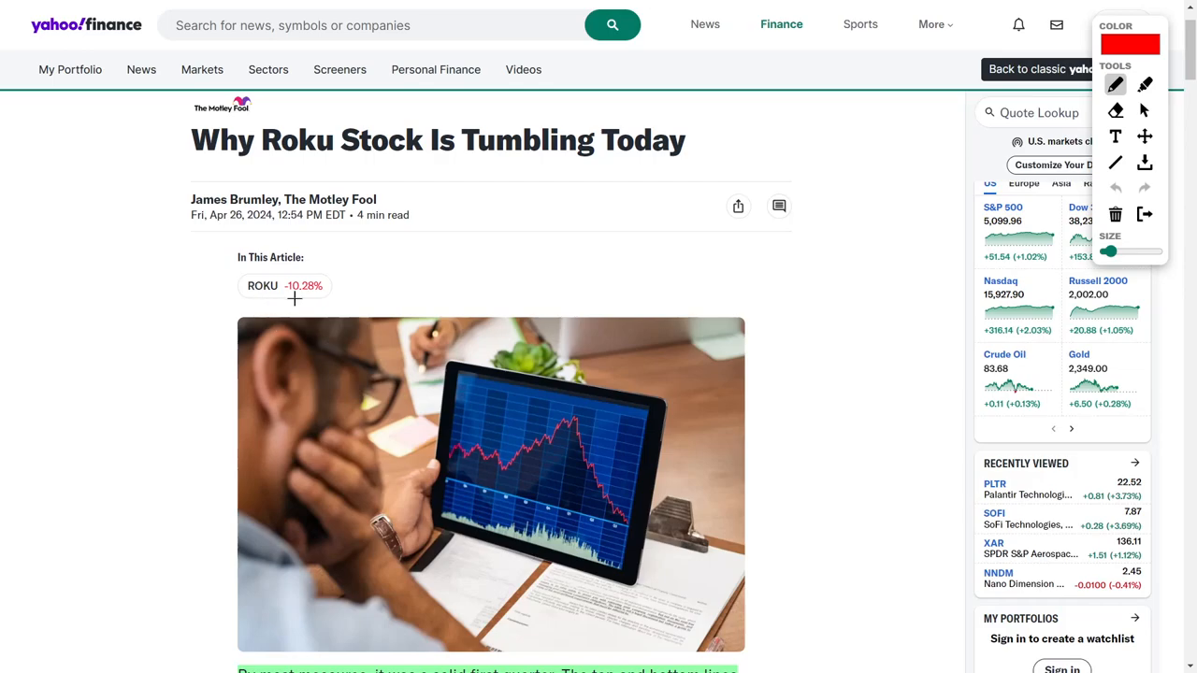
Scroll the Roku article down to the 'Here come the headwinds' section.
{"action": "scroll", "scroll_direction": "down", "scroll_amount": 3}
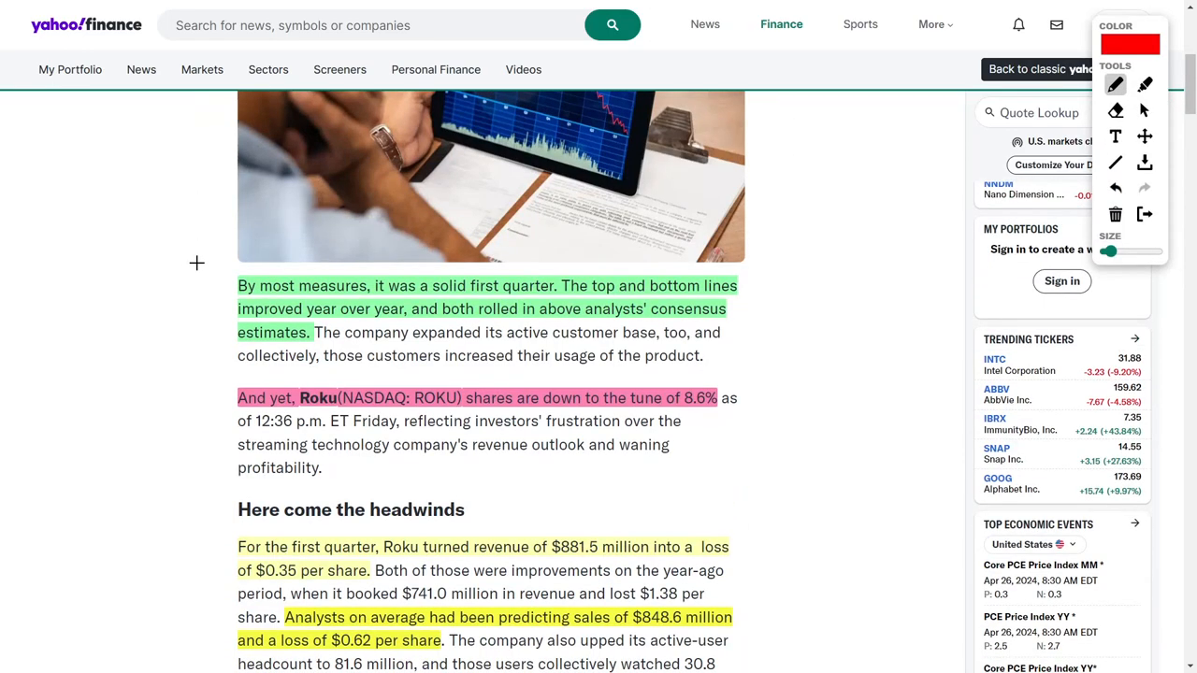
{"action": "scroll", "scroll_direction": "down", "scroll_amount": 3}
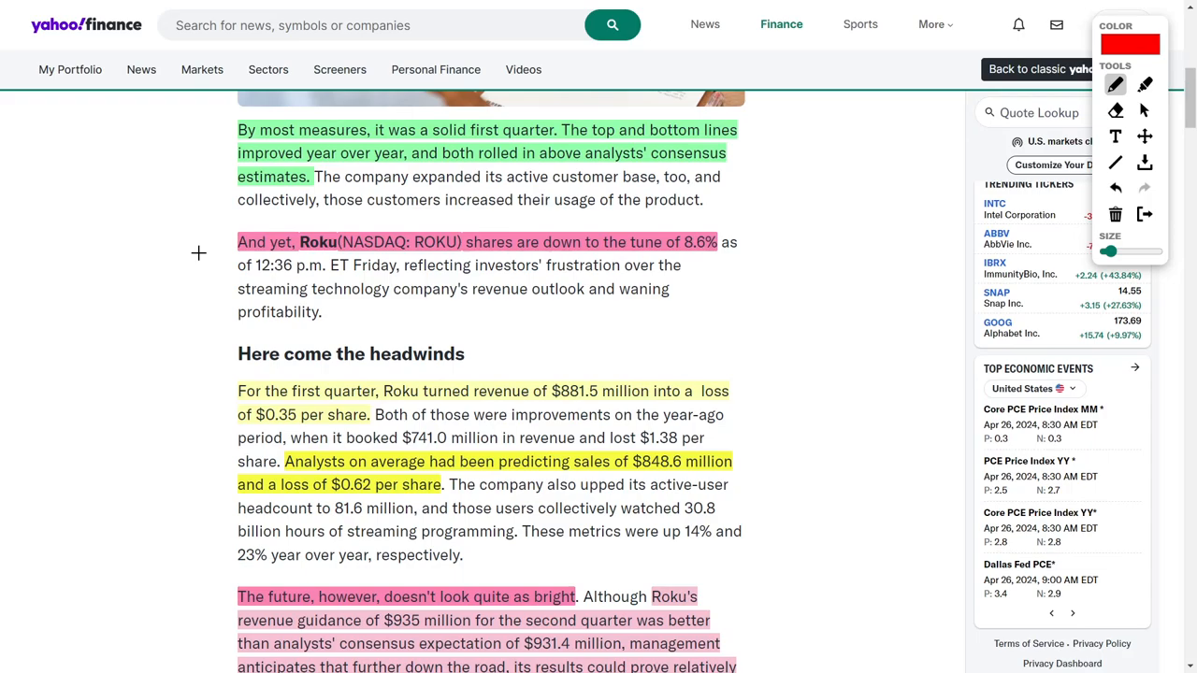
{"action": "scroll", "scroll_direction": "down", "scroll_amount": 3}
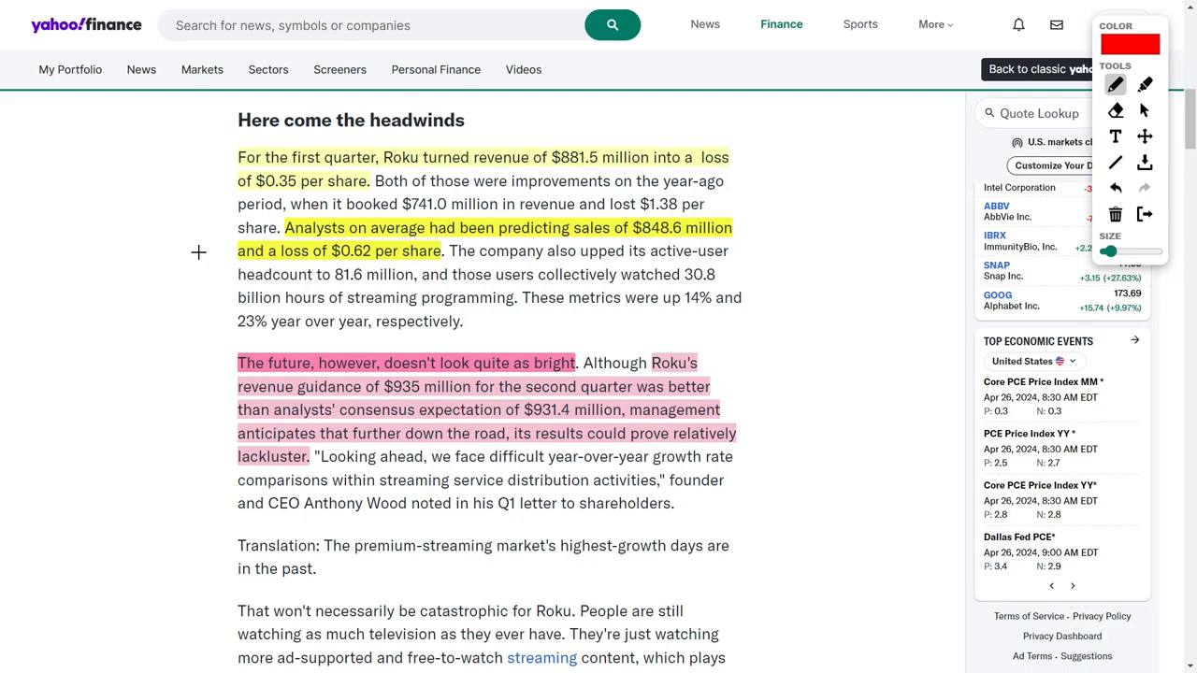
Circle Roku's $848.6 million sales estimate and $881.5 million revenue figure in red.
{"action": "left_click_drag", "start_coordinate": [692, 213], "coordinate": [718, 246]}
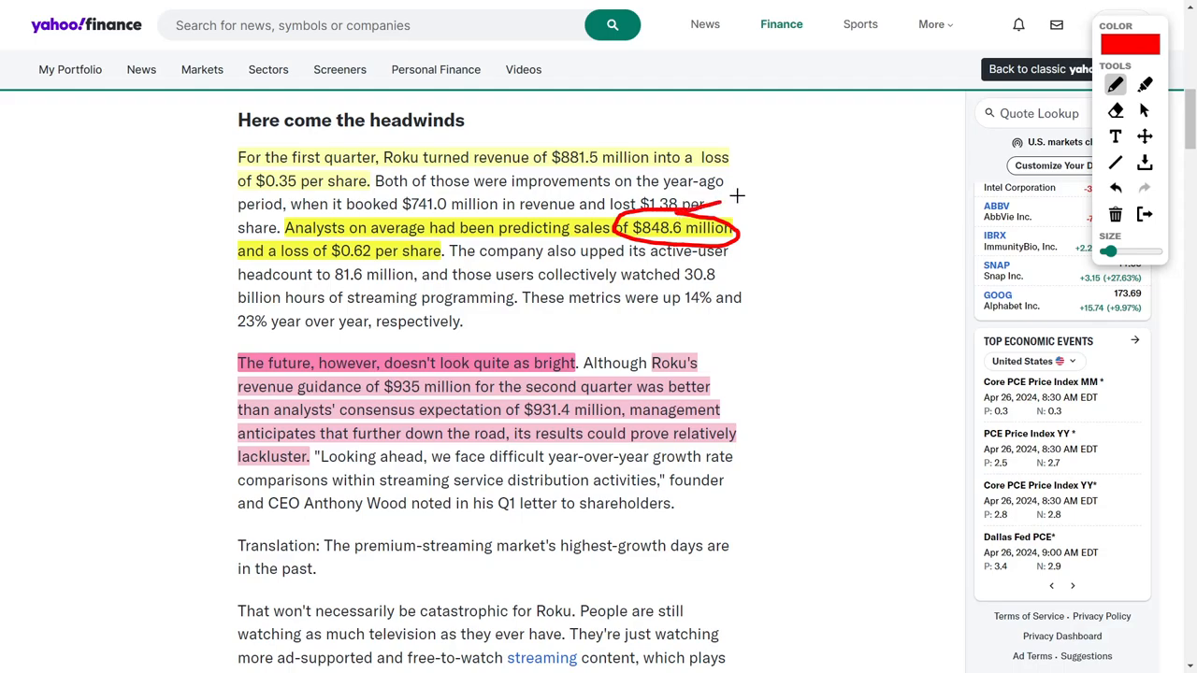
{"action": "left_click_drag", "start_coordinate": [737, 196], "coordinate": [598, 134]}
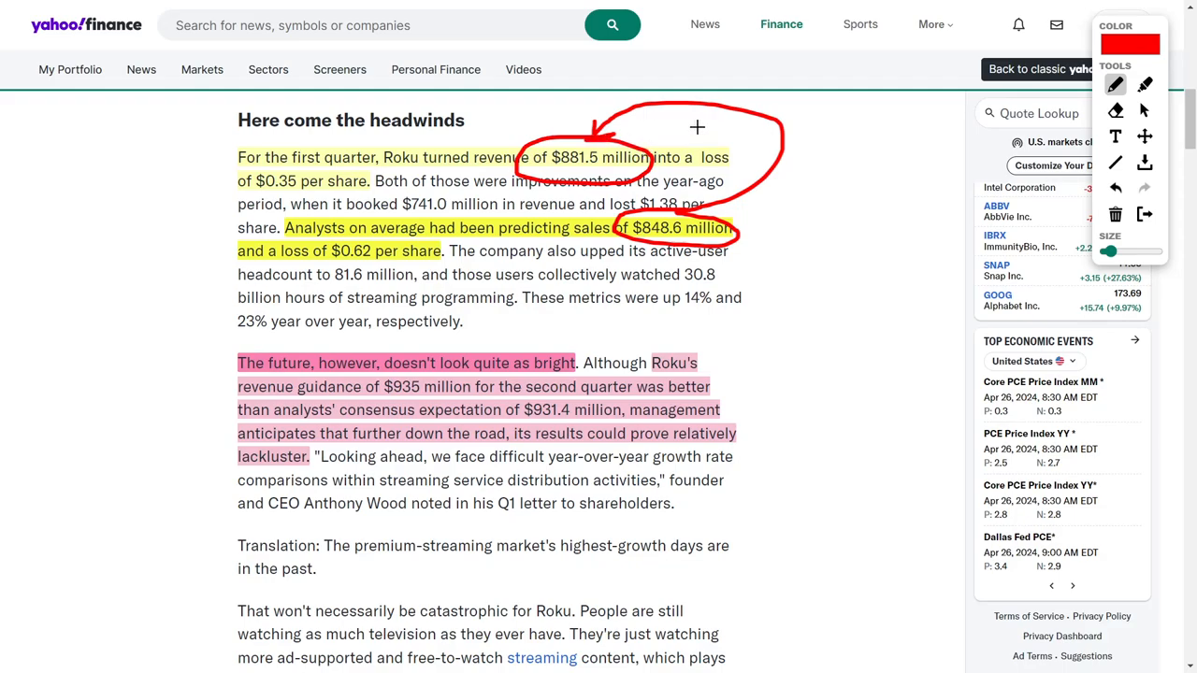
{"action": "mouse_move", "coordinate": [396, 240]}
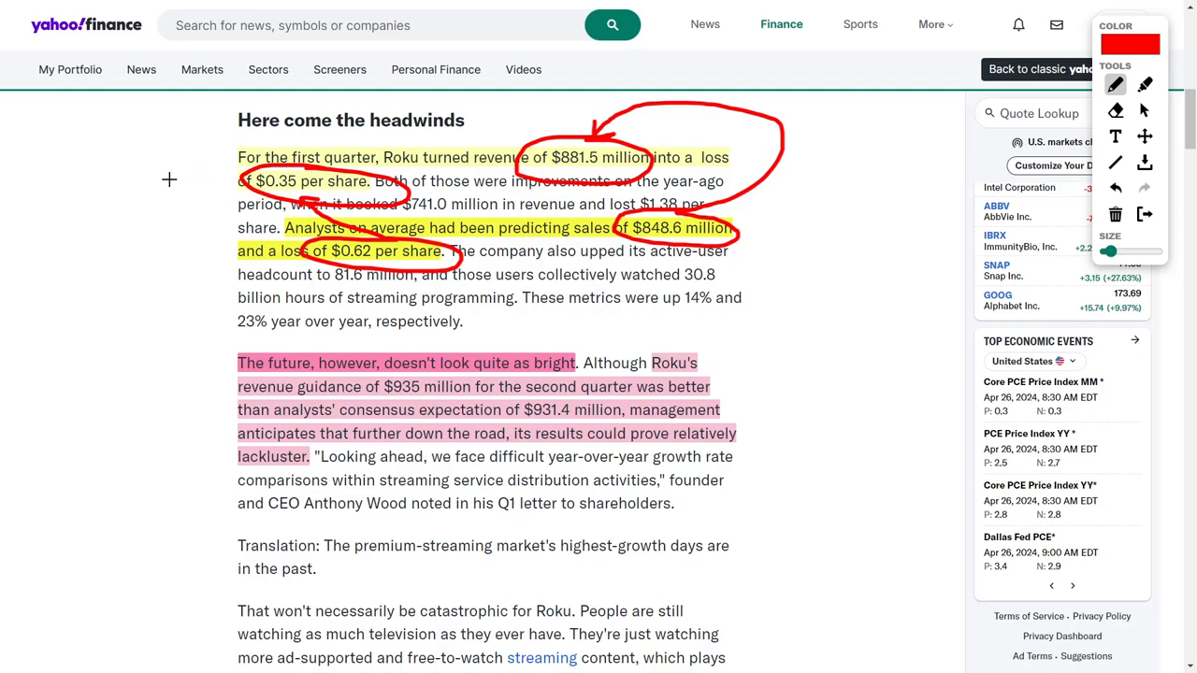
{"action": "mouse_move", "coordinate": [187, 204]}
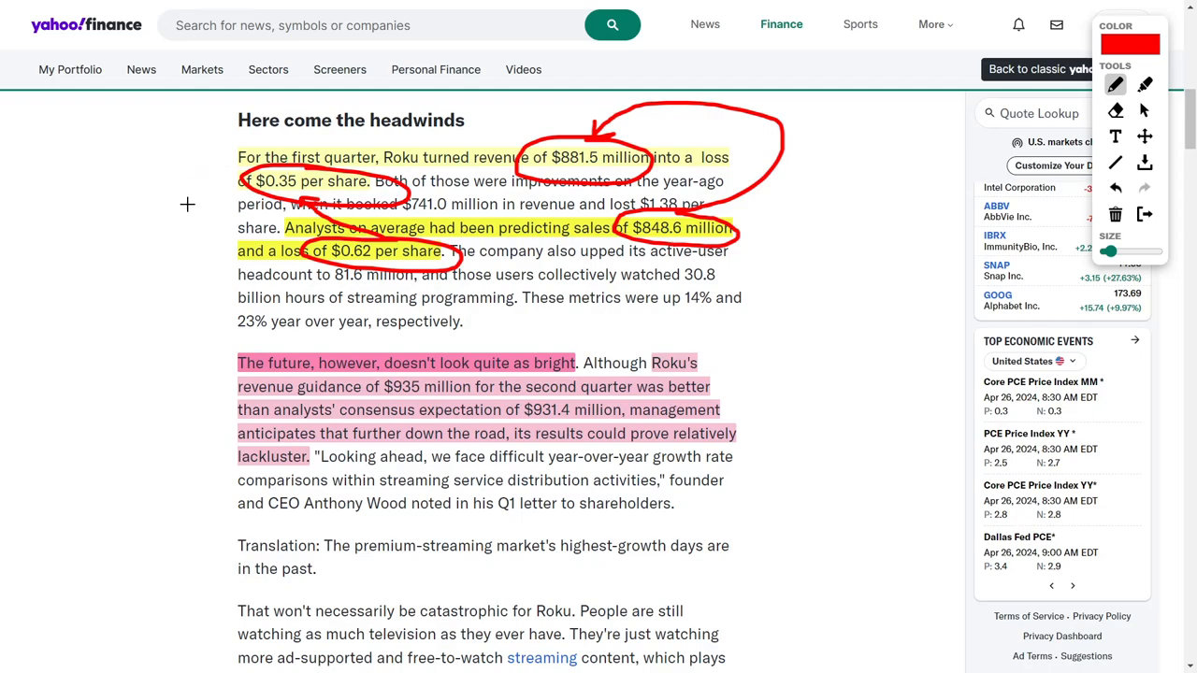